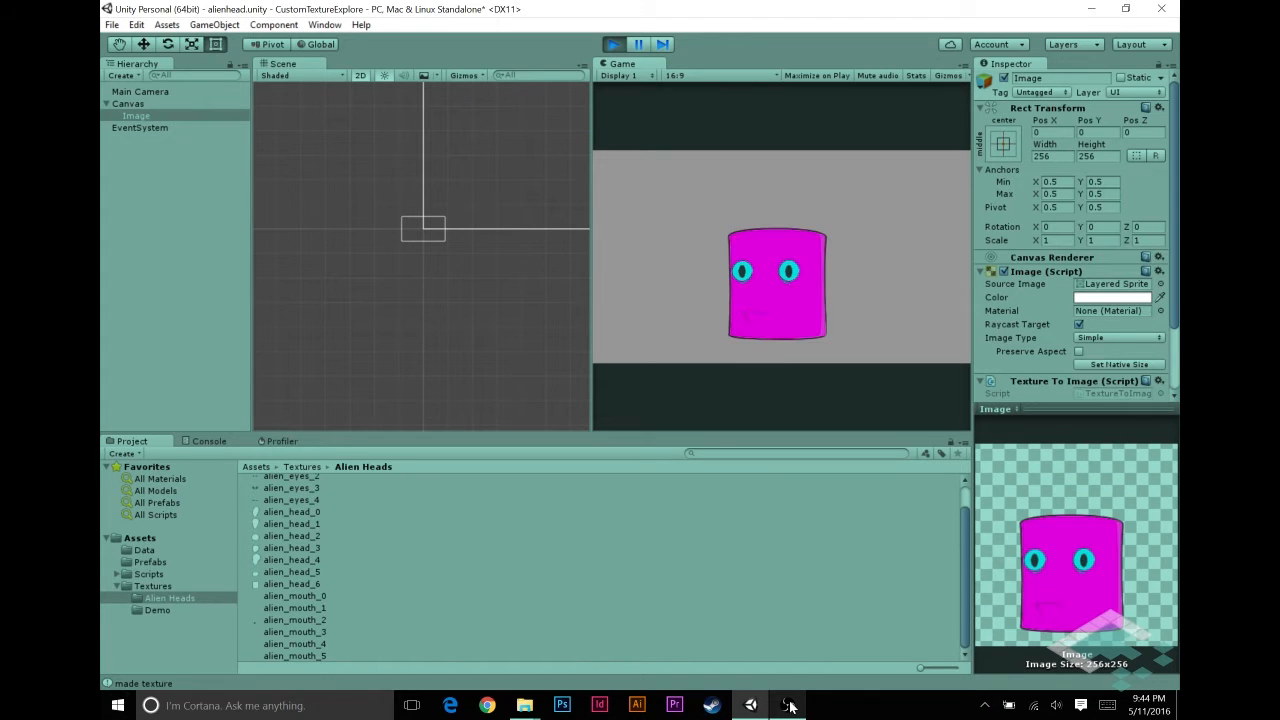
# Inspect the alien_eyes_3, alien_head_2 and alien mouth textures, then select the scene's Image
pyautogui.click(290, 490)
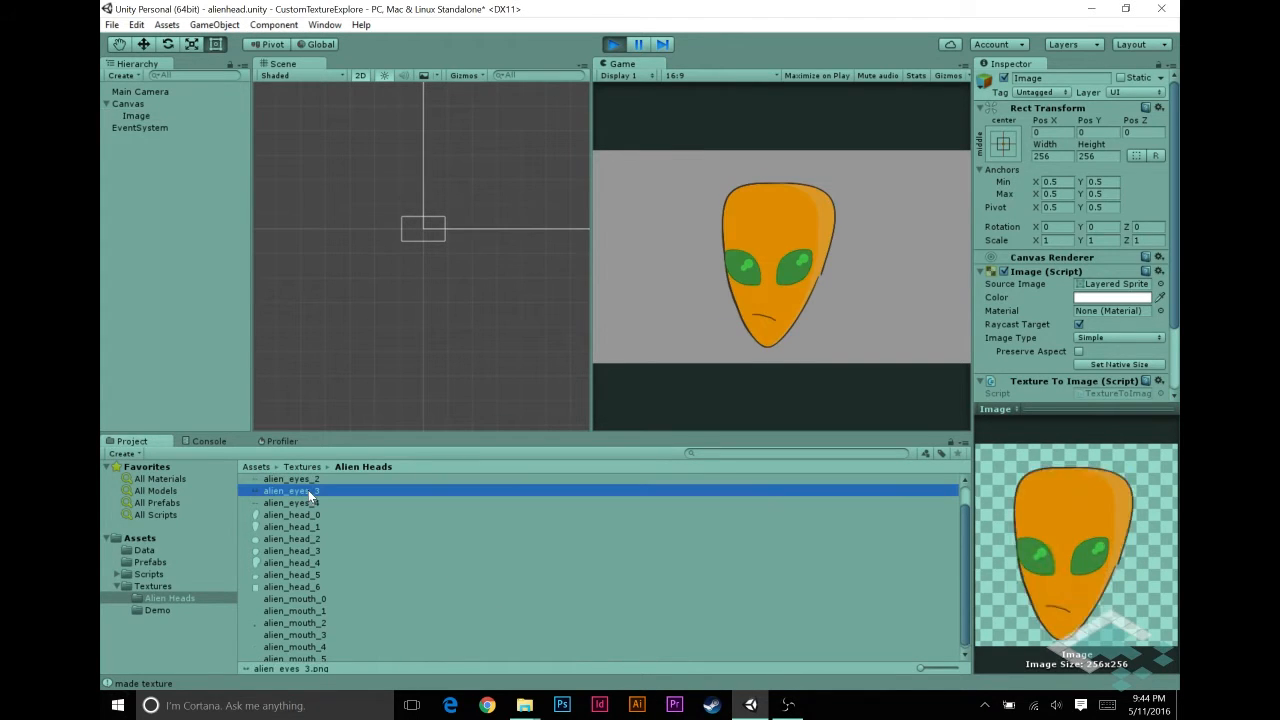
pyautogui.click(291, 539)
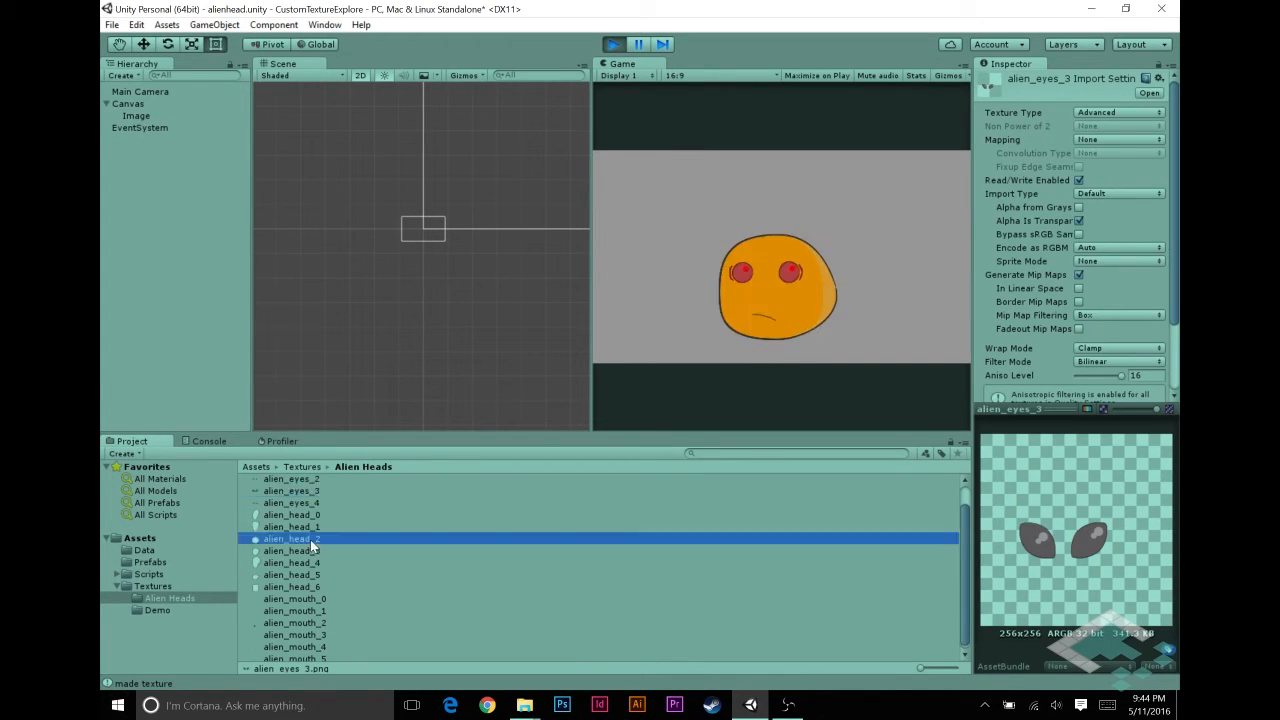
pyautogui.click(294, 598)
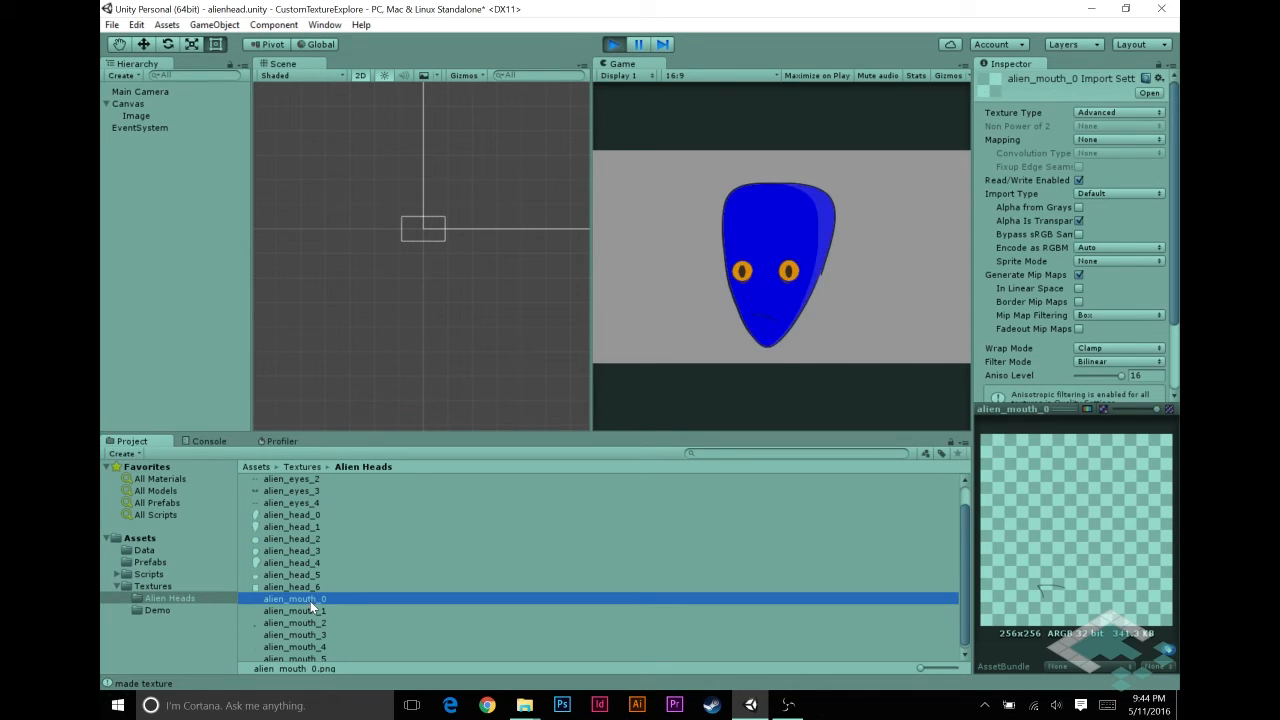
pyautogui.click(294, 634)
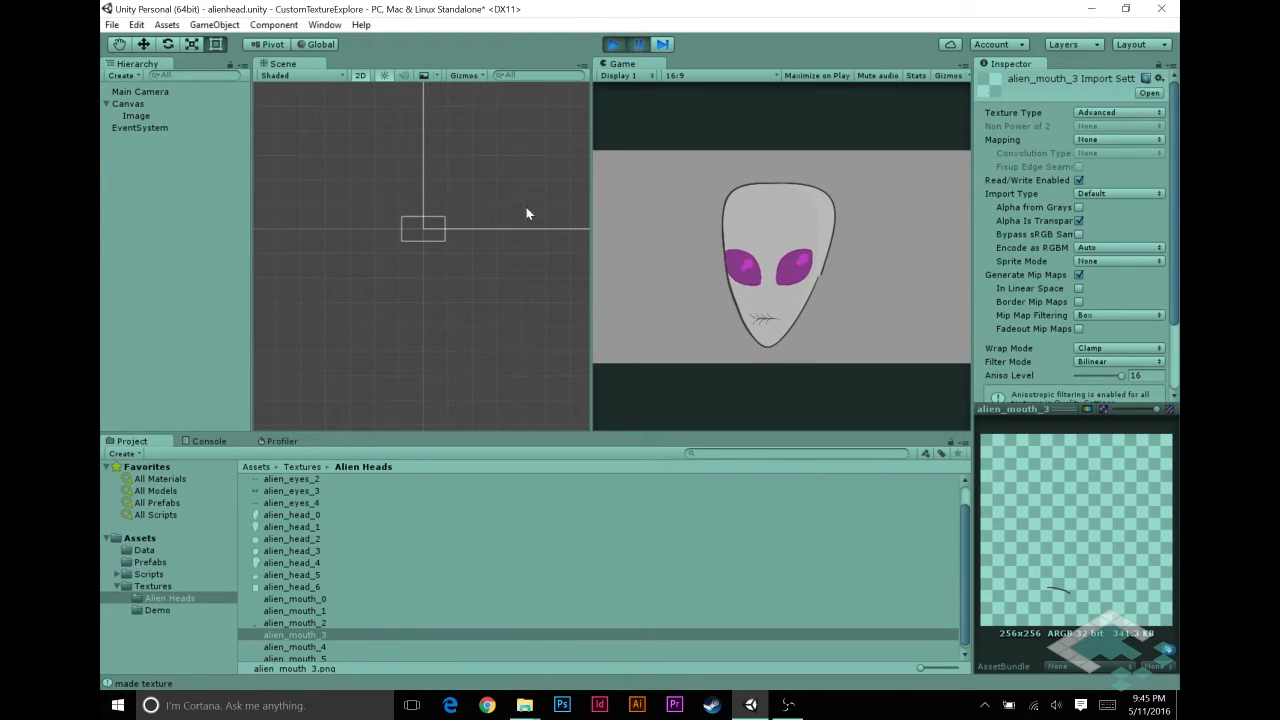
pyautogui.click(136, 115)
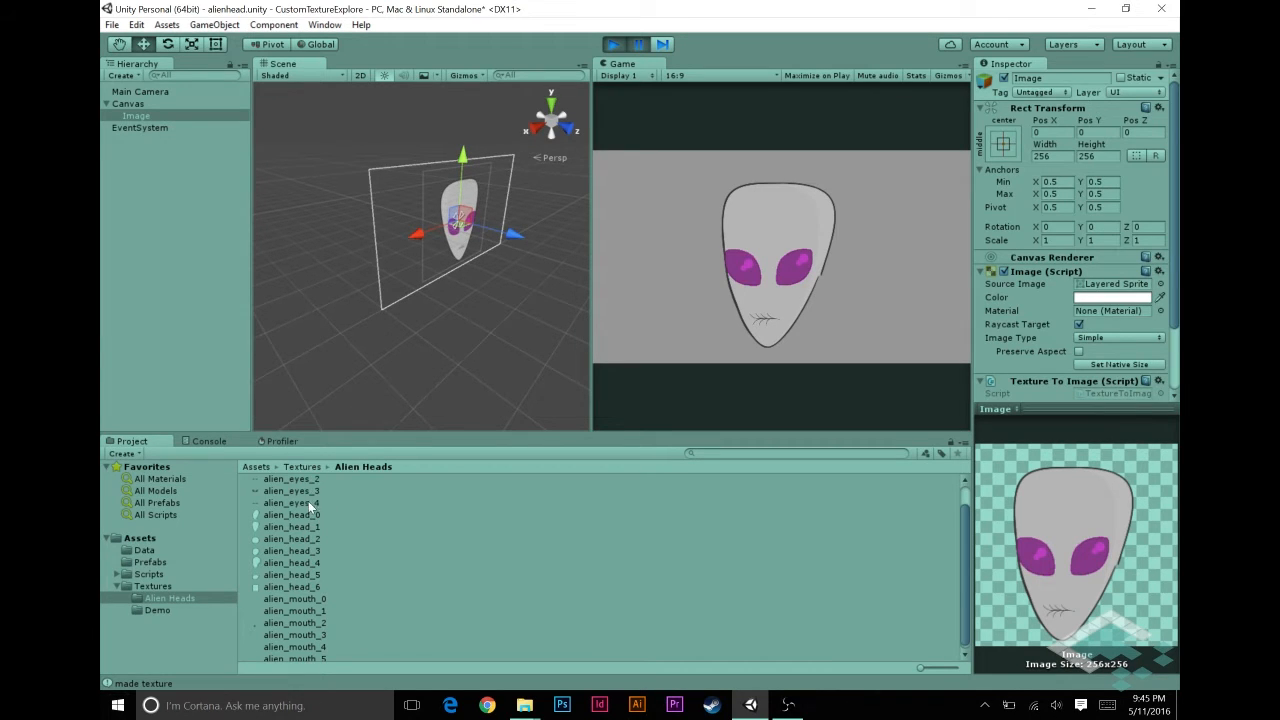
pyautogui.moveTo(388, 338)
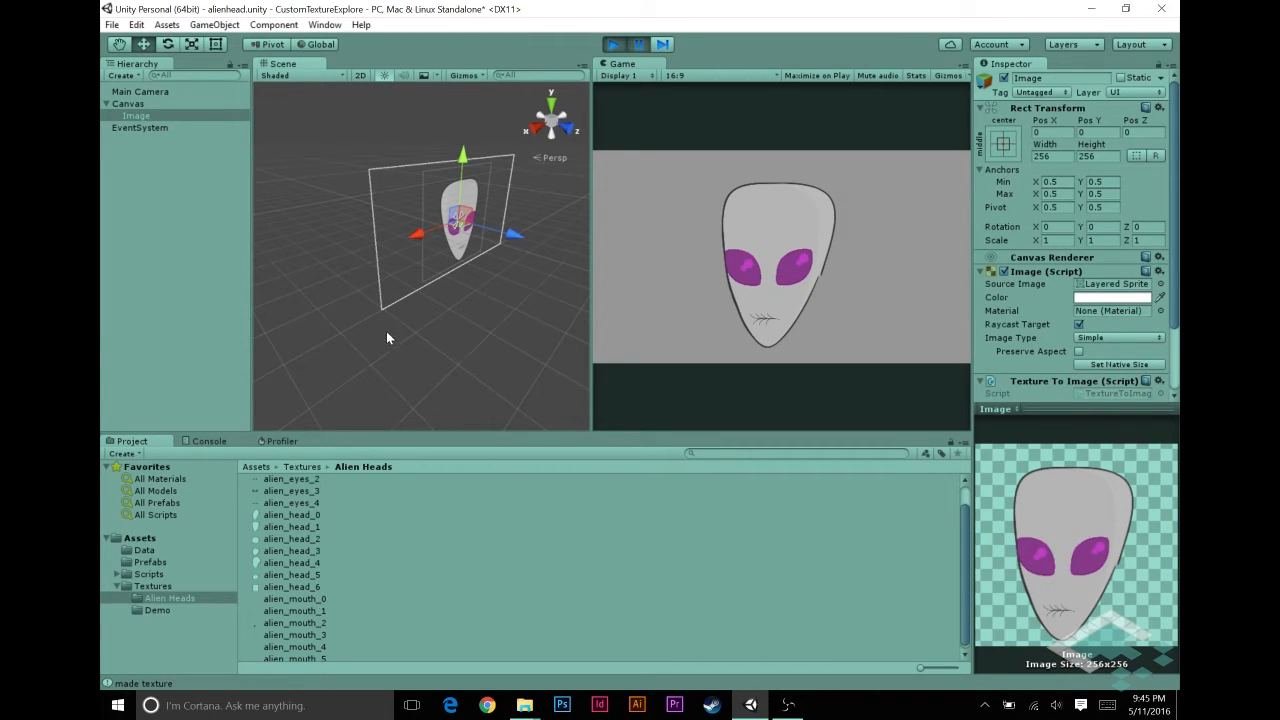
pyautogui.moveTo(473, 238)
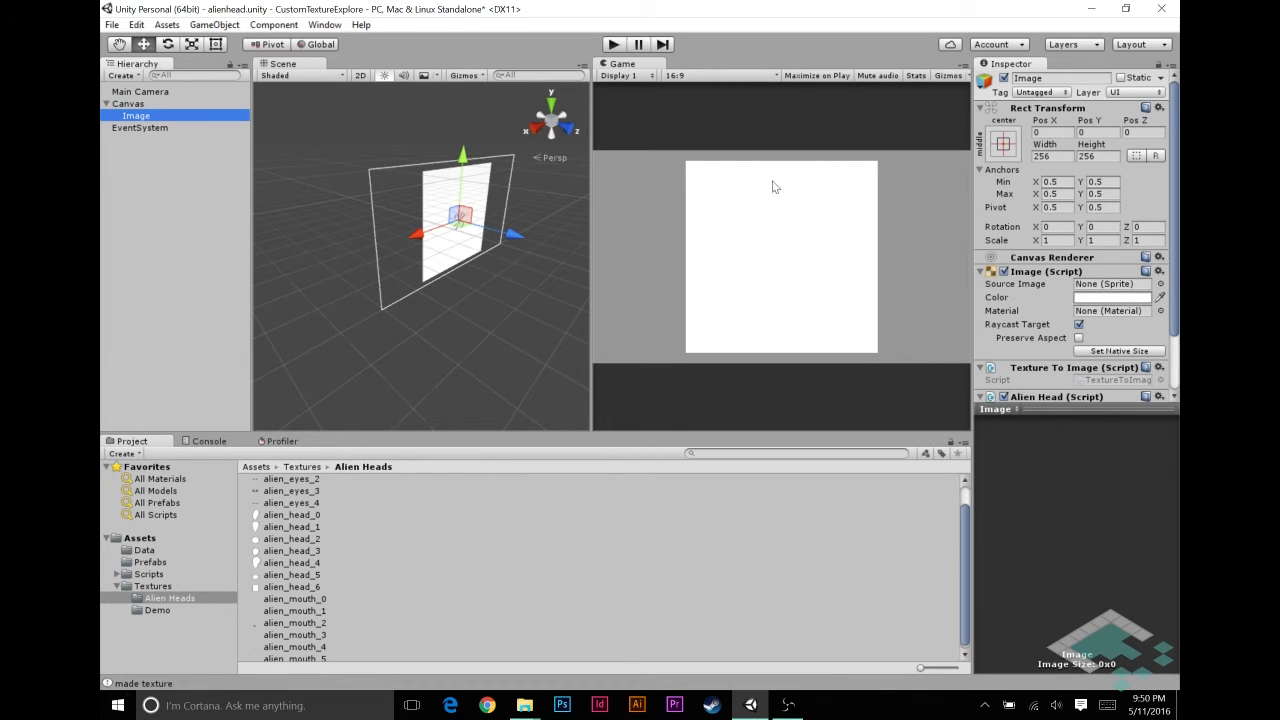
# Create a new 2D project named TextureMaker and answer the unsaved alienhead scene prompt
pyautogui.click(112, 24)
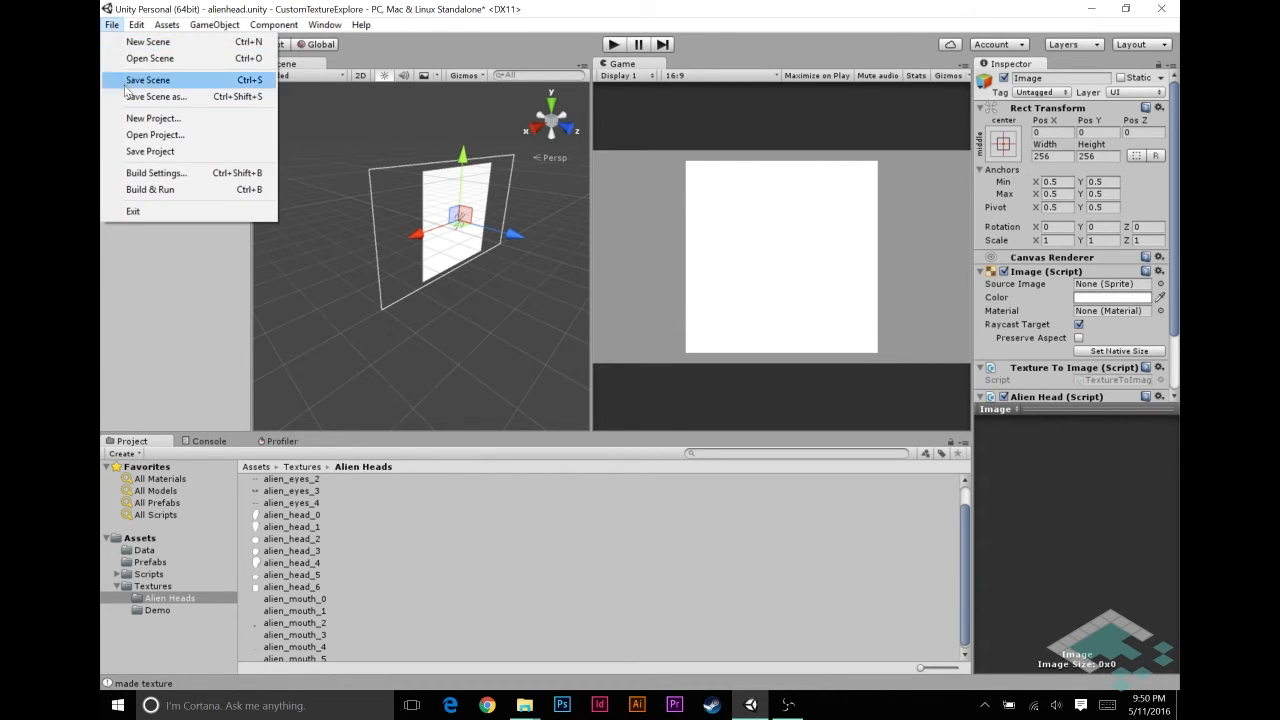
pyautogui.click(152, 118)
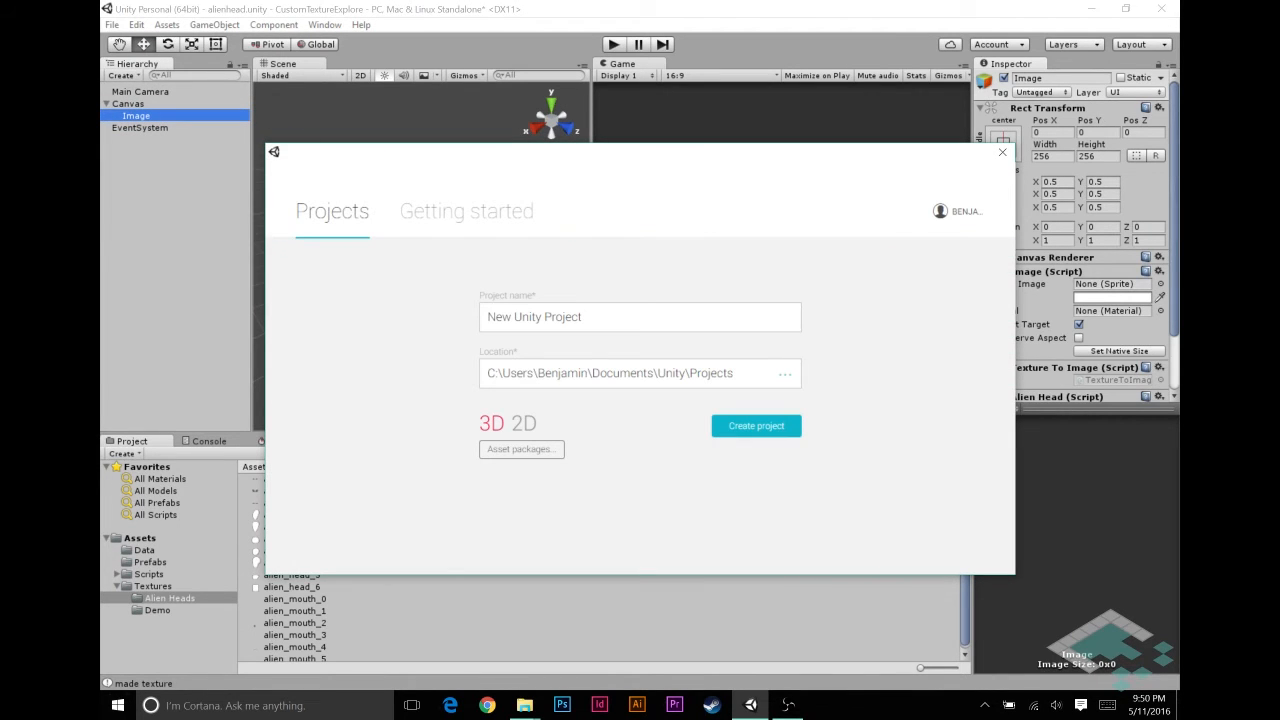
pyautogui.click(521, 423)
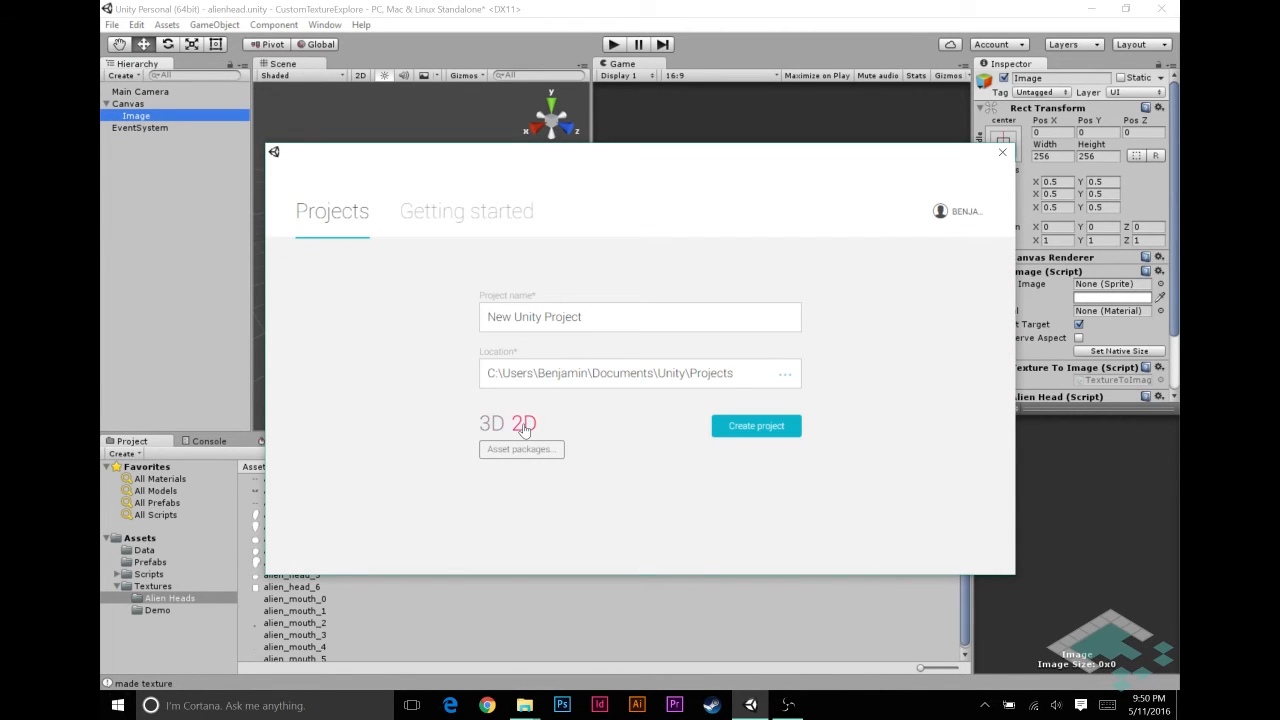
pyautogui.click(639, 317)
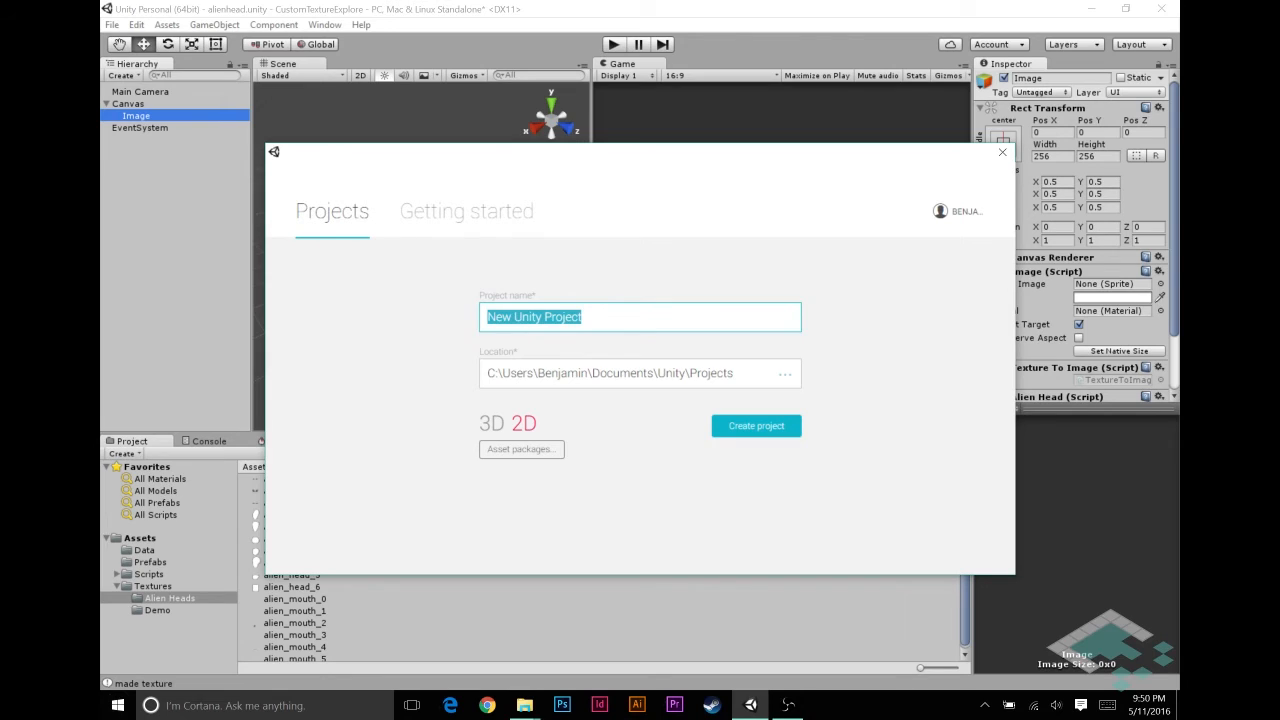
pyautogui.write('TextureMaker')
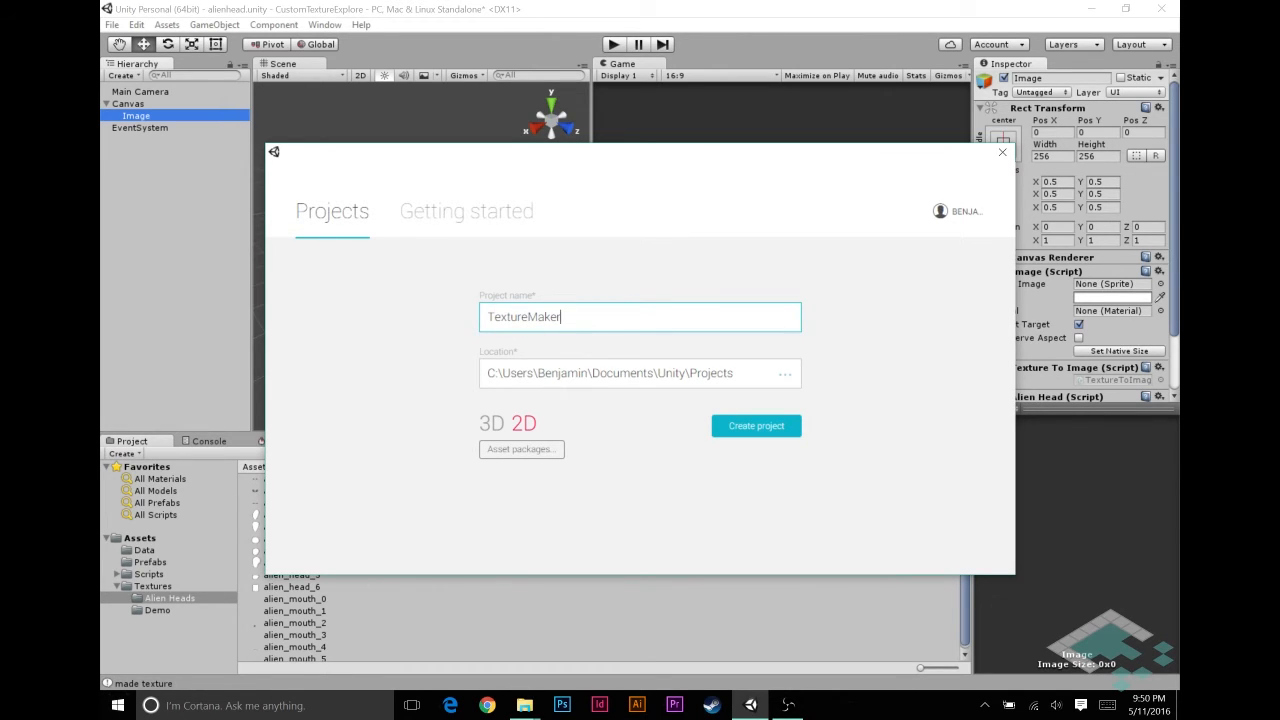
pyautogui.click(756, 425)
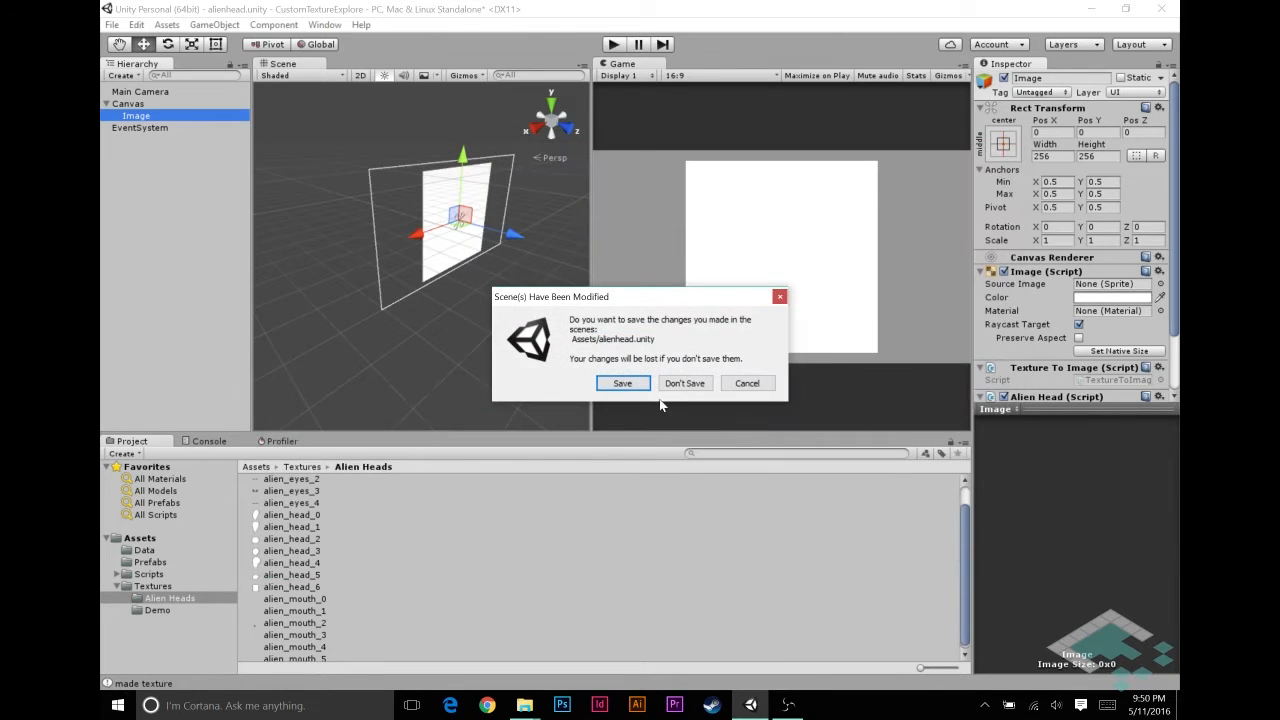
pyautogui.click(685, 383)
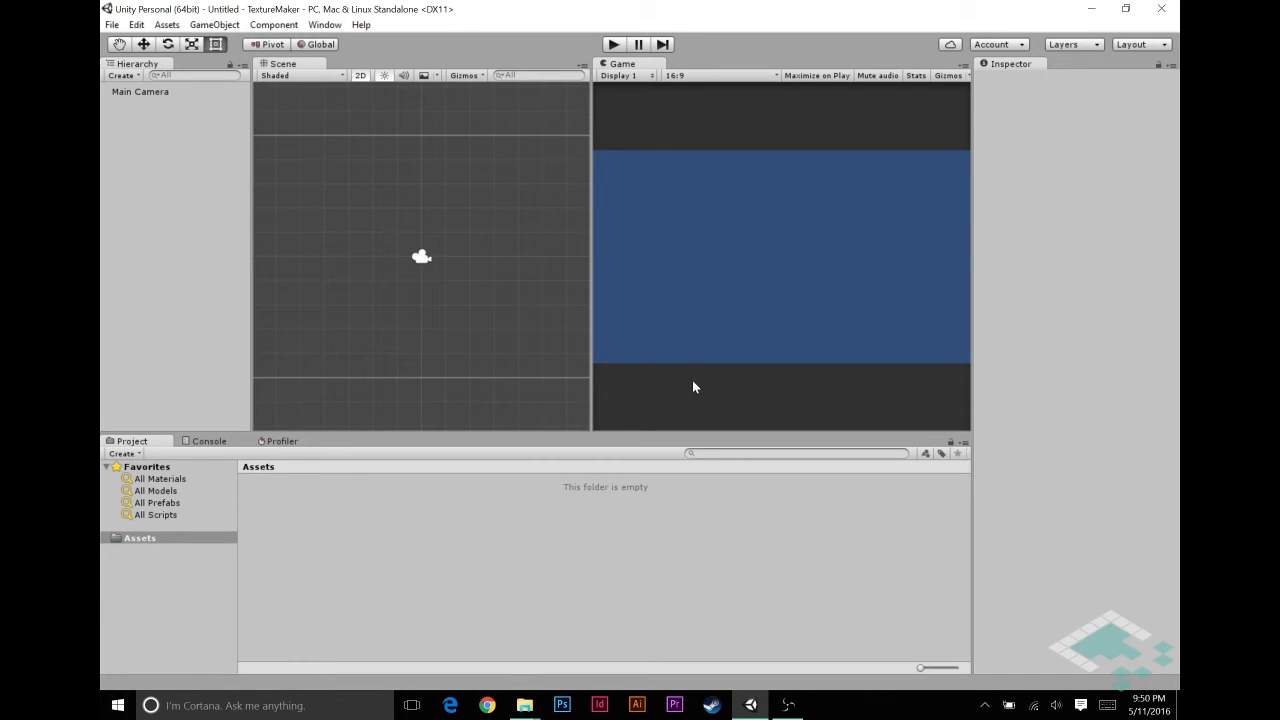
pyautogui.moveTo(632, 298)
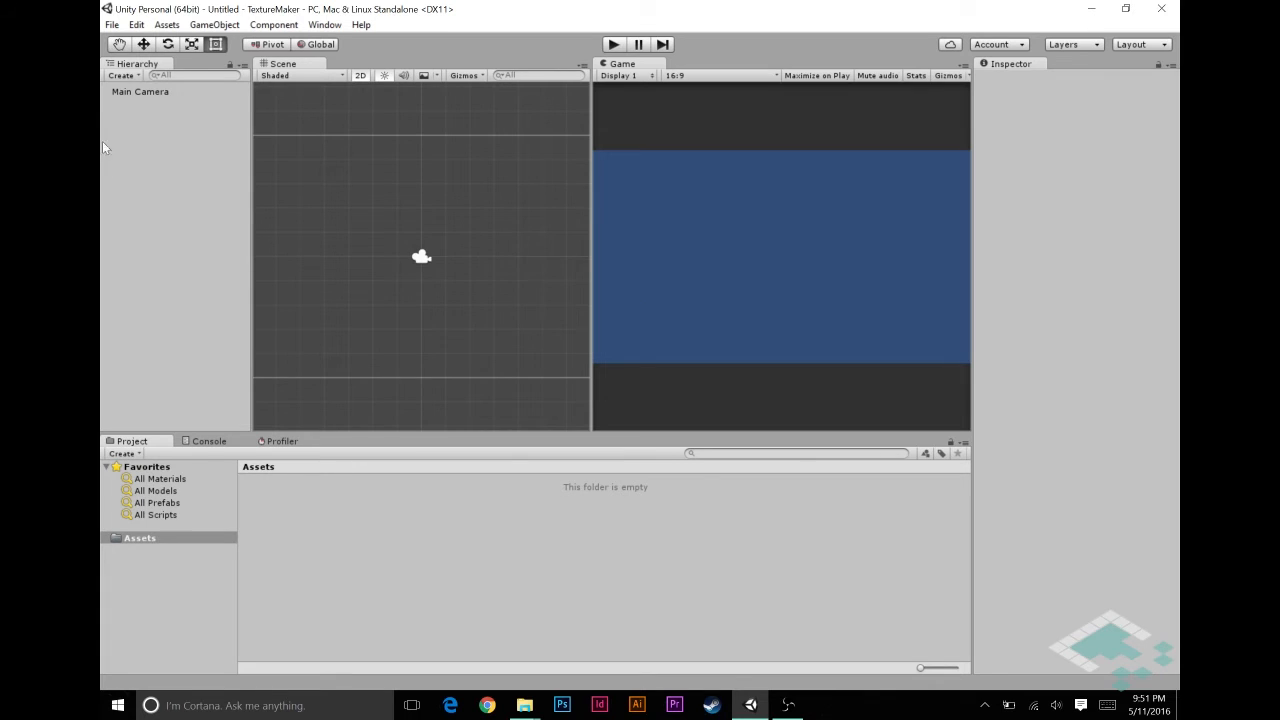
# Add a New Sprite object via Create > 2D Object > Sprite
pyautogui.click(214, 24)
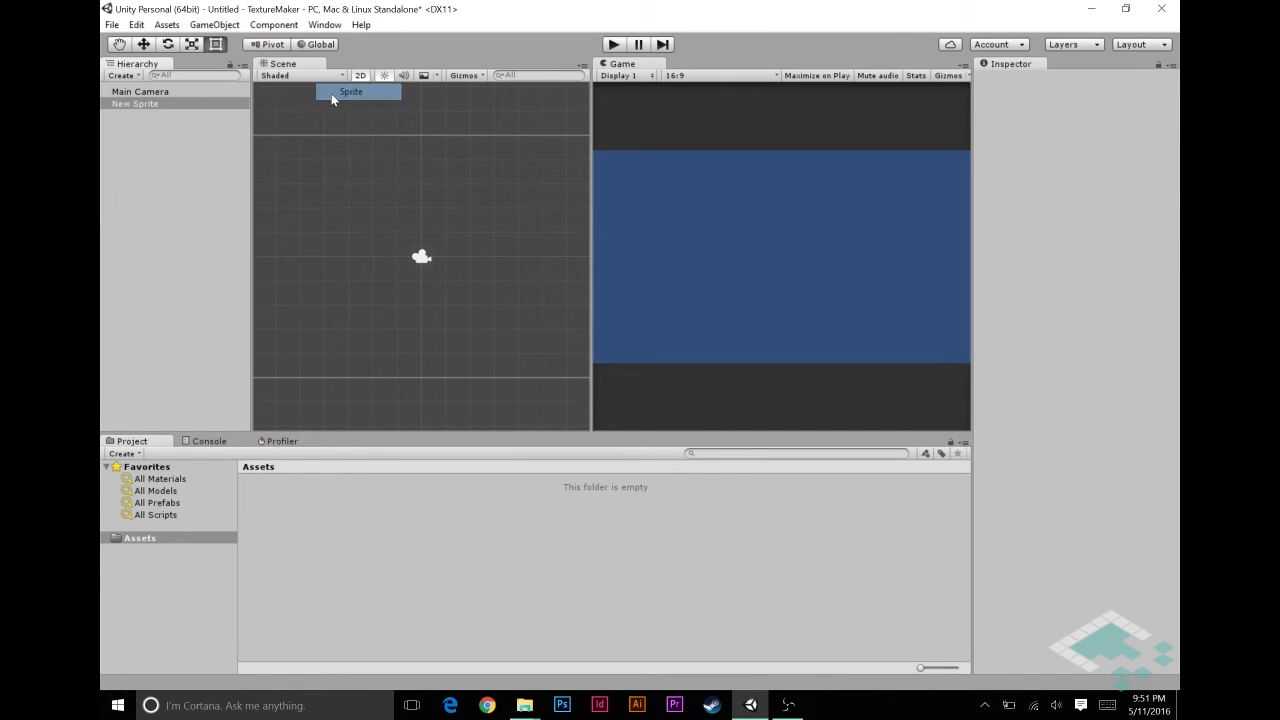
pyautogui.click(135, 103)
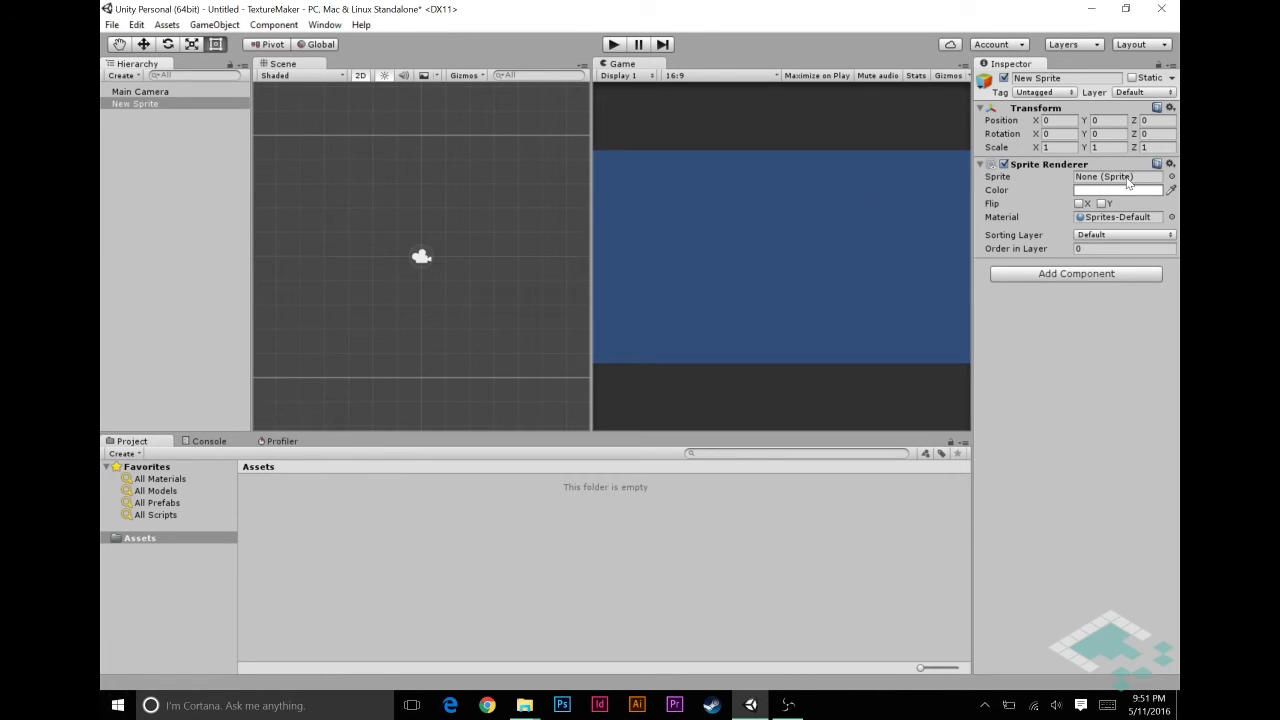
pyautogui.moveTo(1113, 176)
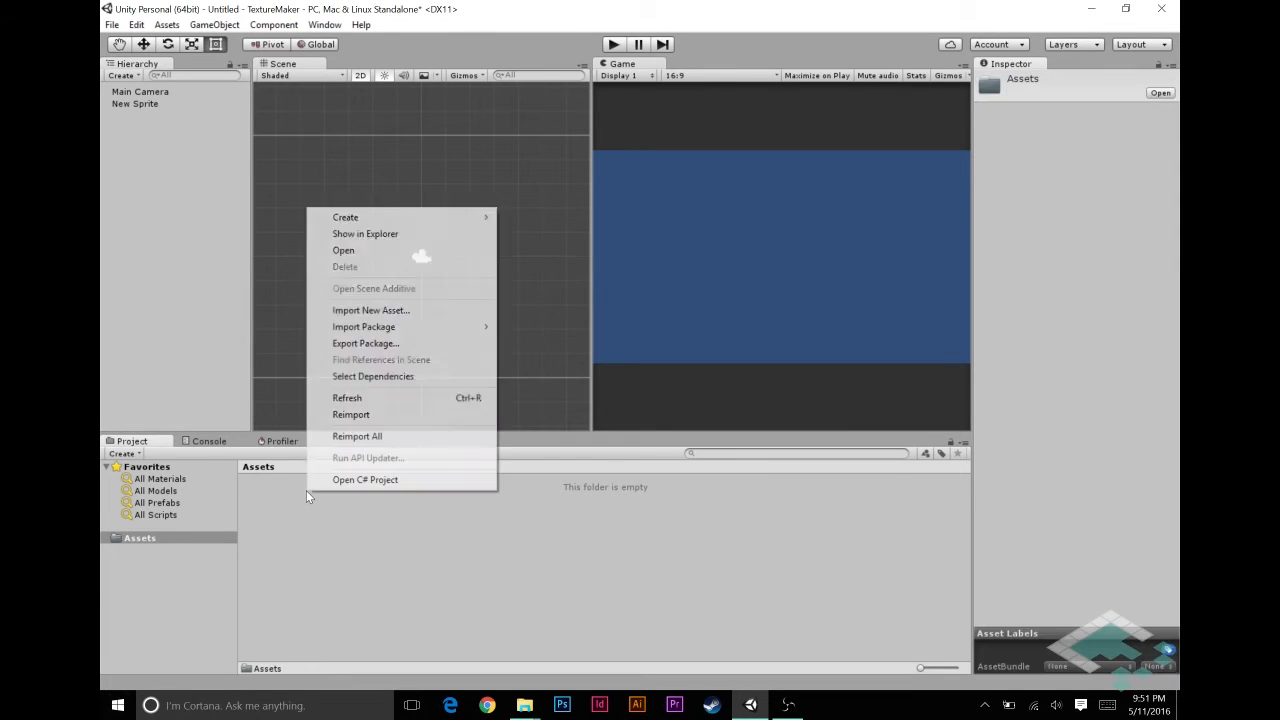
pyautogui.moveTo(345, 217)
pyautogui.write('SpriteMaker')
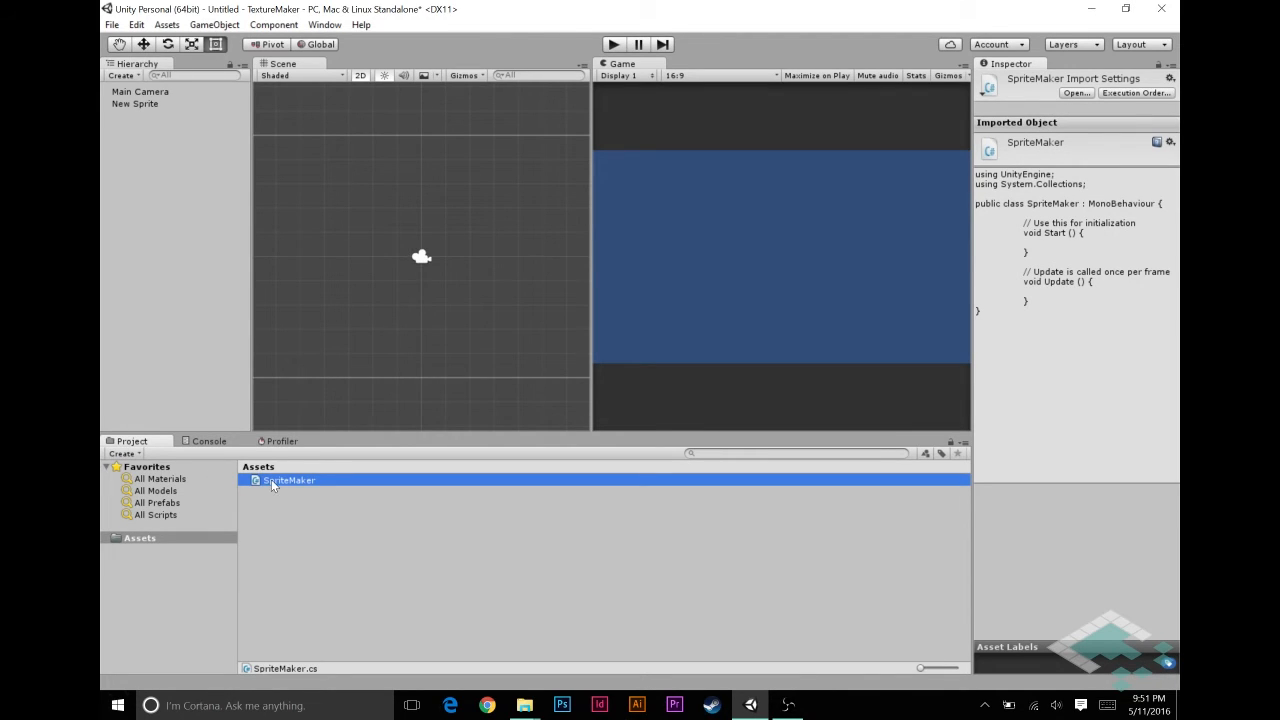
# Attach the SpriteMaker script to the sprite object and rename the object Sprite Maker
pyautogui.click(134, 104)
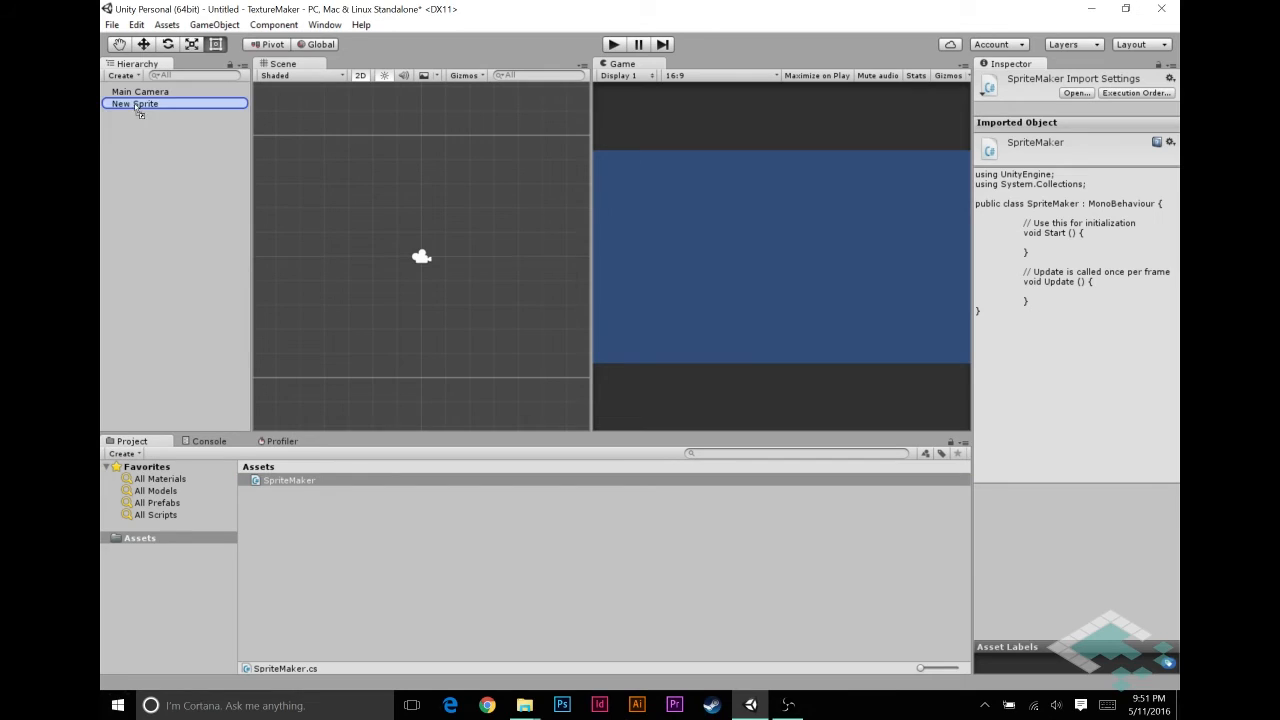
pyautogui.click(134, 104)
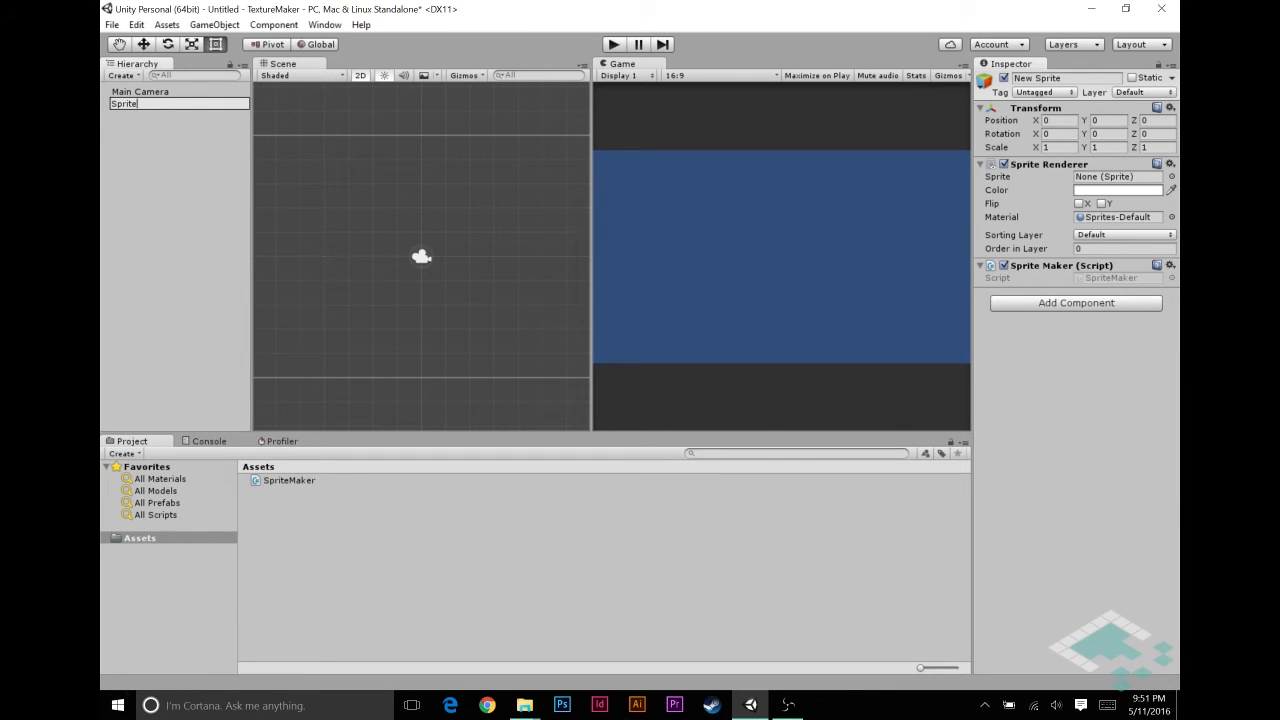
pyautogui.click(140, 104)
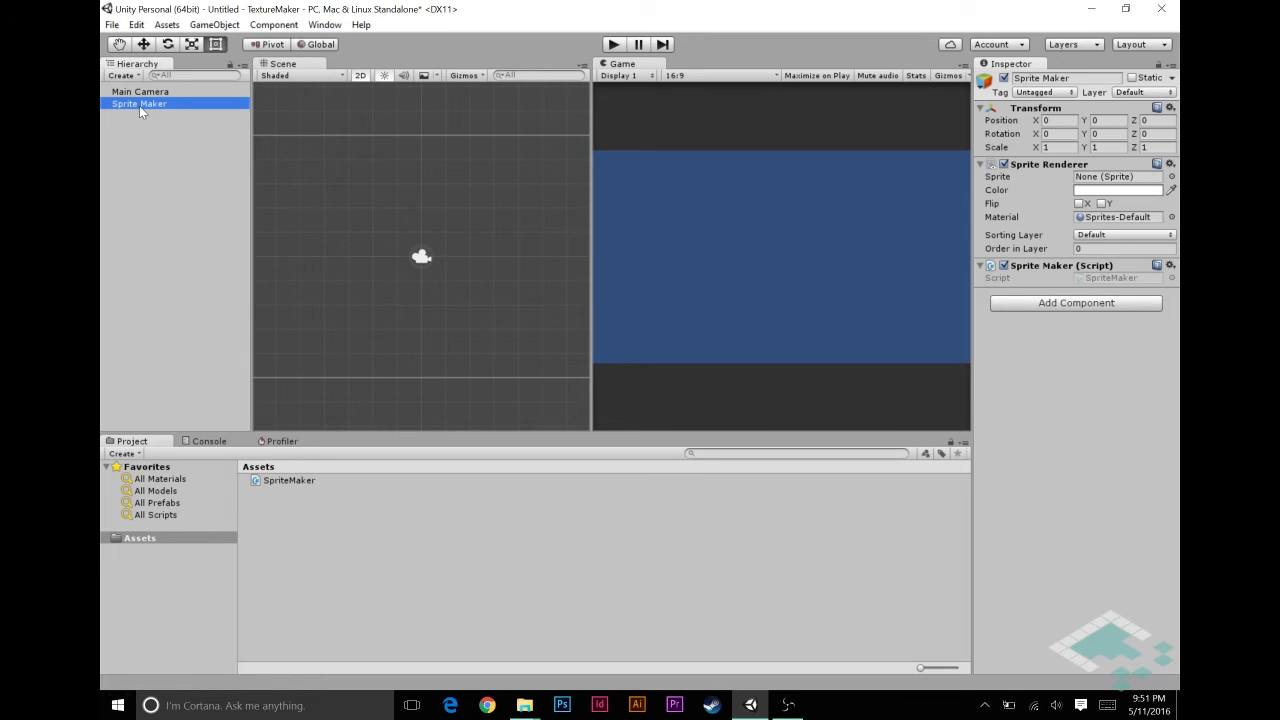
pyautogui.moveTo(350, 571)
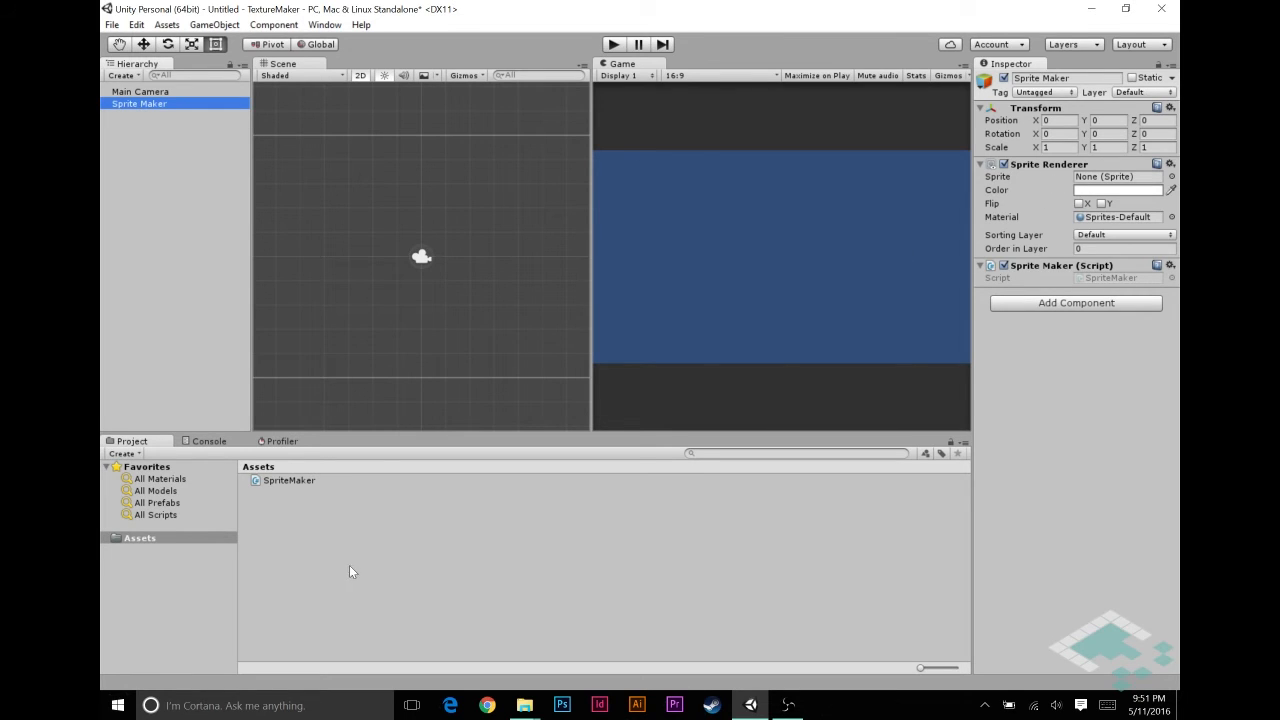
pyautogui.click(289, 480)
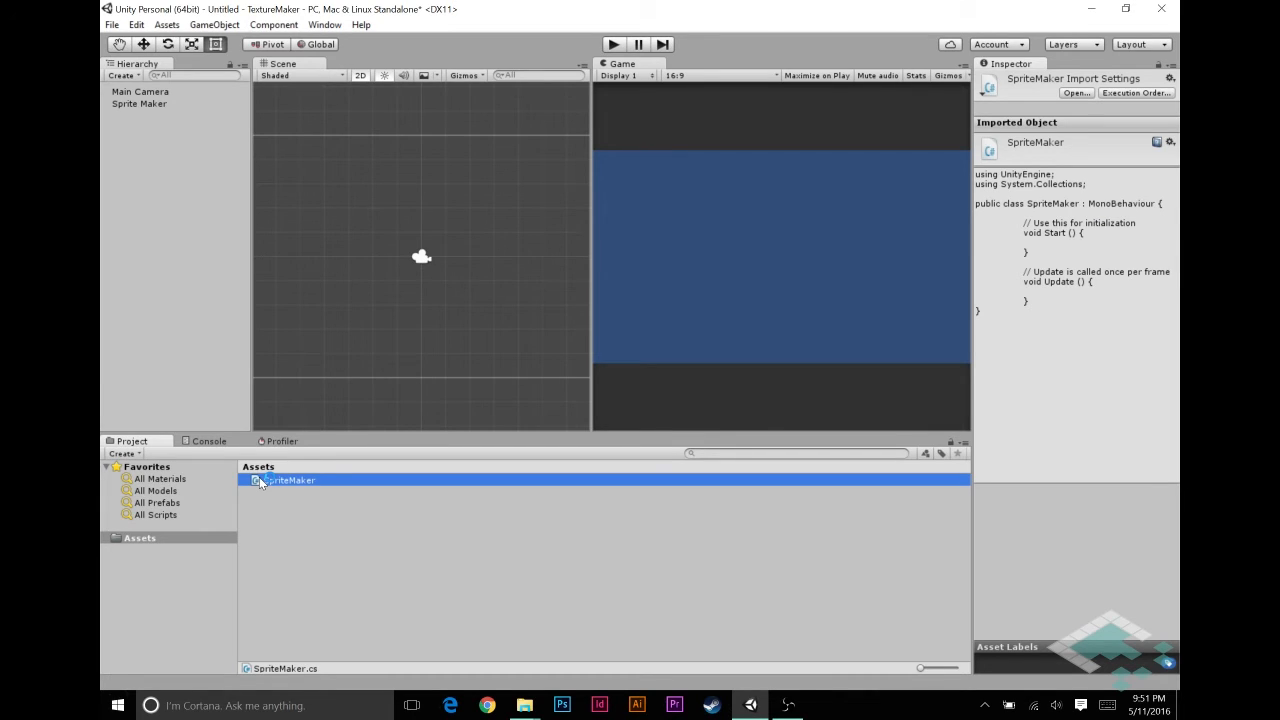
# Open SpriteMaker.cs and add [RequireComponent(typeof(SpriteRenderer))] above the class, plus a blank line inside
pyautogui.doubleClick(290, 481)
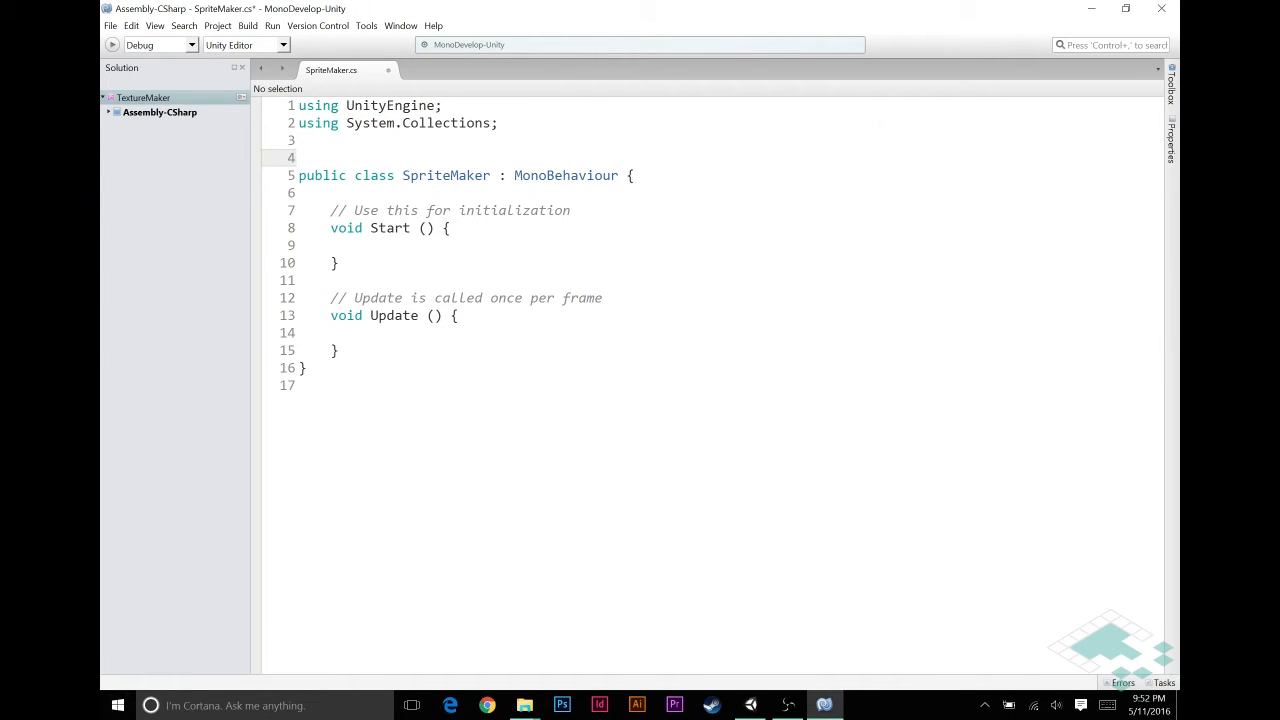
pyautogui.write('[')
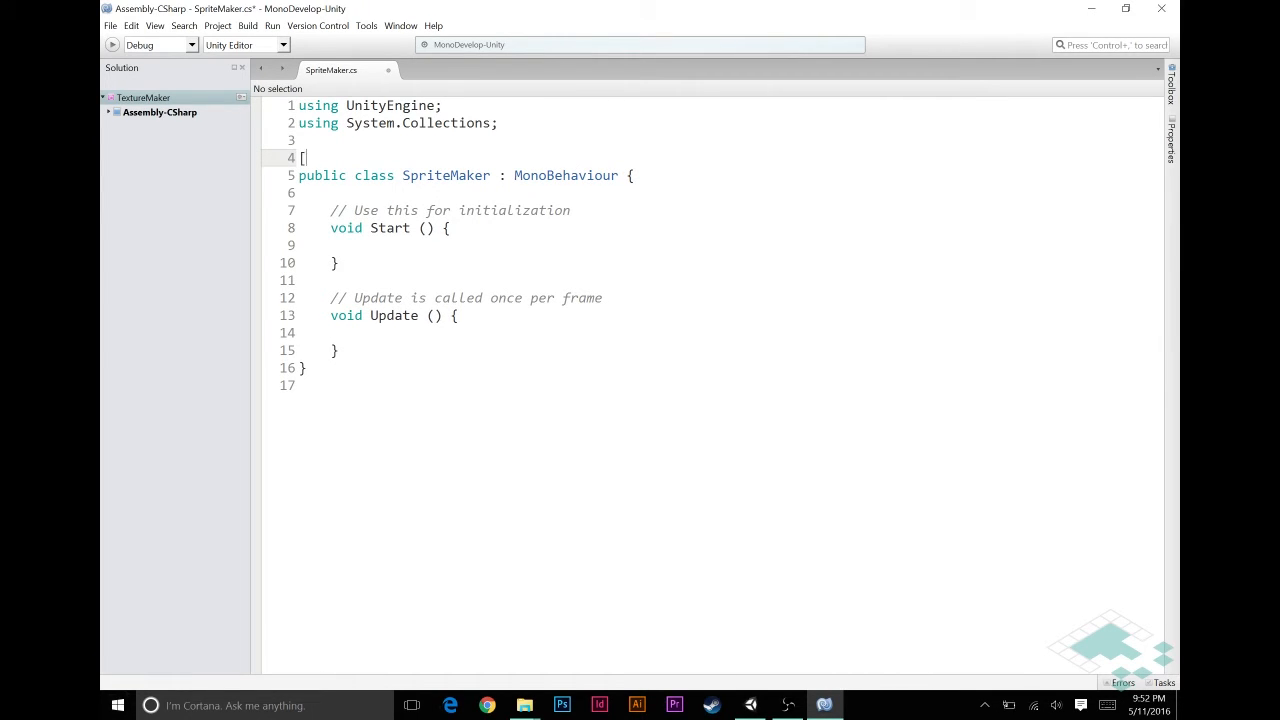
pyautogui.write('Re')
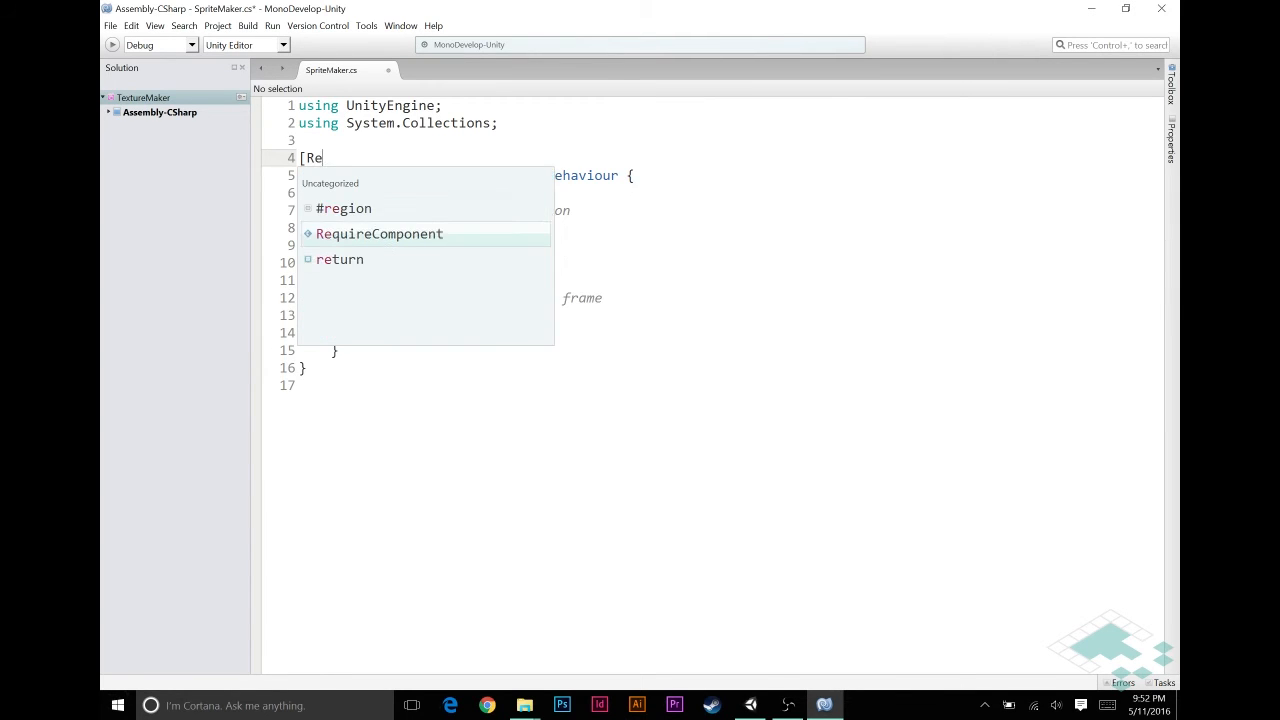
pyautogui.doubleClick(379, 233)
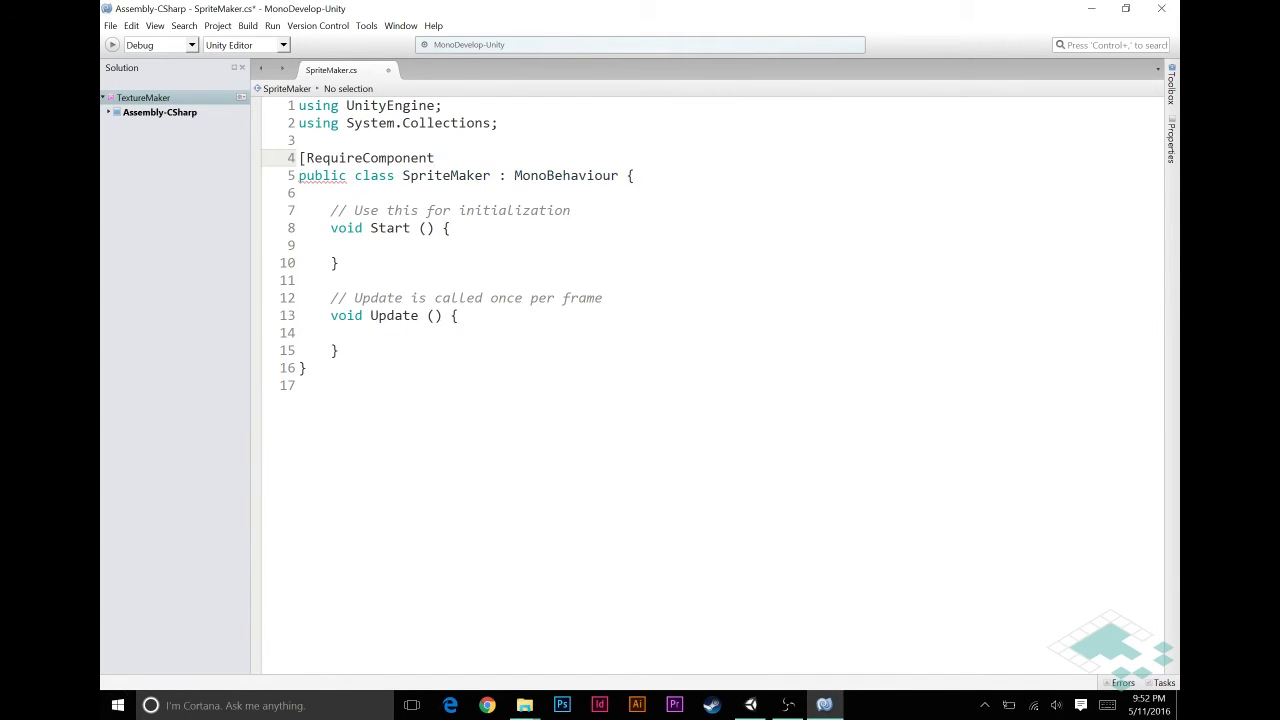
pyautogui.write('(')
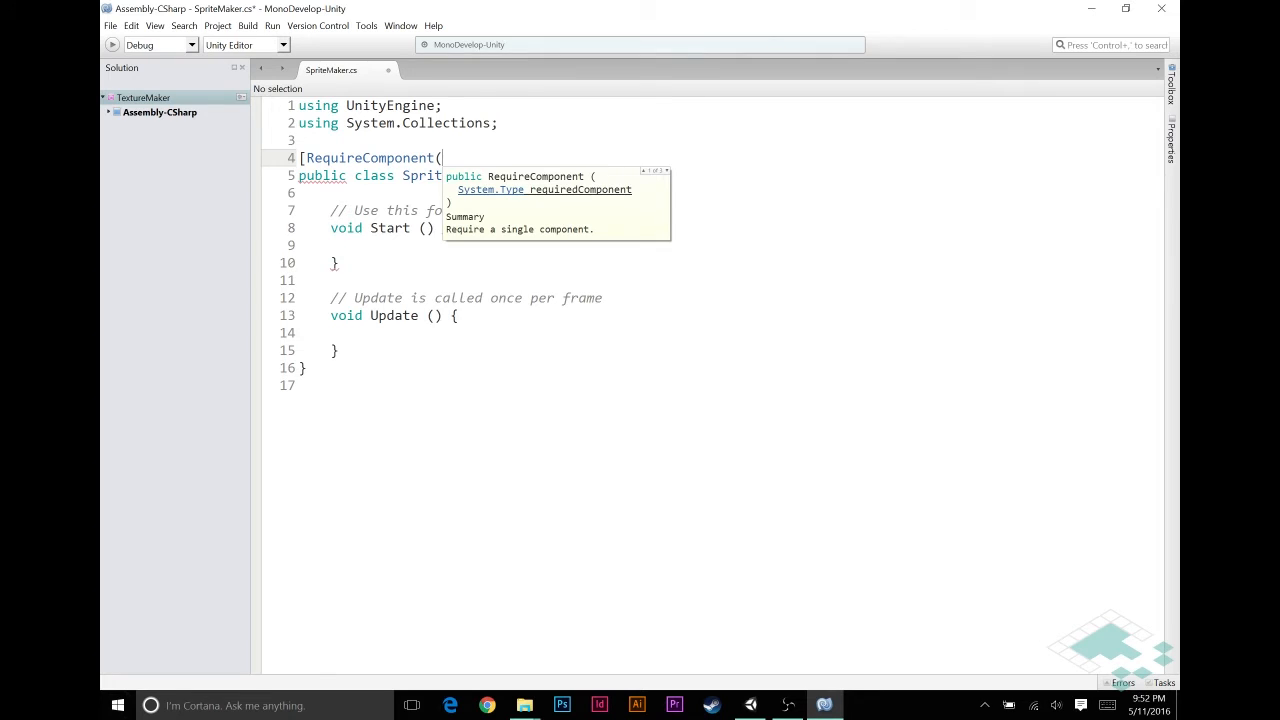
pyautogui.write('typeof(')
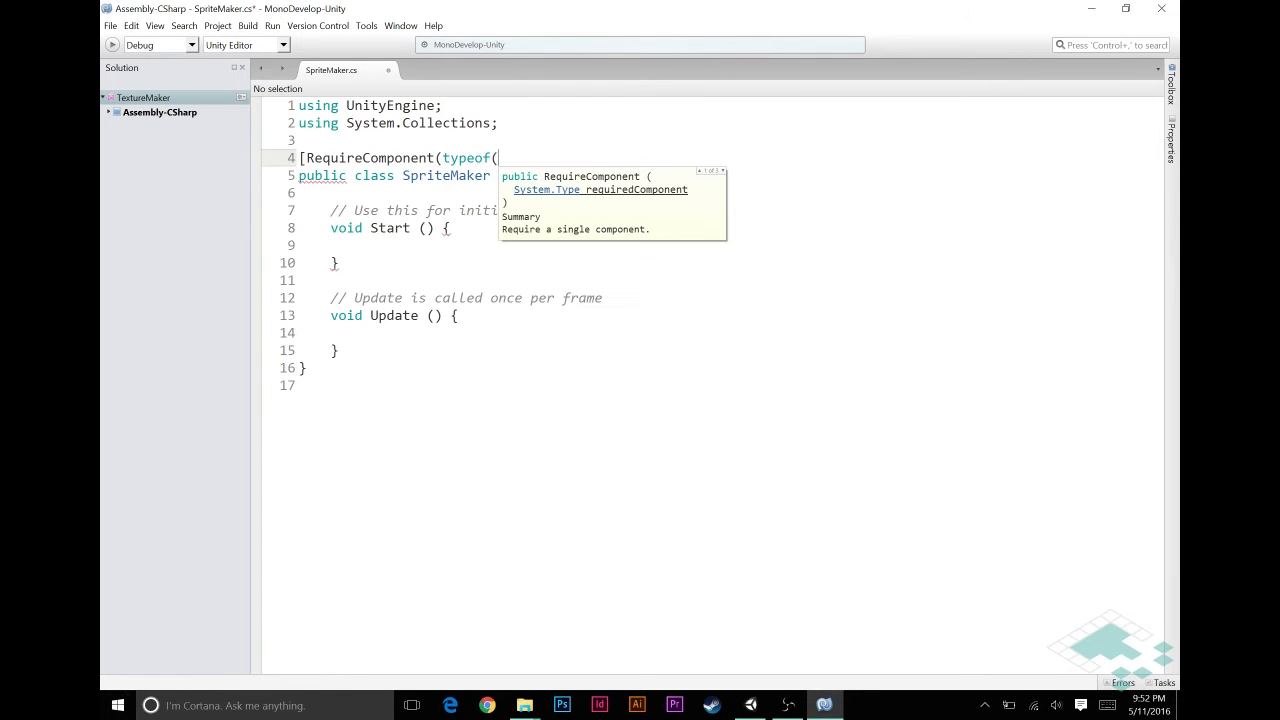
pyautogui.write('SpriteRenderer))]')
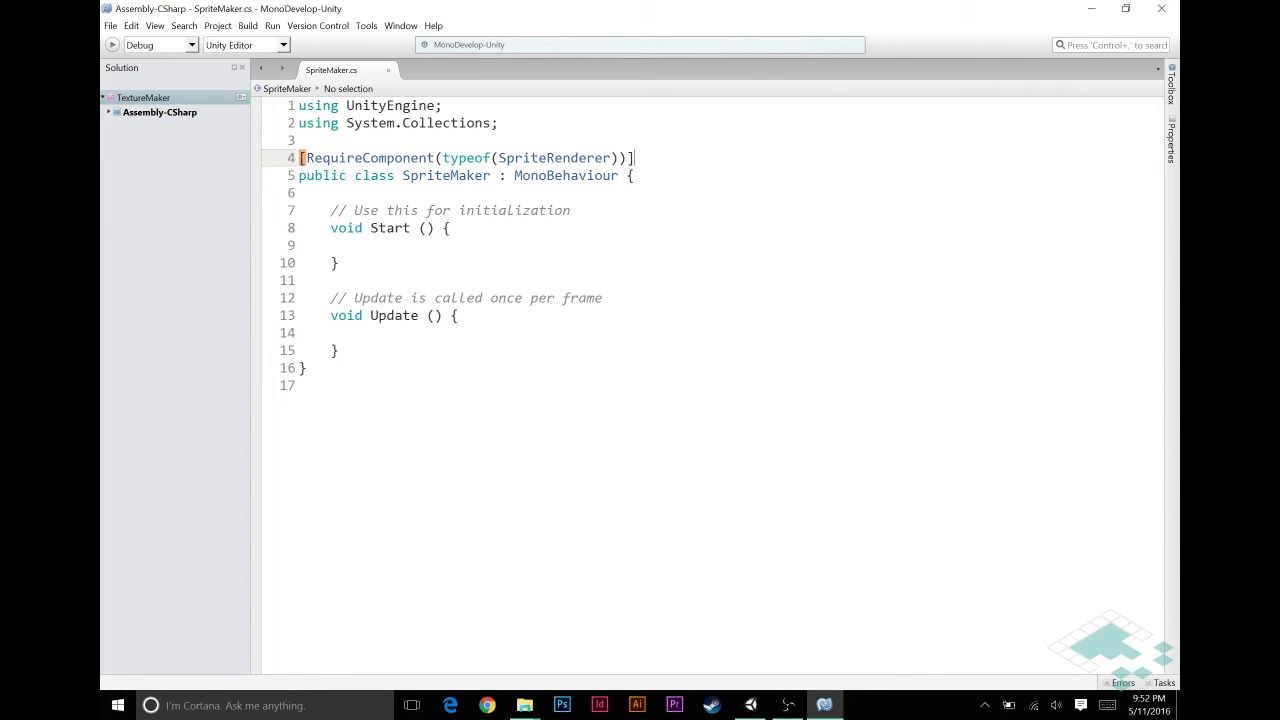
pyautogui.press('enter')
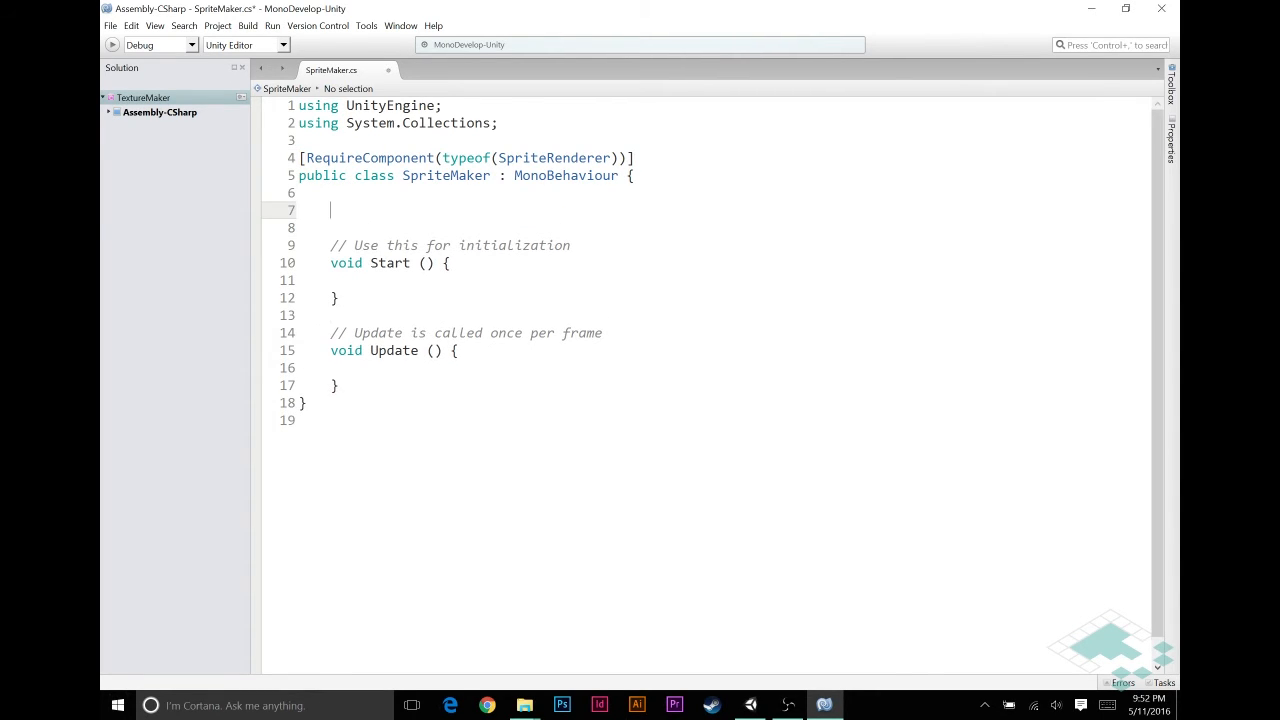
# Declare SpriteRenderer rend, assign GetComponent<SpriteRenderer>() in Start, remove Update and save
pyautogui.write('SpriteRendere')
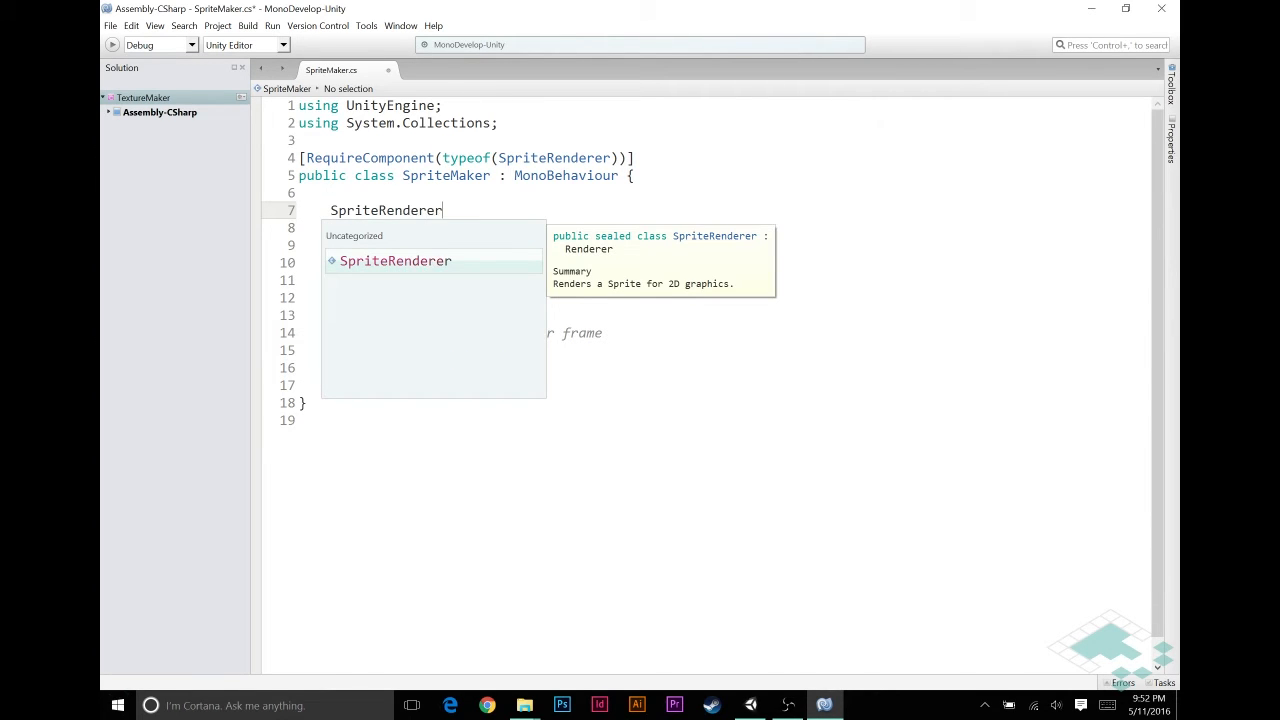
pyautogui.write('rend;')
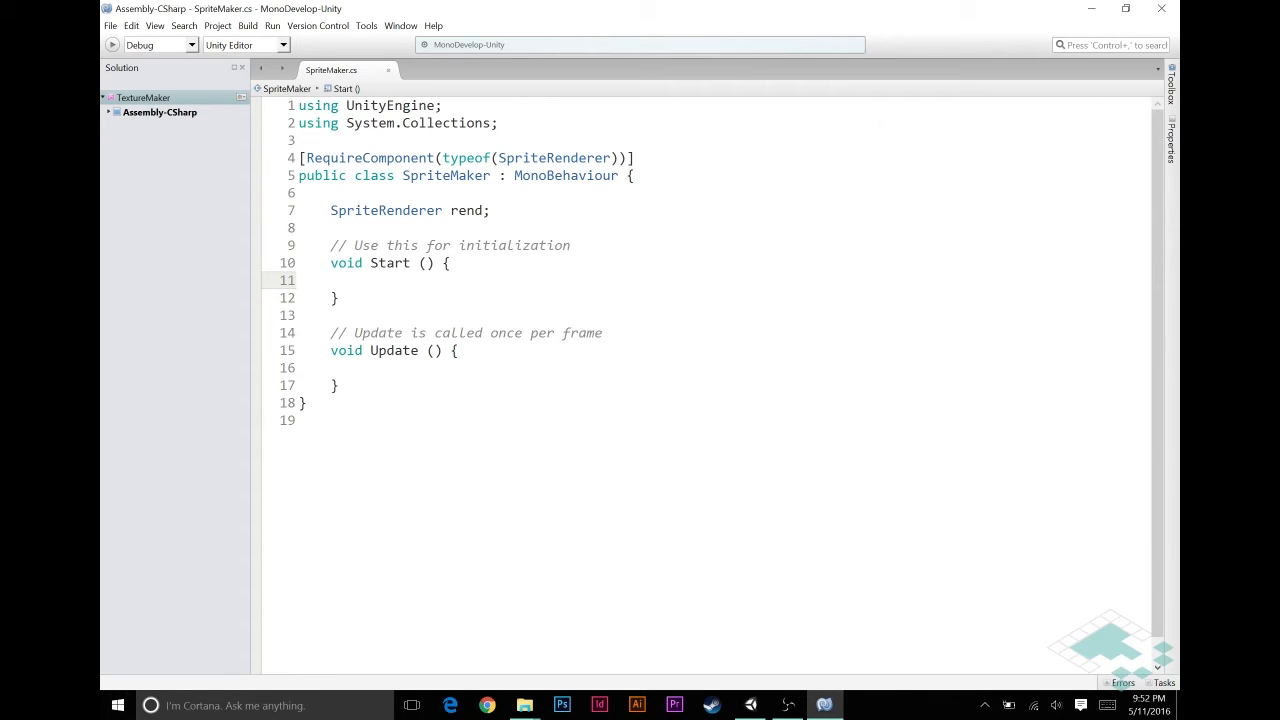
pyautogui.write('rend = GetCo')
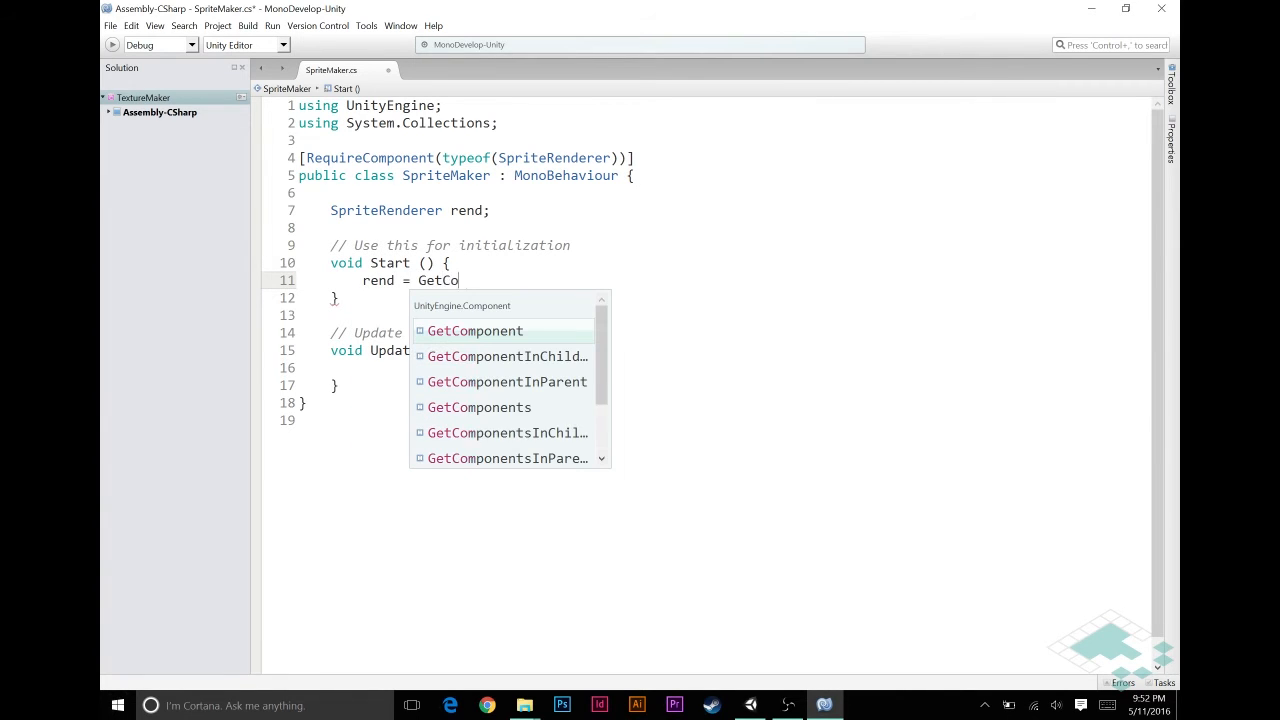
pyautogui.write('mponent<SpriteRenderer')
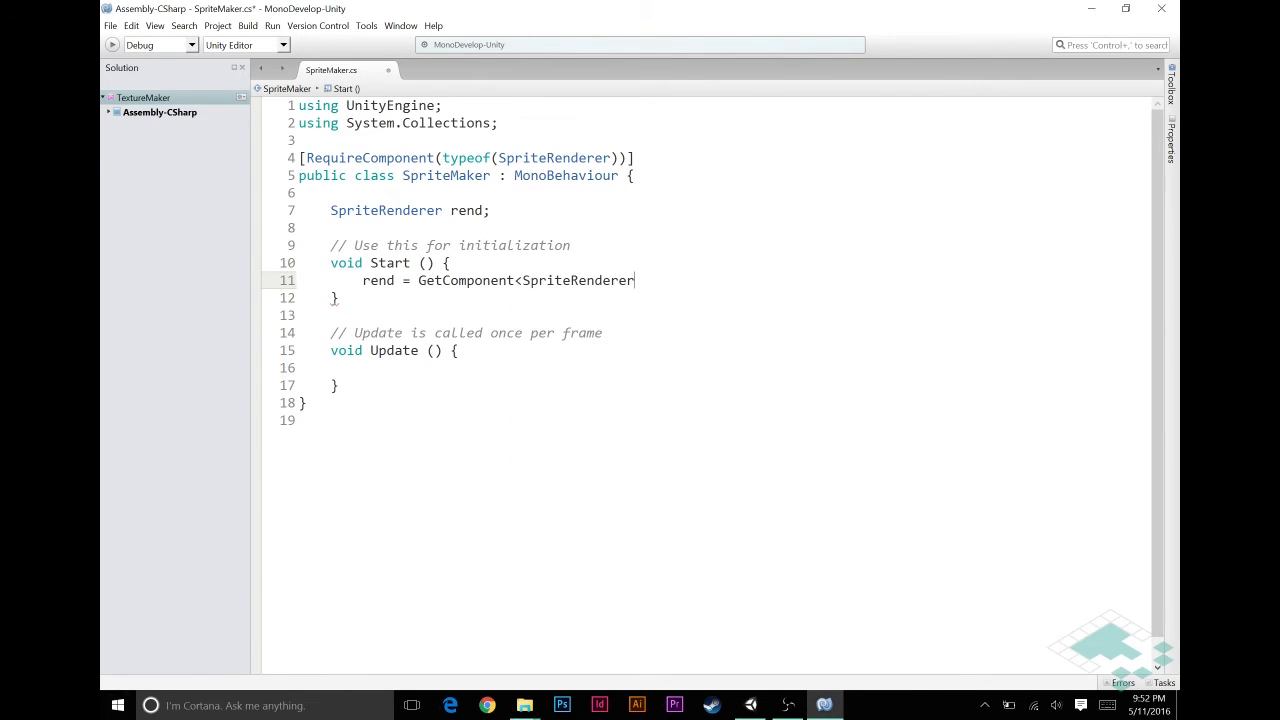
pyautogui.write('>();')
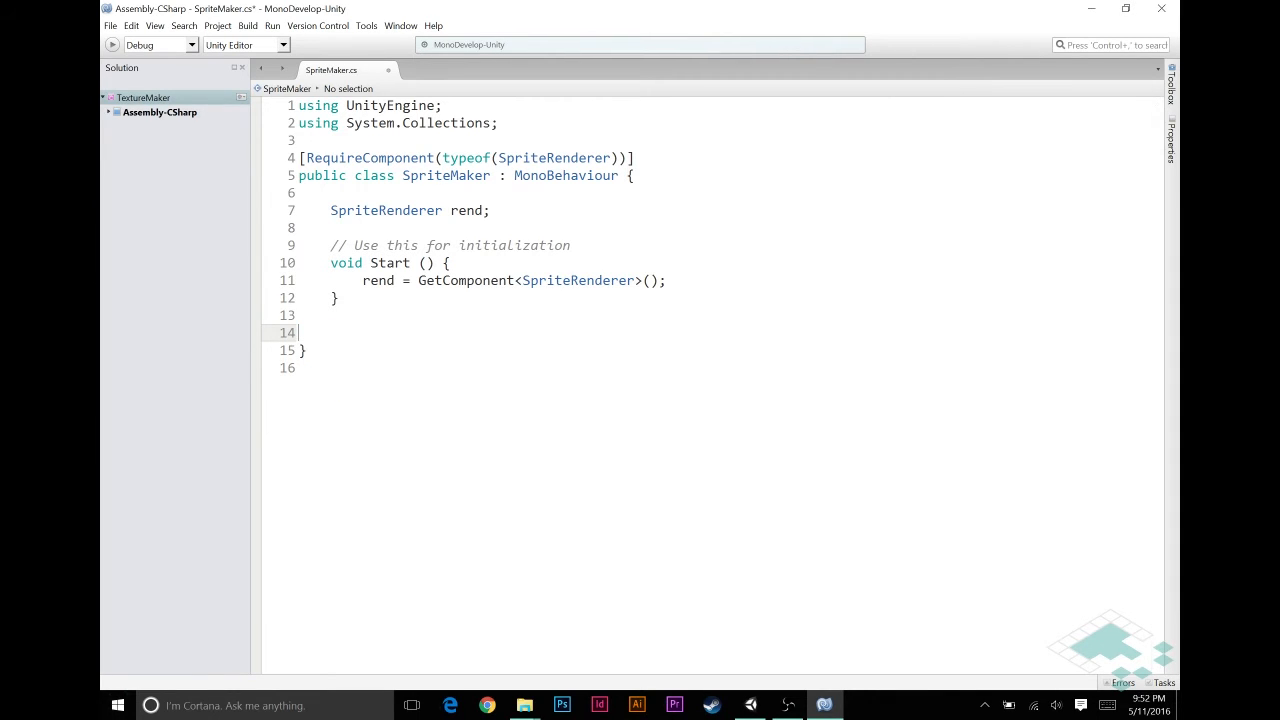
pyautogui.press('Backspace')
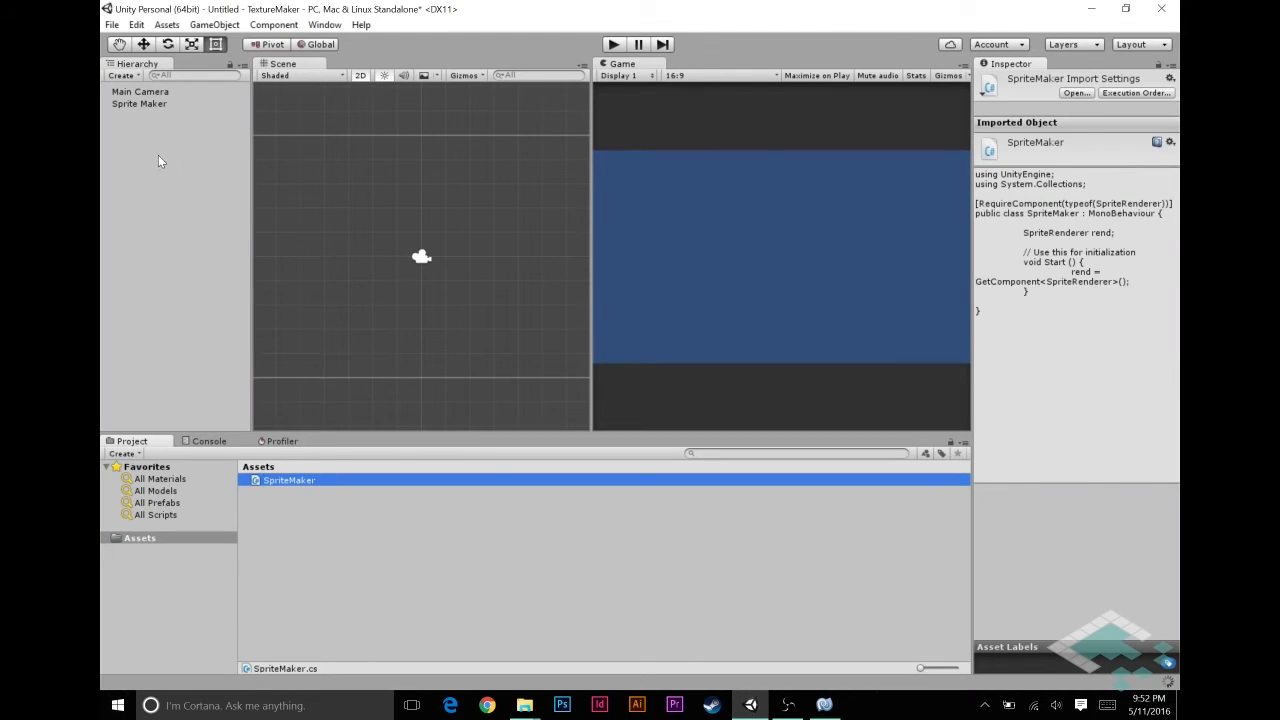
pyautogui.click(139, 103)
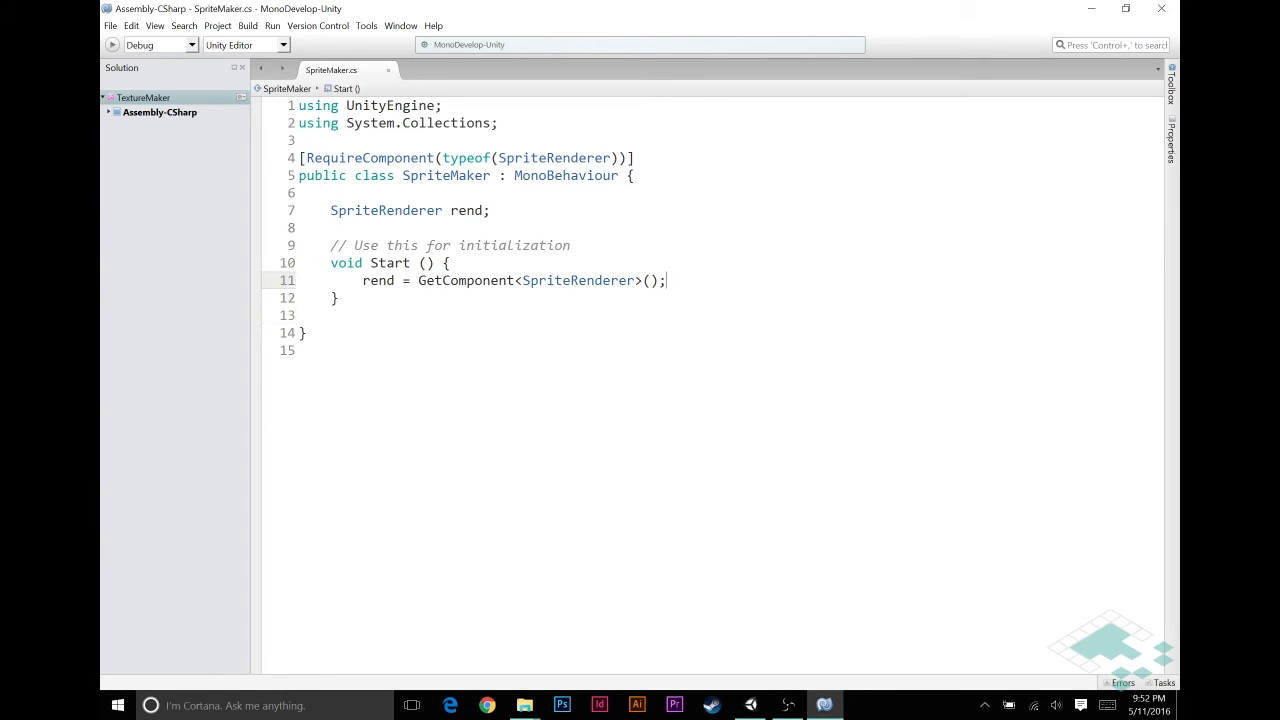
# Add the comment //assign our procedural sprite to rend.sprite inside Start
pyautogui.write('///')
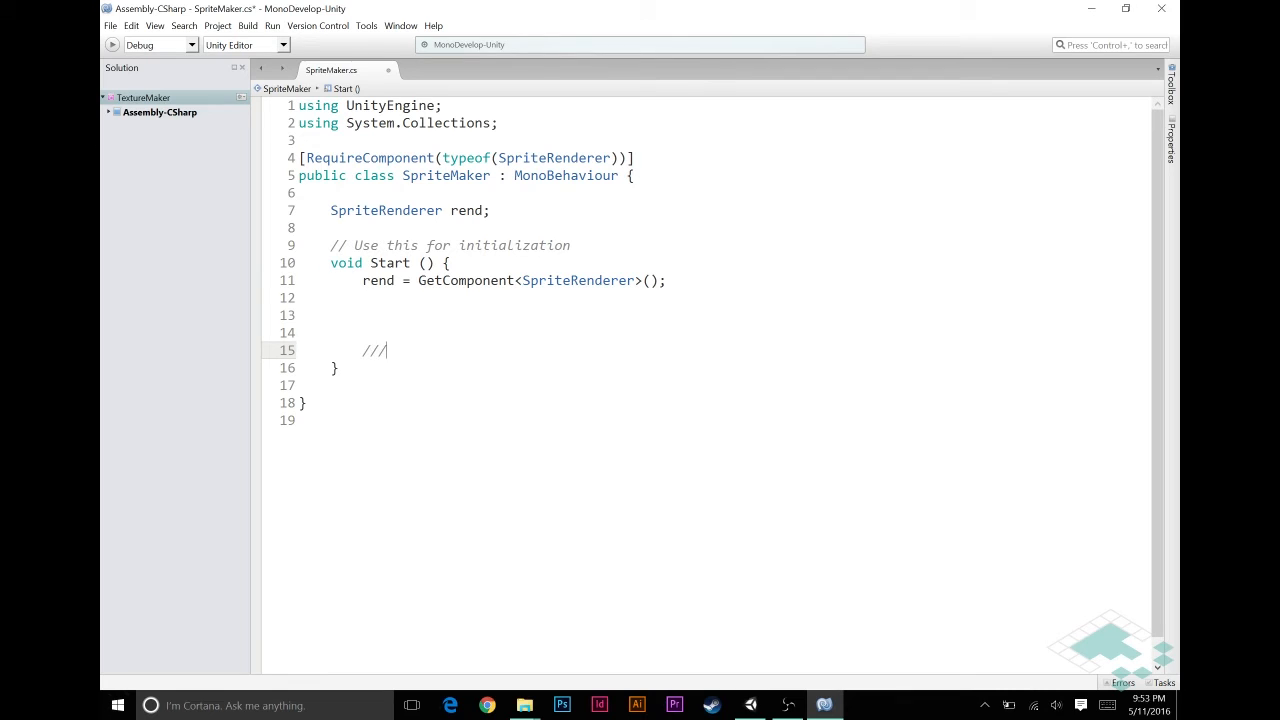
pyautogui.press('BackSpace')
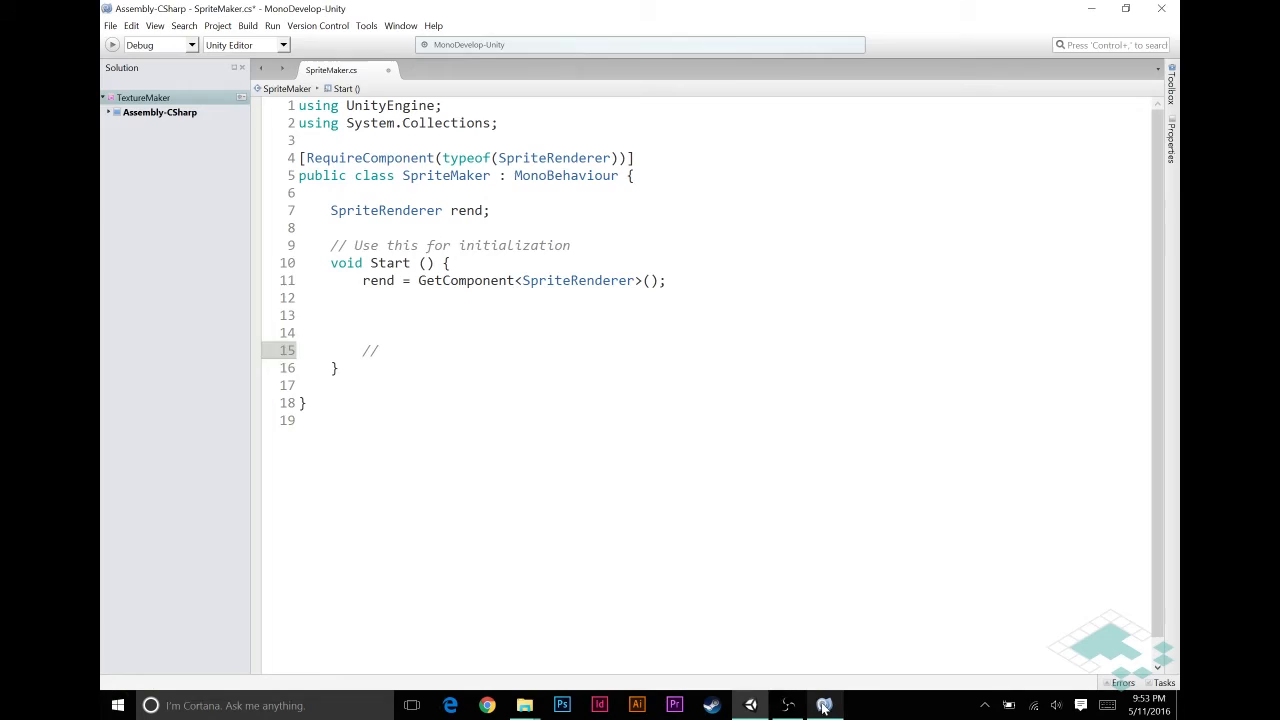
pyautogui.write('assign')
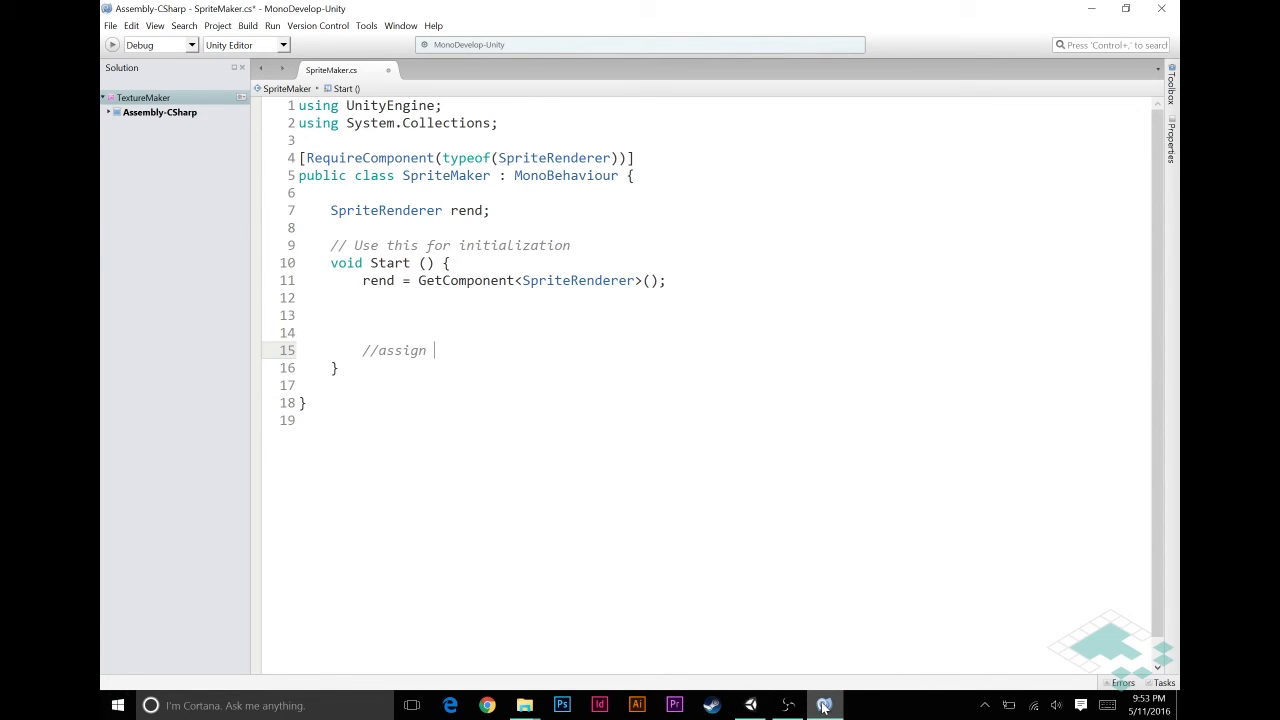
pyautogui.write('our proce')
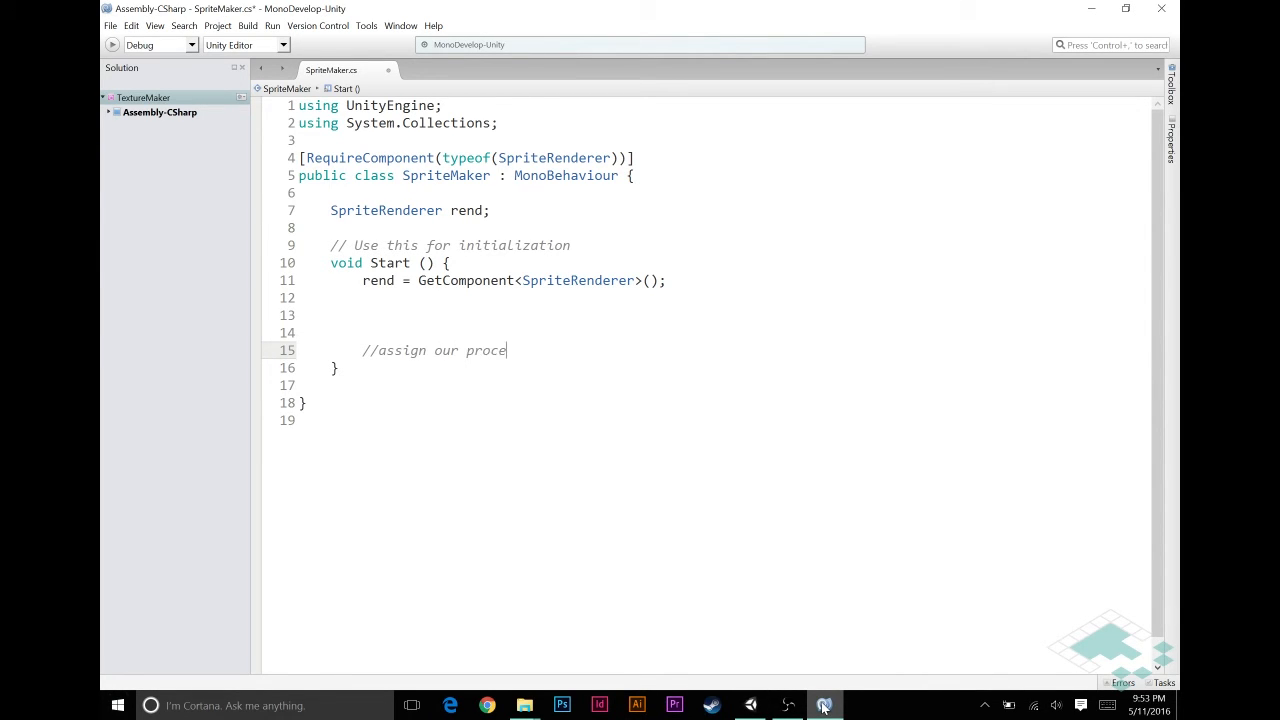
pyautogui.write('dural spri')
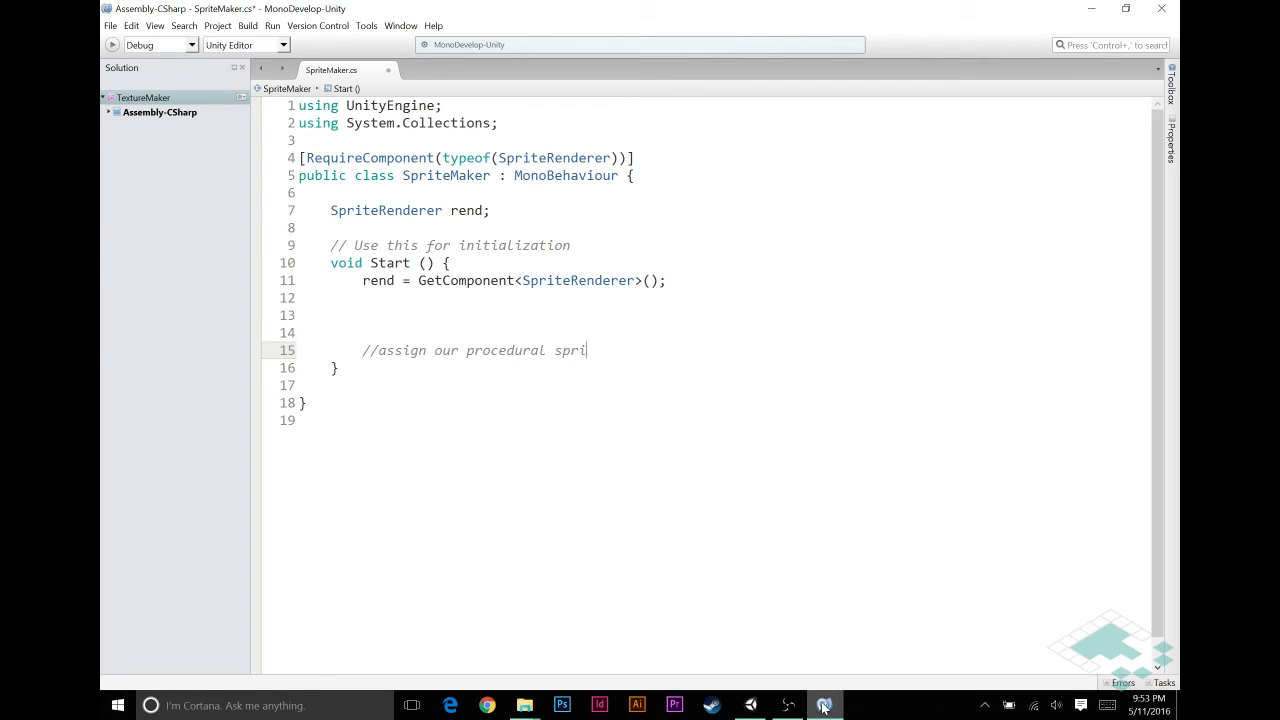
pyautogui.write('te to rend')
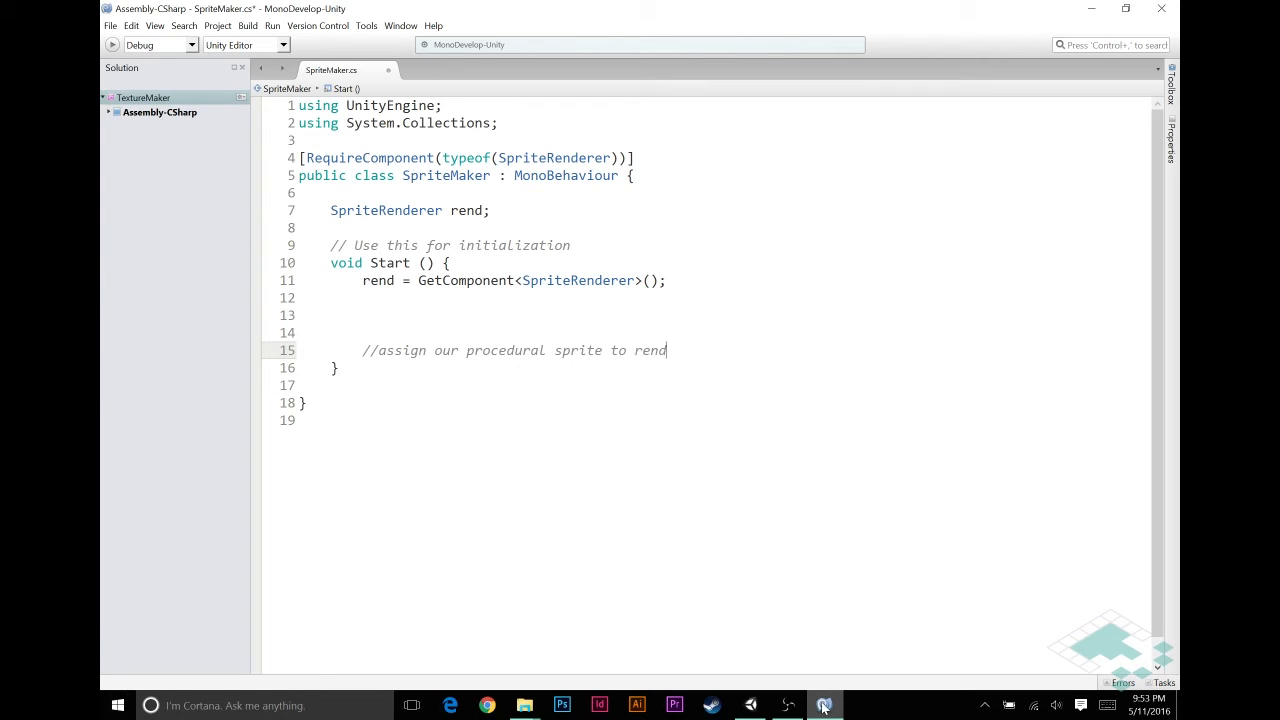
pyautogui.write('.s')
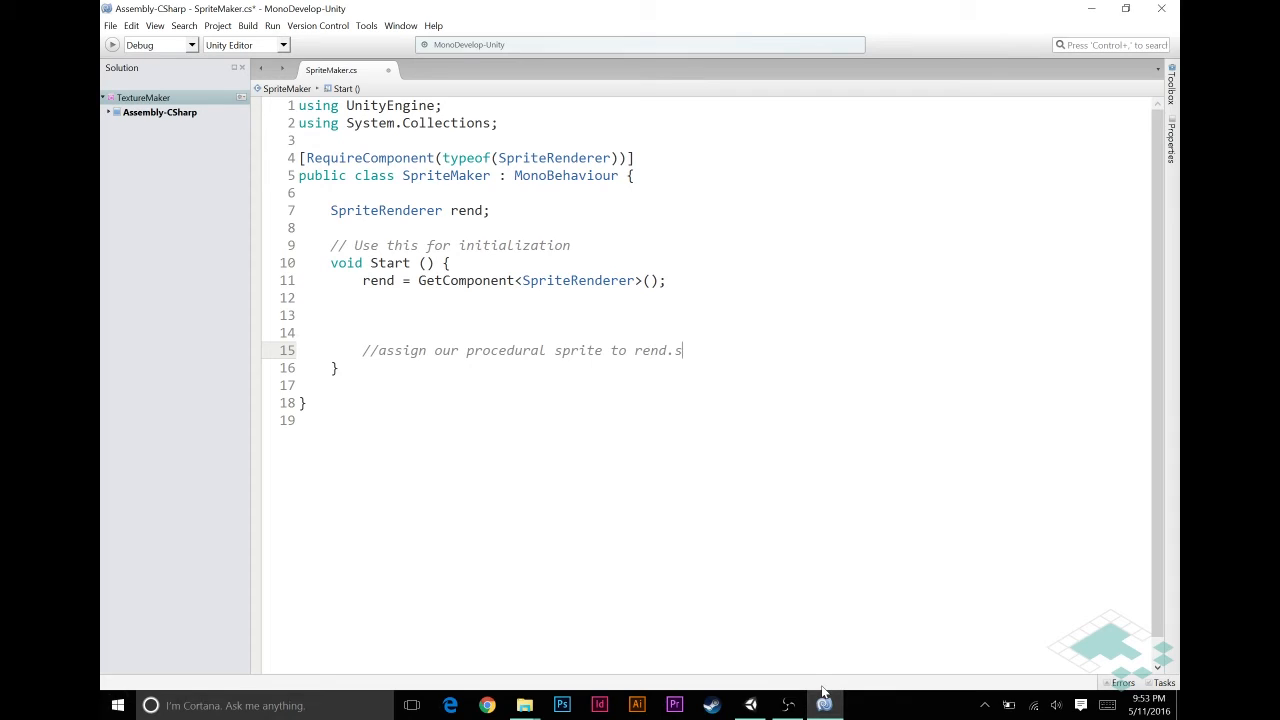
pyautogui.write('prite')
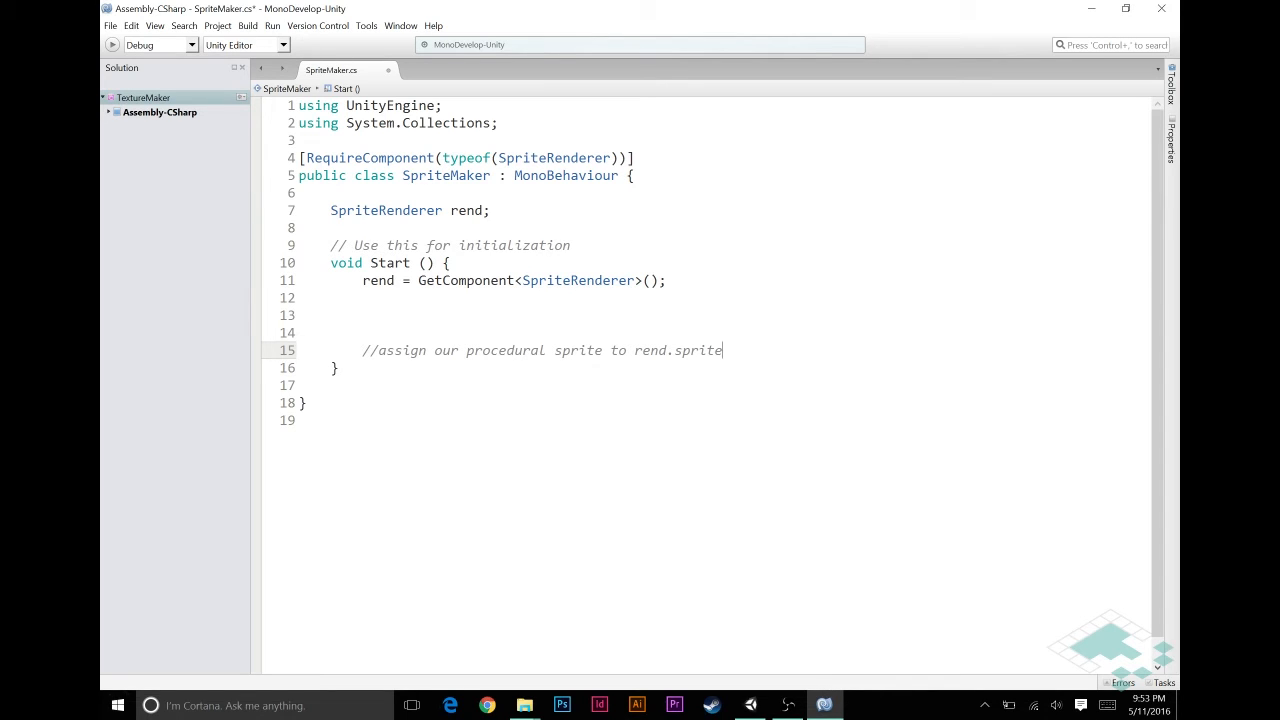
# Add the comments //create a texture and //create a sprite from that texture in Start
pyautogui.write('//c')
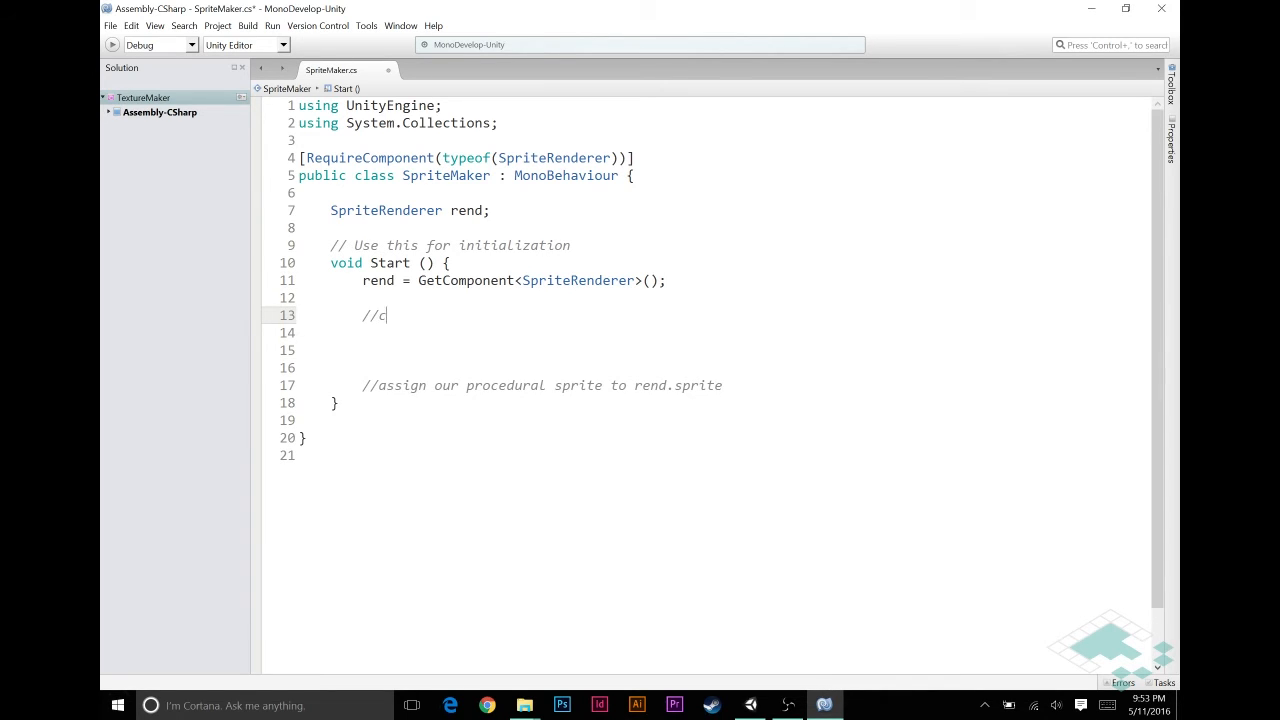
pyautogui.write('reate')
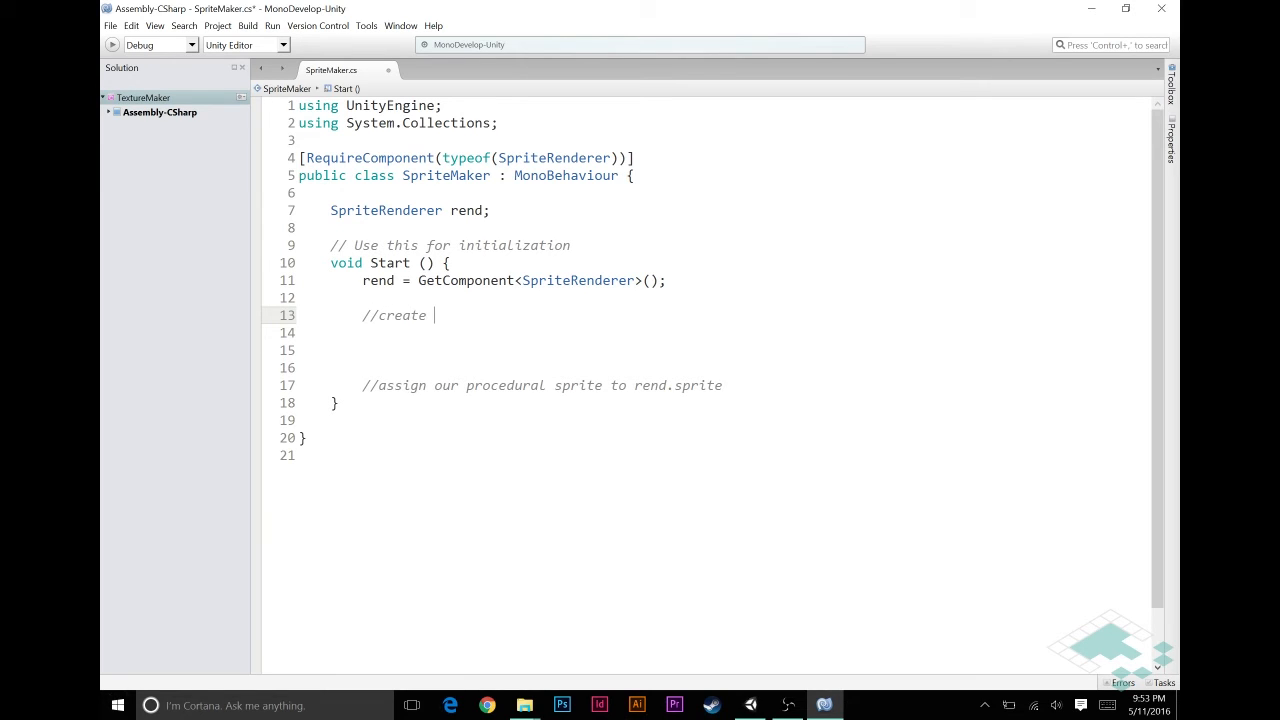
pyautogui.write('a texture')
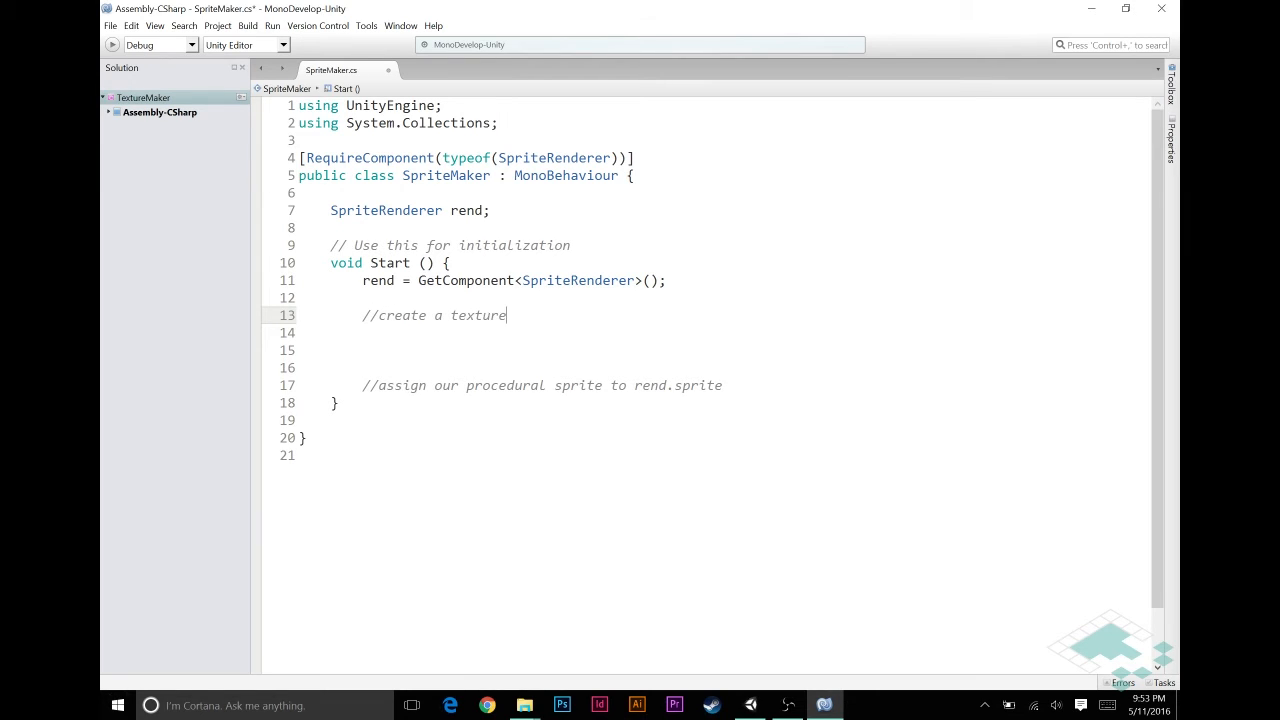
pyautogui.write('/')
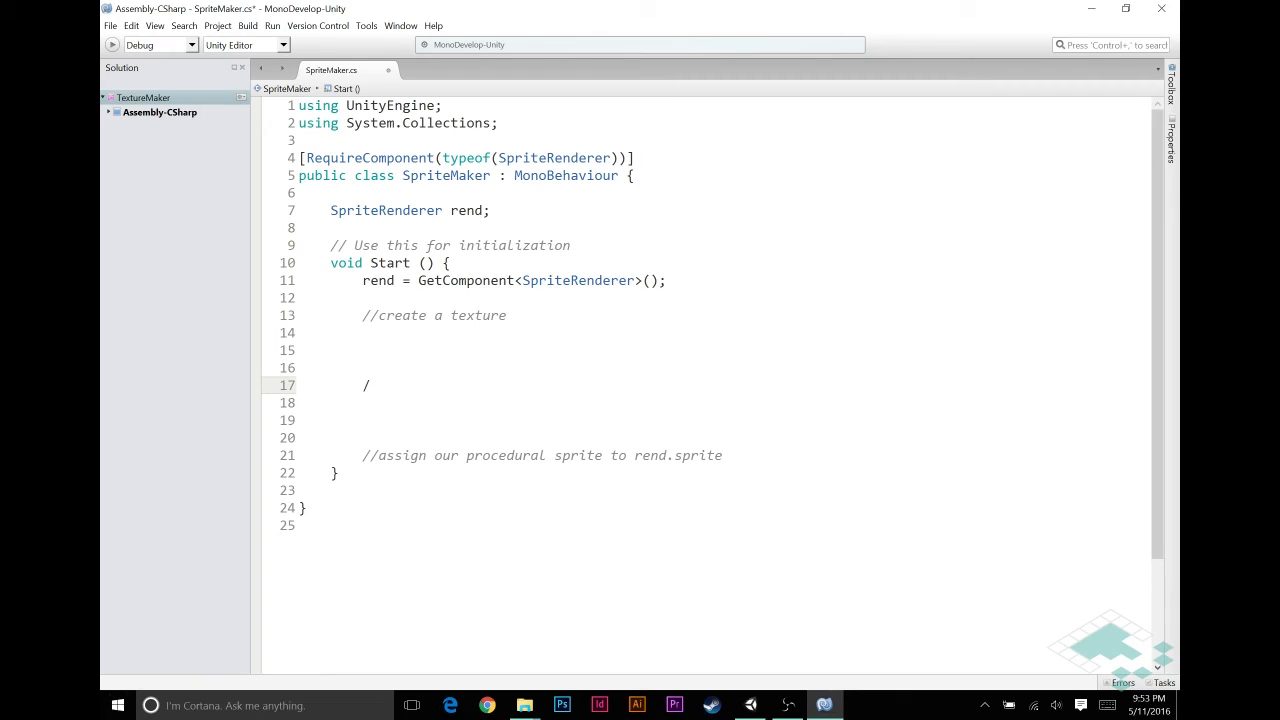
pyautogui.write('/create')
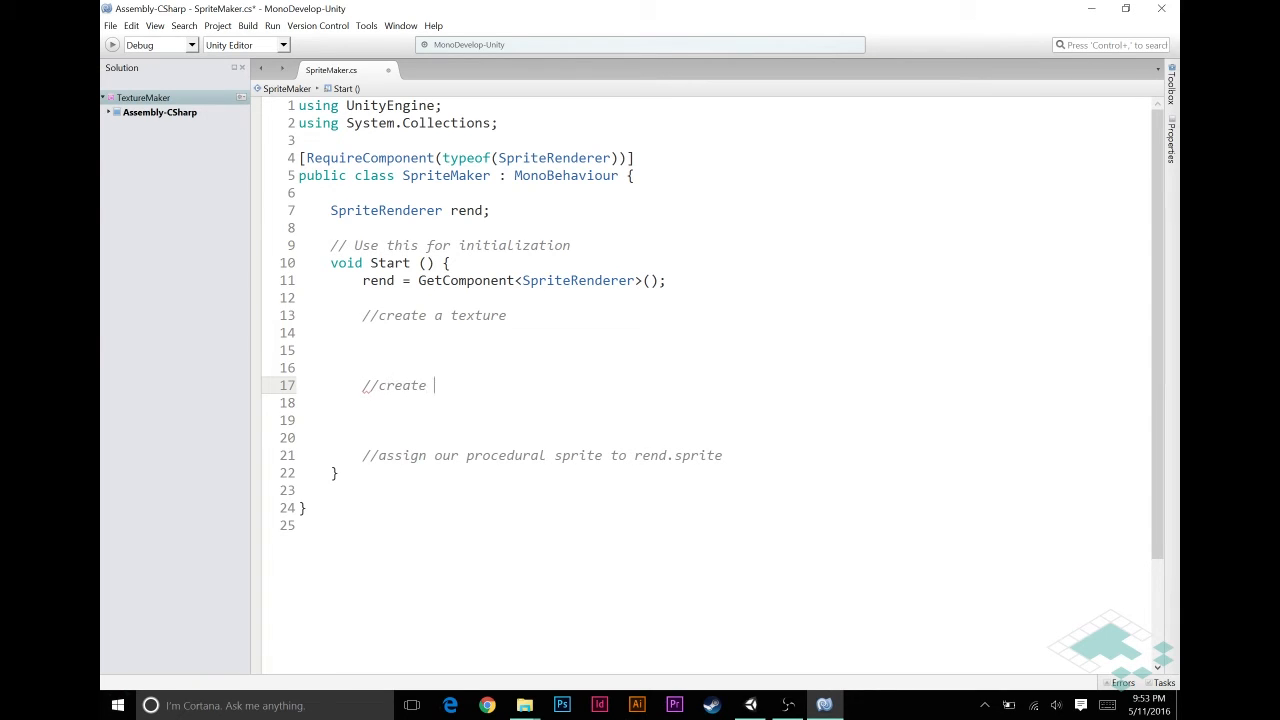
pyautogui.write('a sprite from that texture')
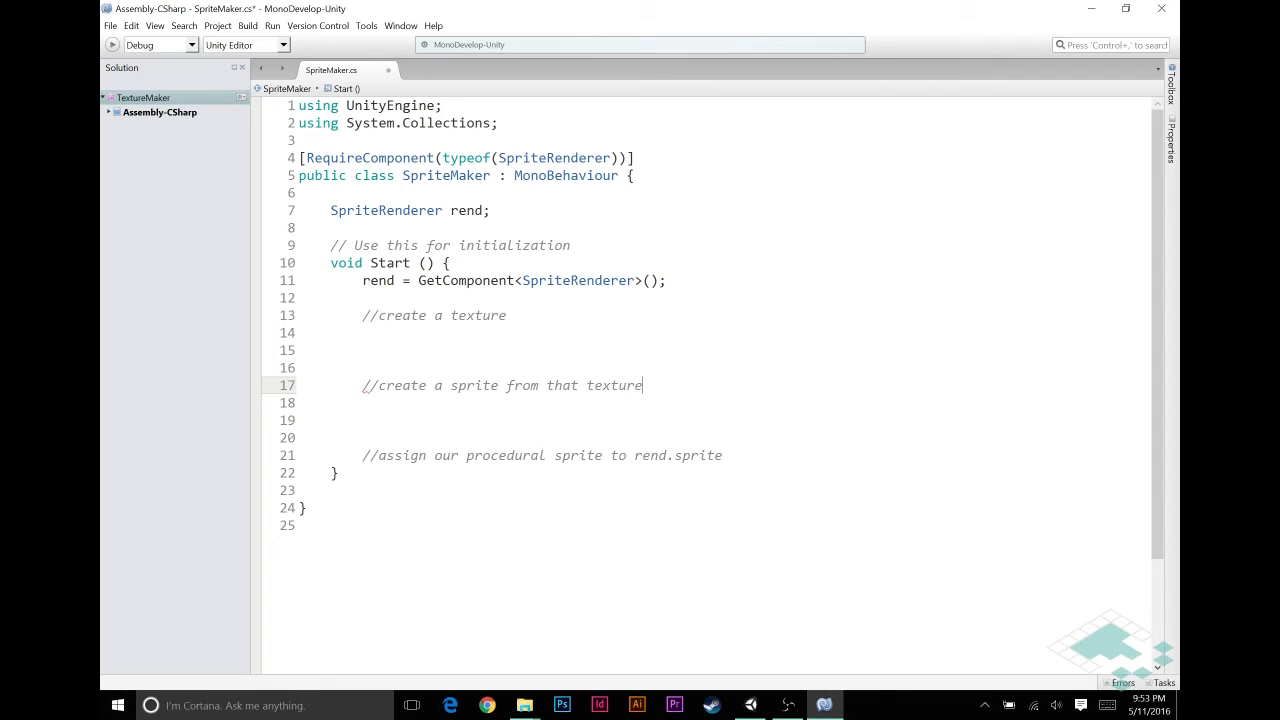
# Begin a Texture2D tex declaration under the create-a-texture comment
pyautogui.click(400, 332)
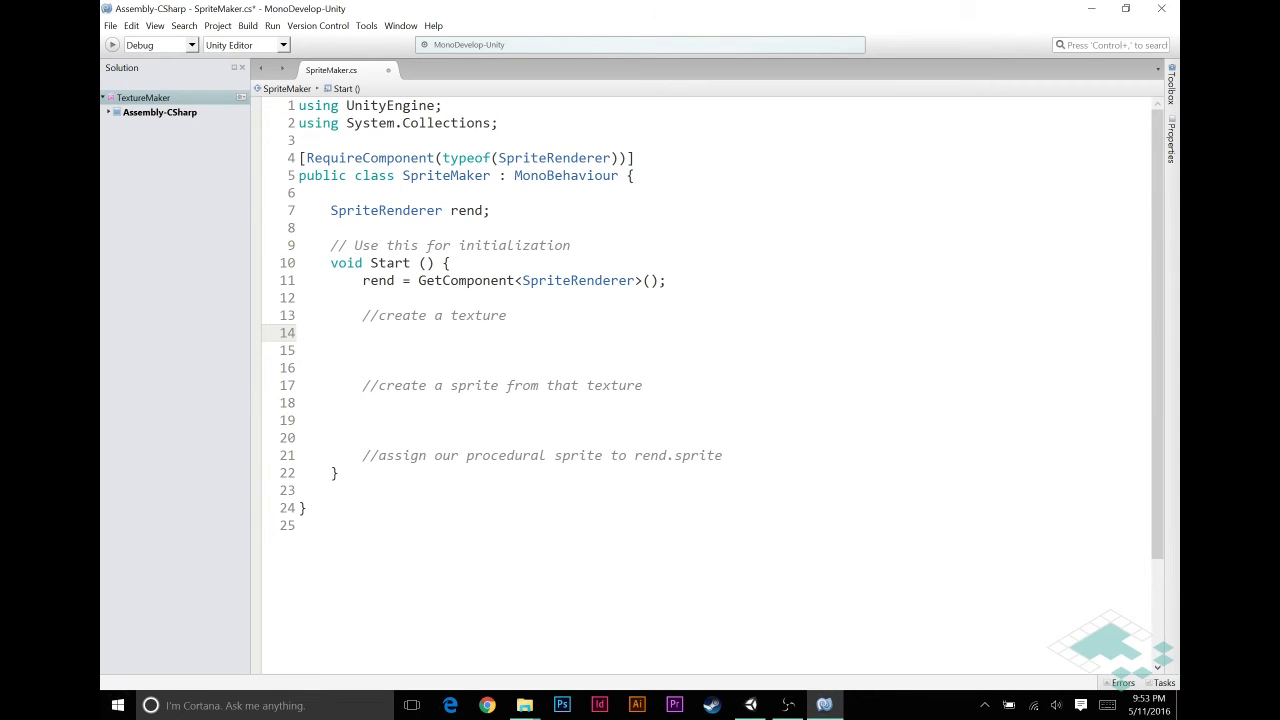
pyautogui.write('Texture2D')
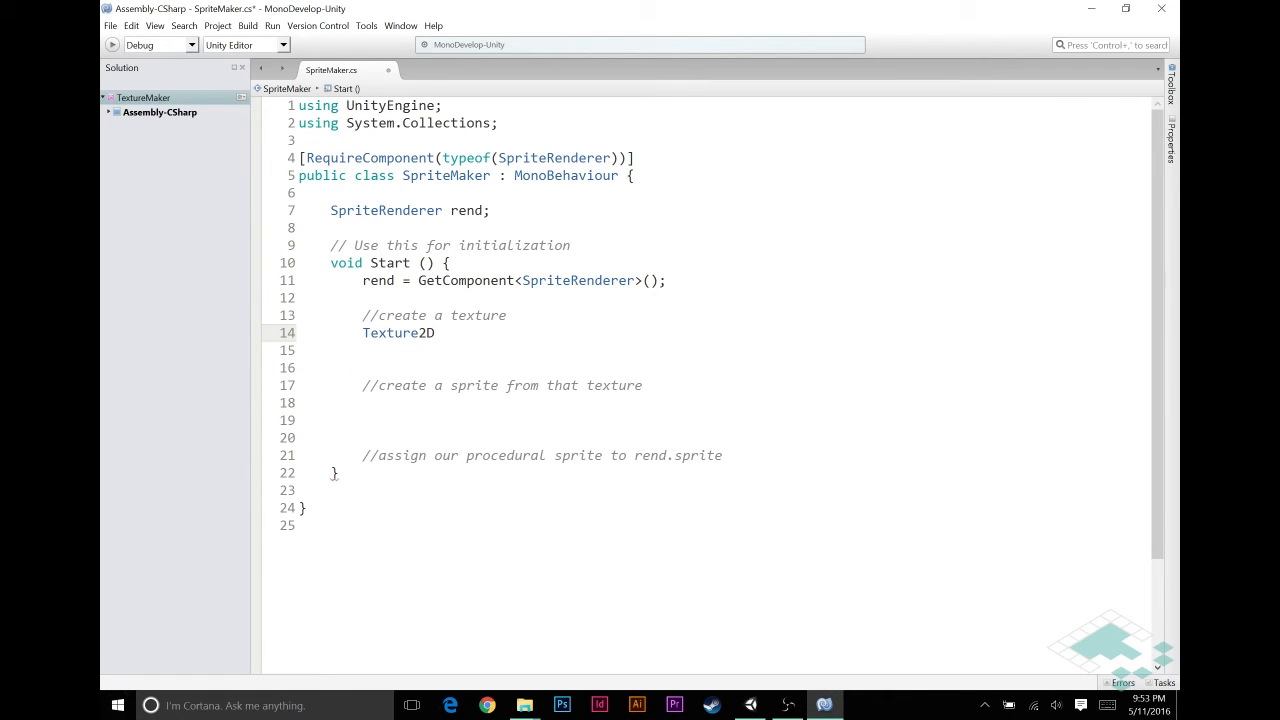
pyautogui.write('tex')
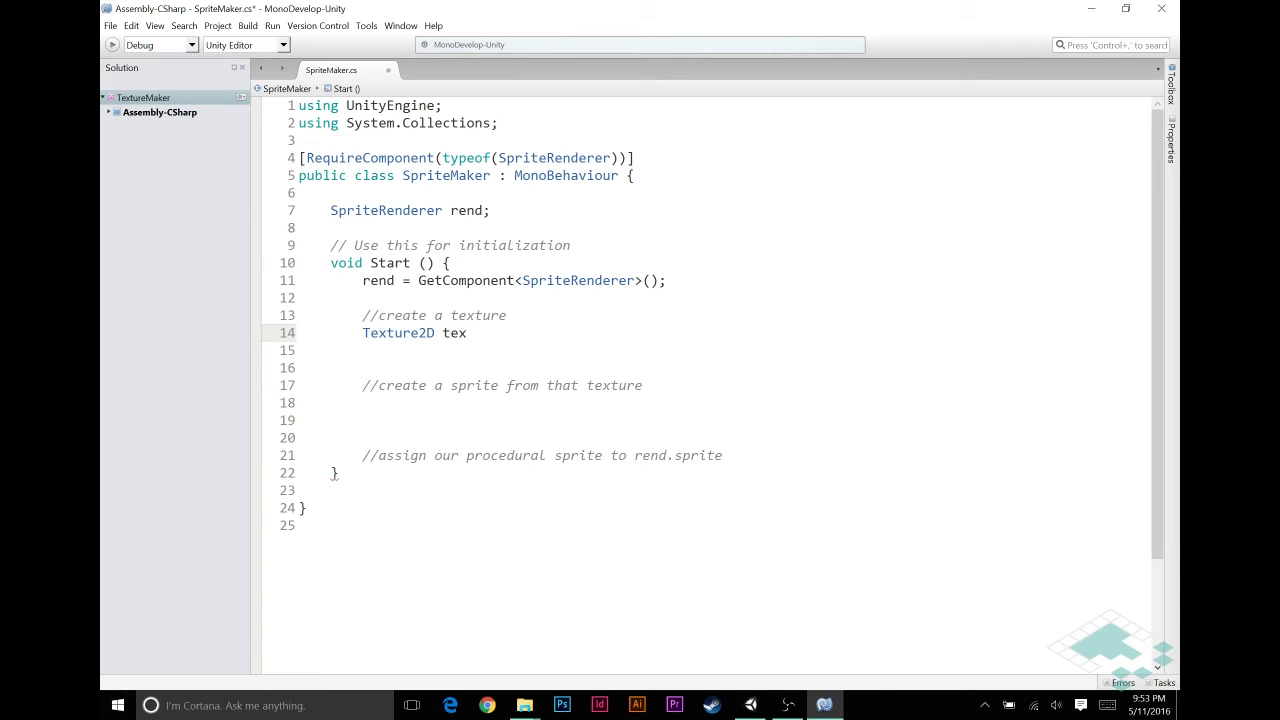
# Finish the line as Texture2D tex = new Texture2D(8, 8);
pyautogui.write('= new T')
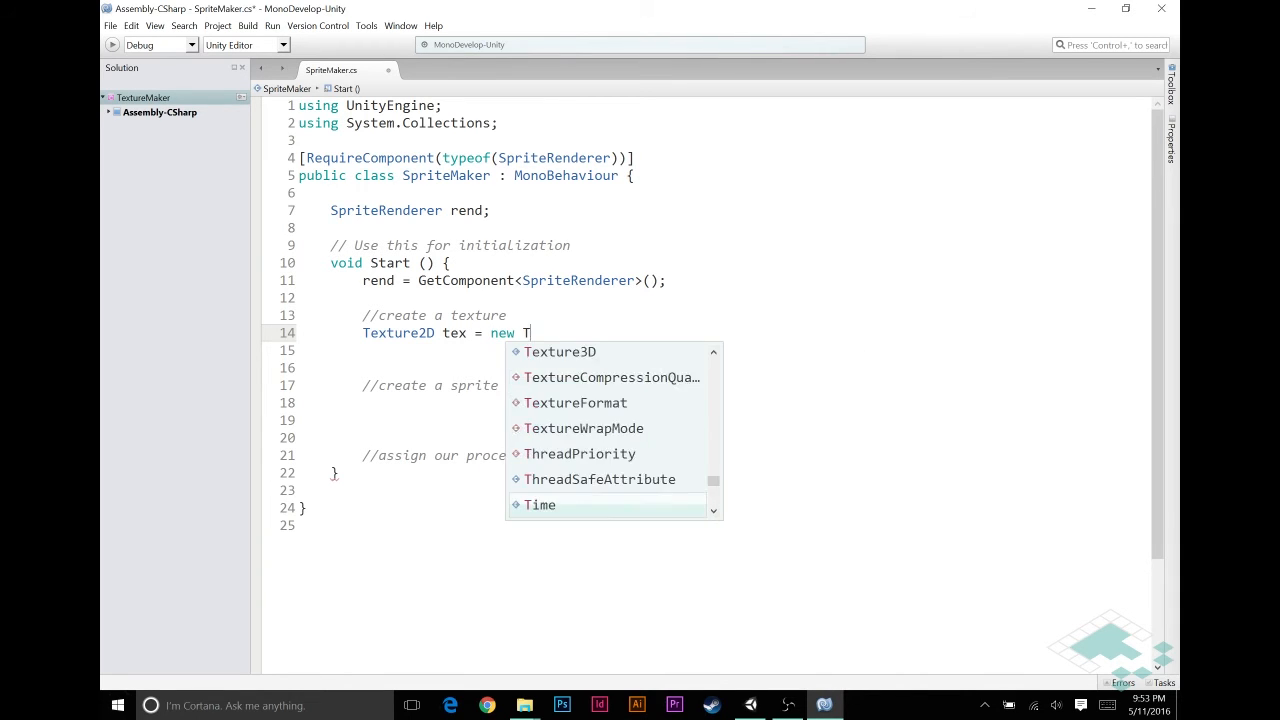
pyautogui.write('exture2D(')
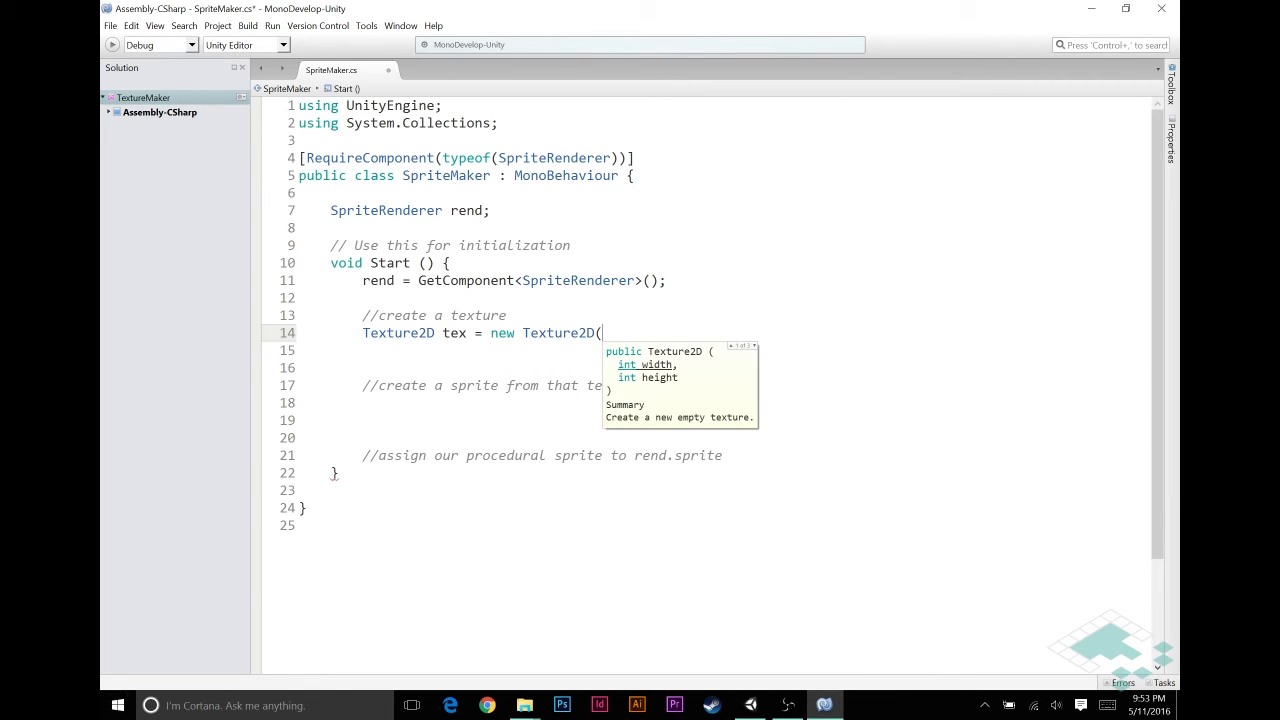
pyautogui.write('8')
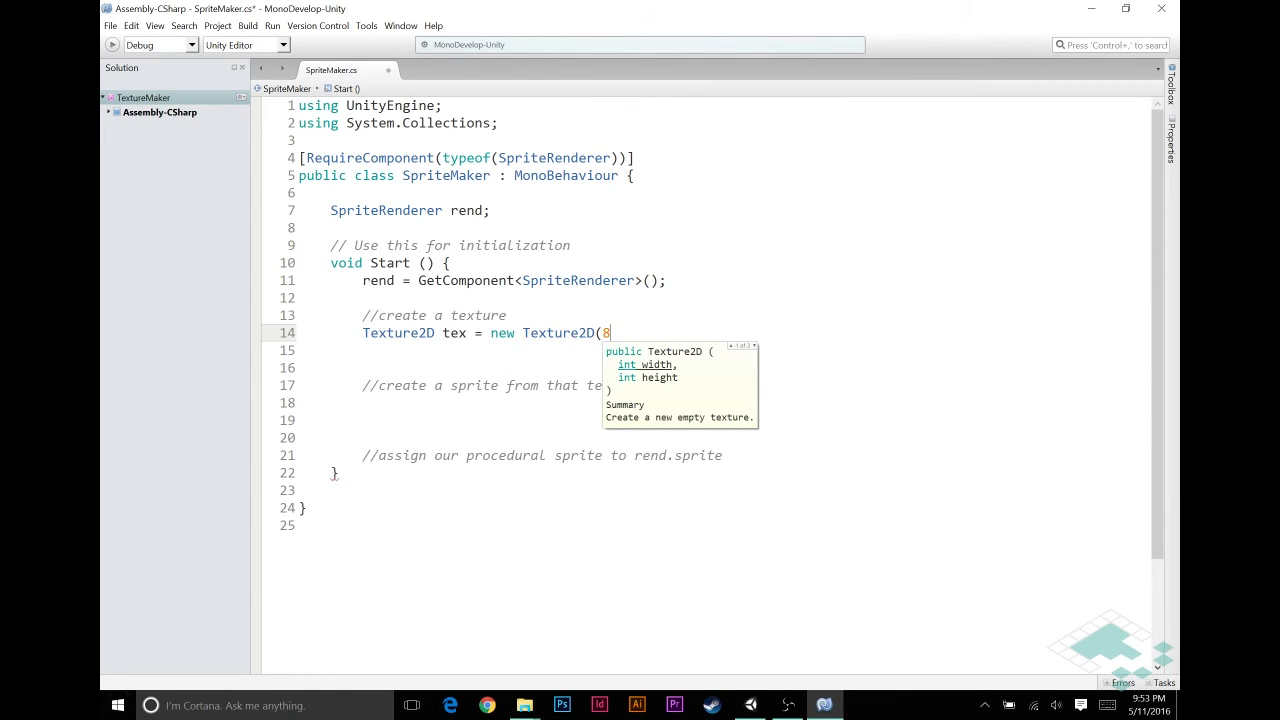
pyautogui.write(', 8);')
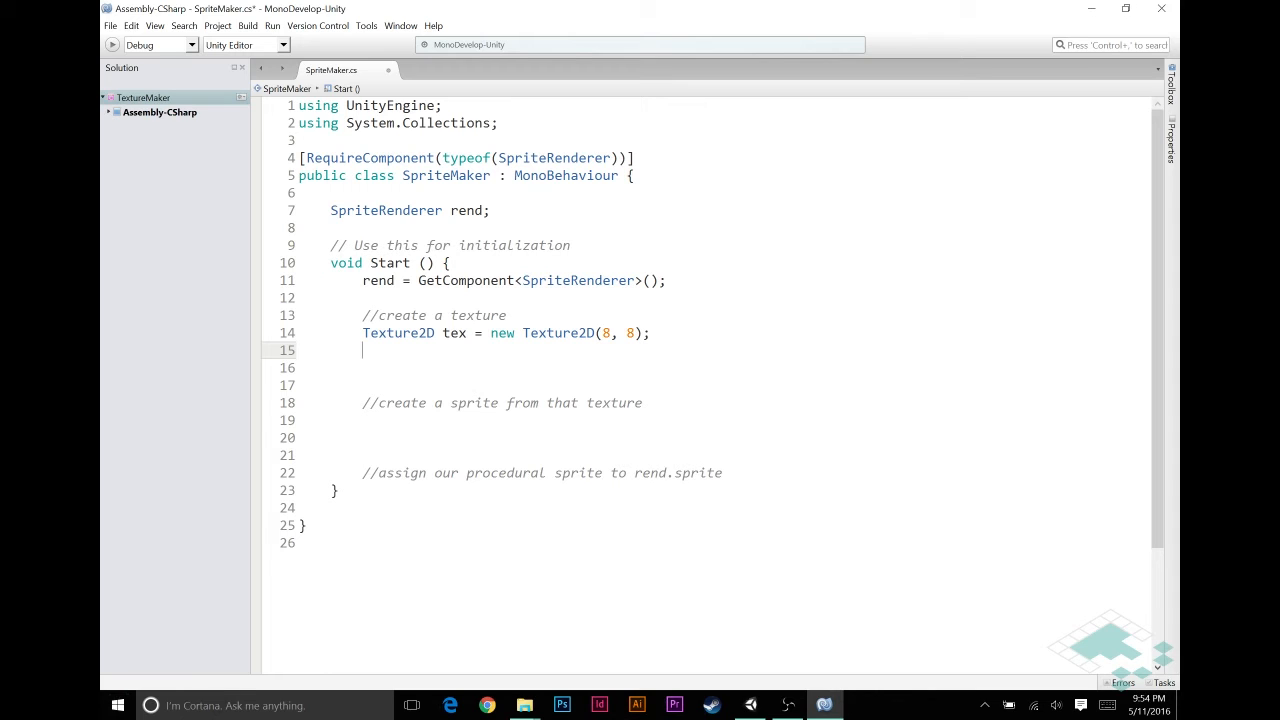
# Write a for loop with x from 0 while x < tex.width
pyautogui.write('for (int x =')
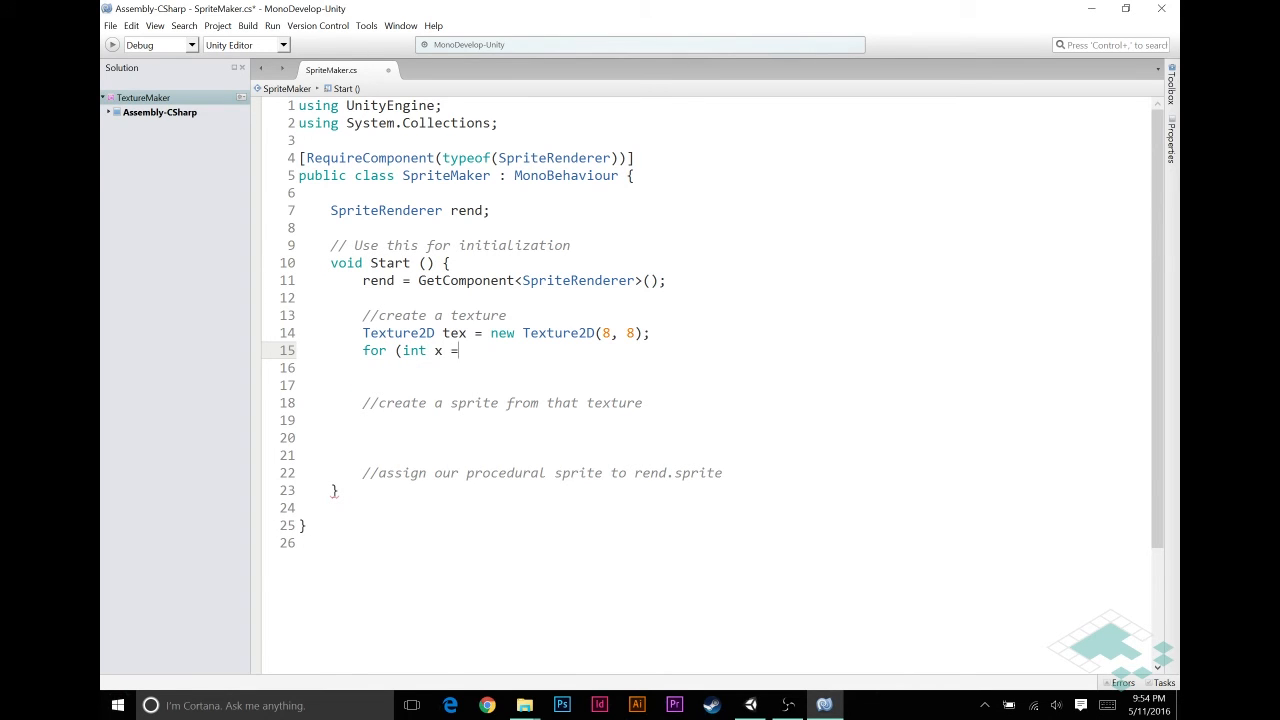
pyautogui.write('0; x')
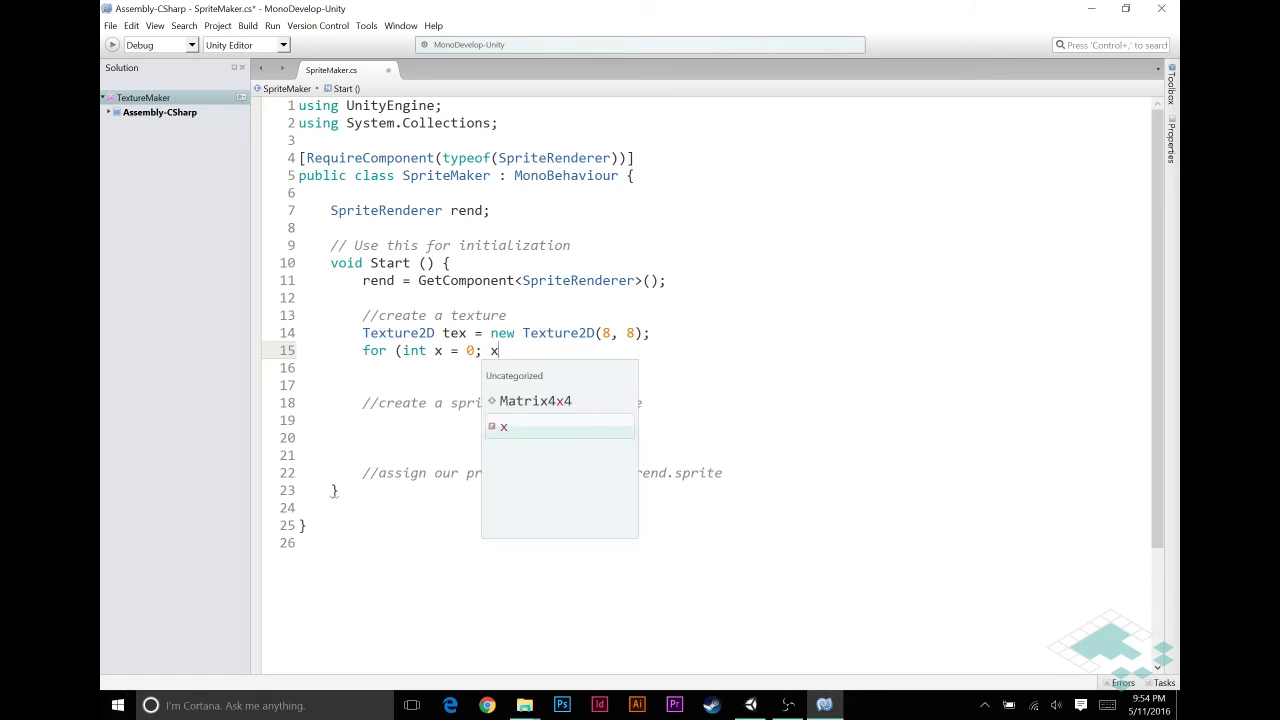
pyautogui.write('< tex.width;')
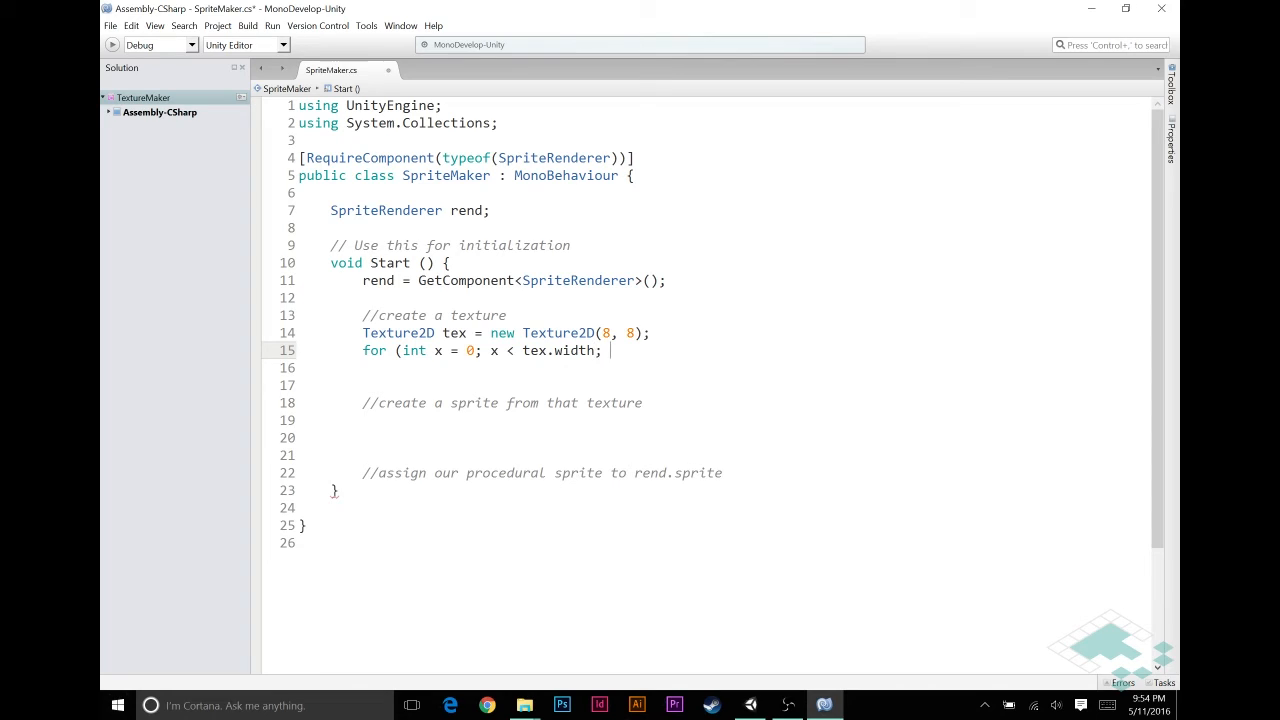
pyautogui.write('x++)')
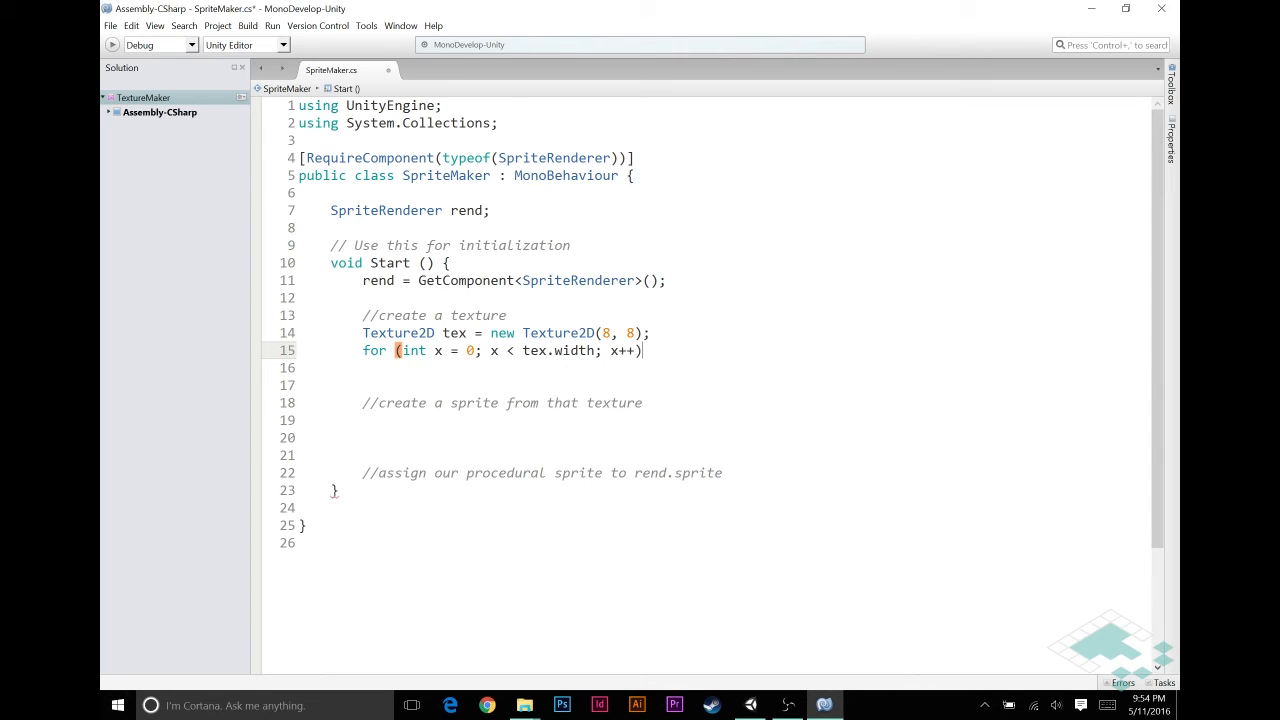
pyautogui.write('{')
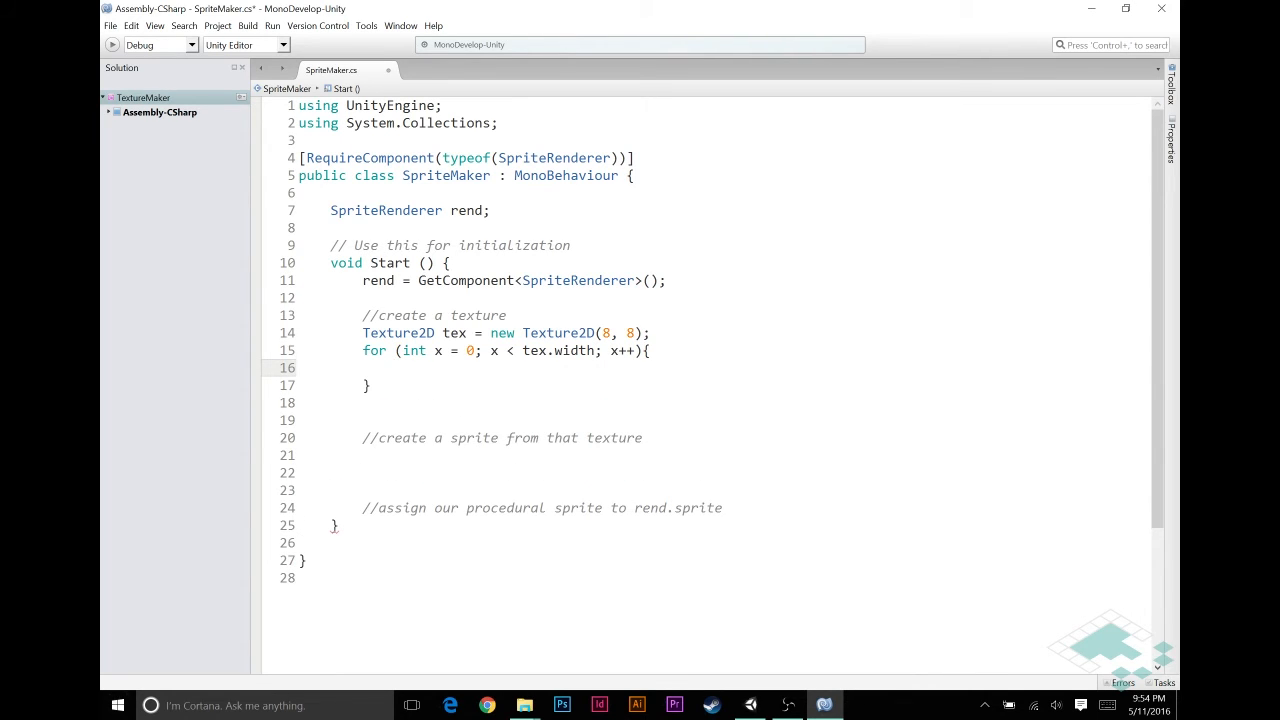
# Duplicate the loop inside itself and change the copy to loop y over tex.height
pyautogui.click(395, 367)
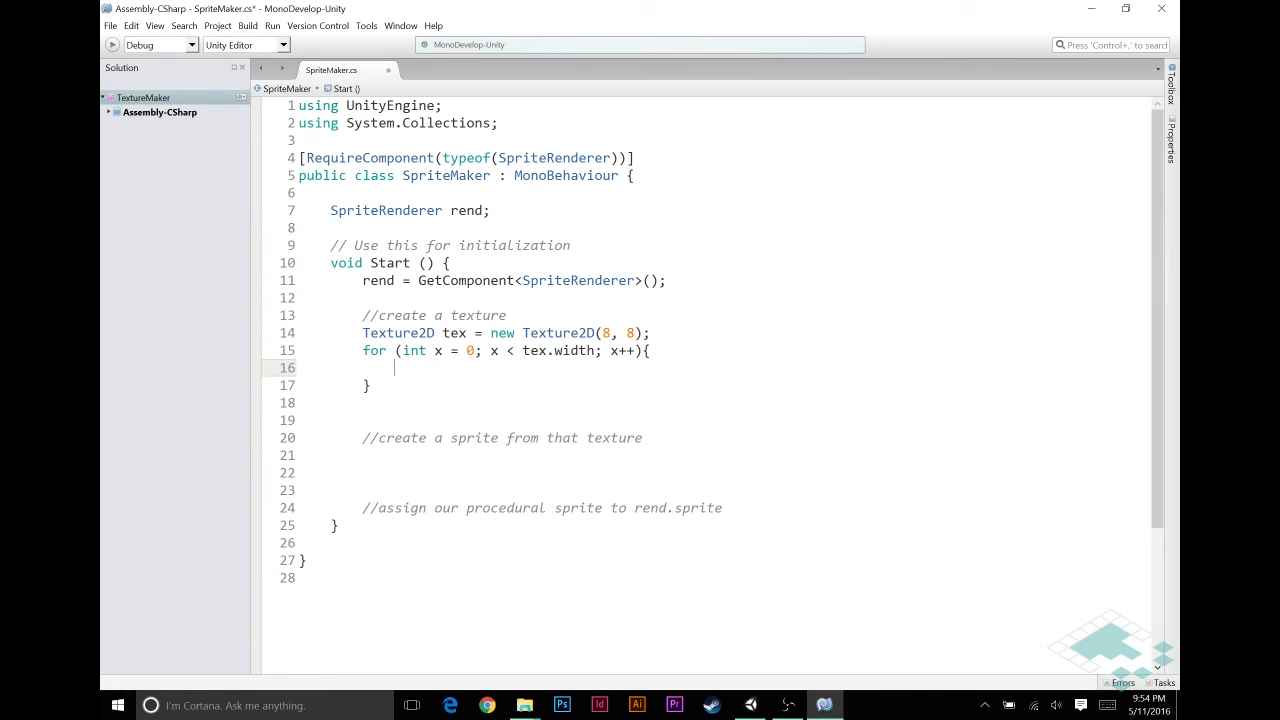
pyautogui.moveTo(362, 350); pyautogui.dragTo(370, 385)
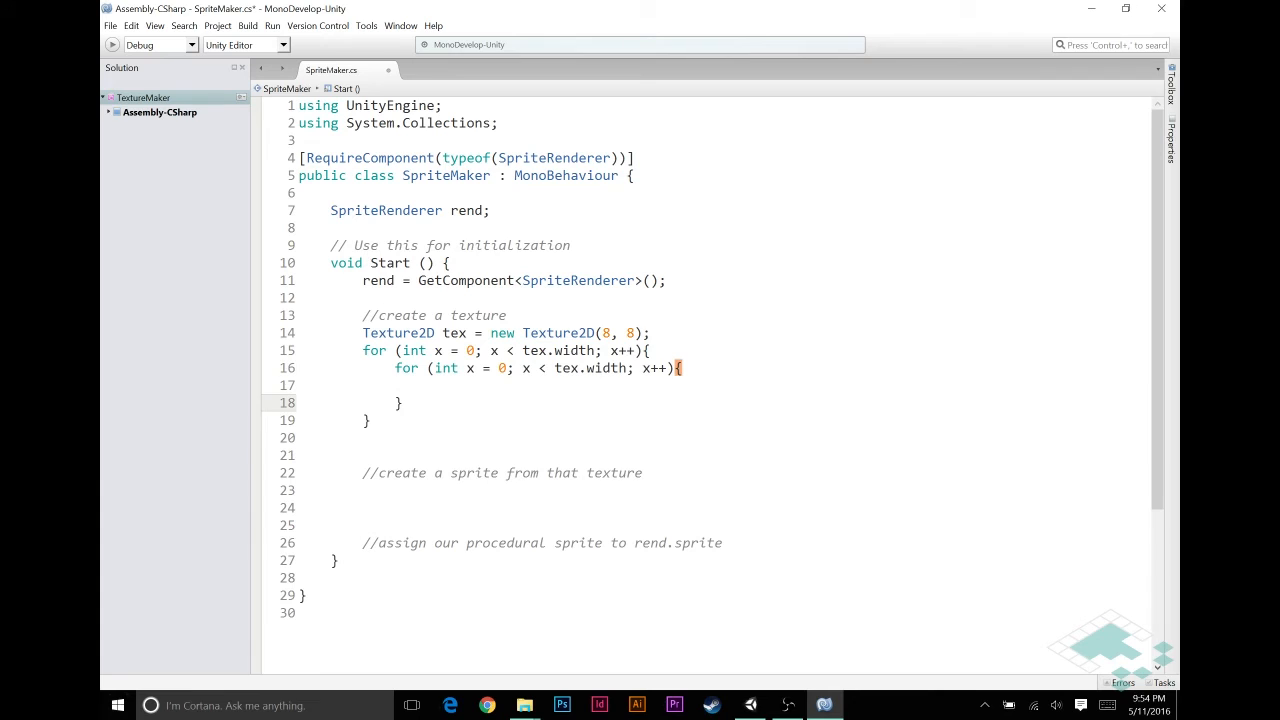
pyautogui.write('y')
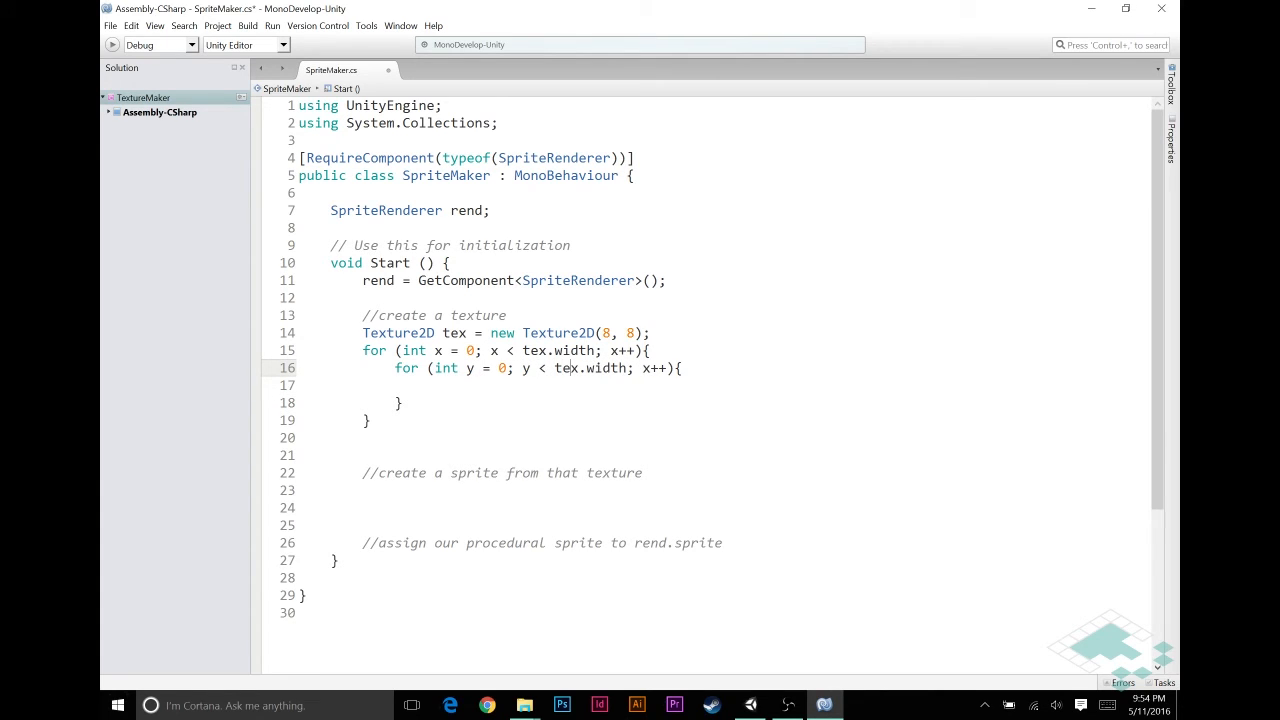
pyautogui.press('BackSpace')
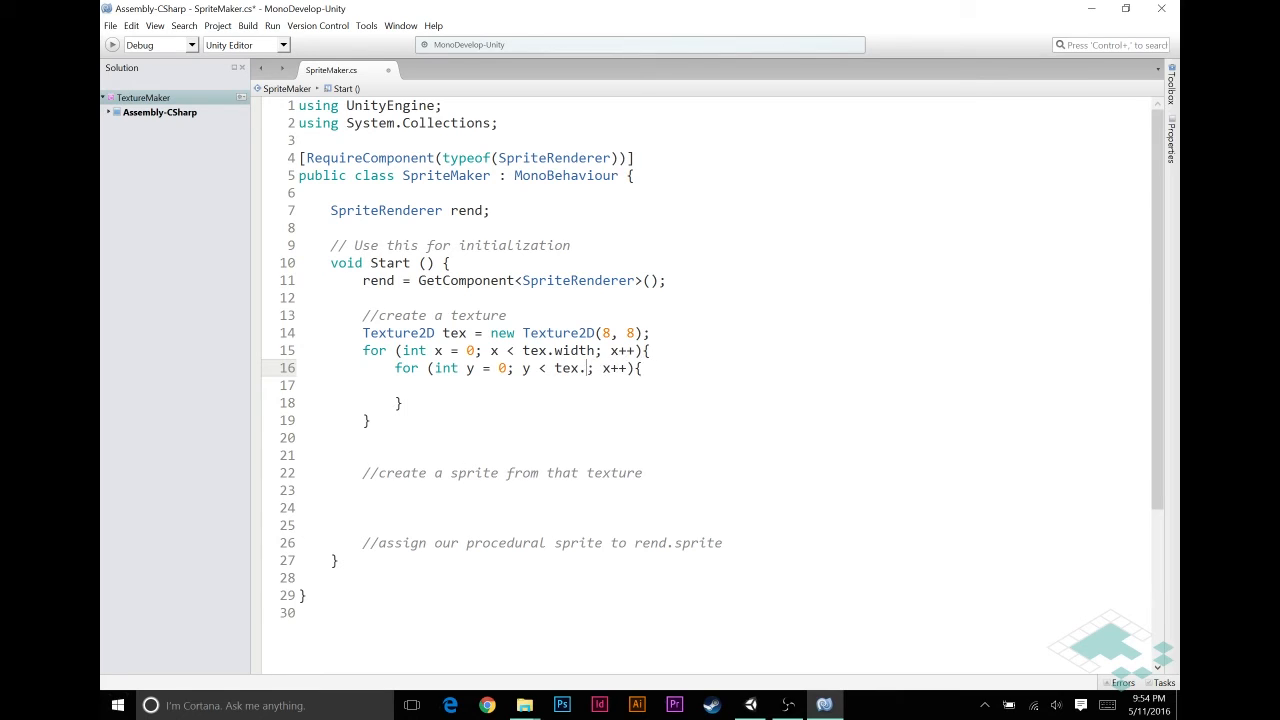
pyautogui.write('height')
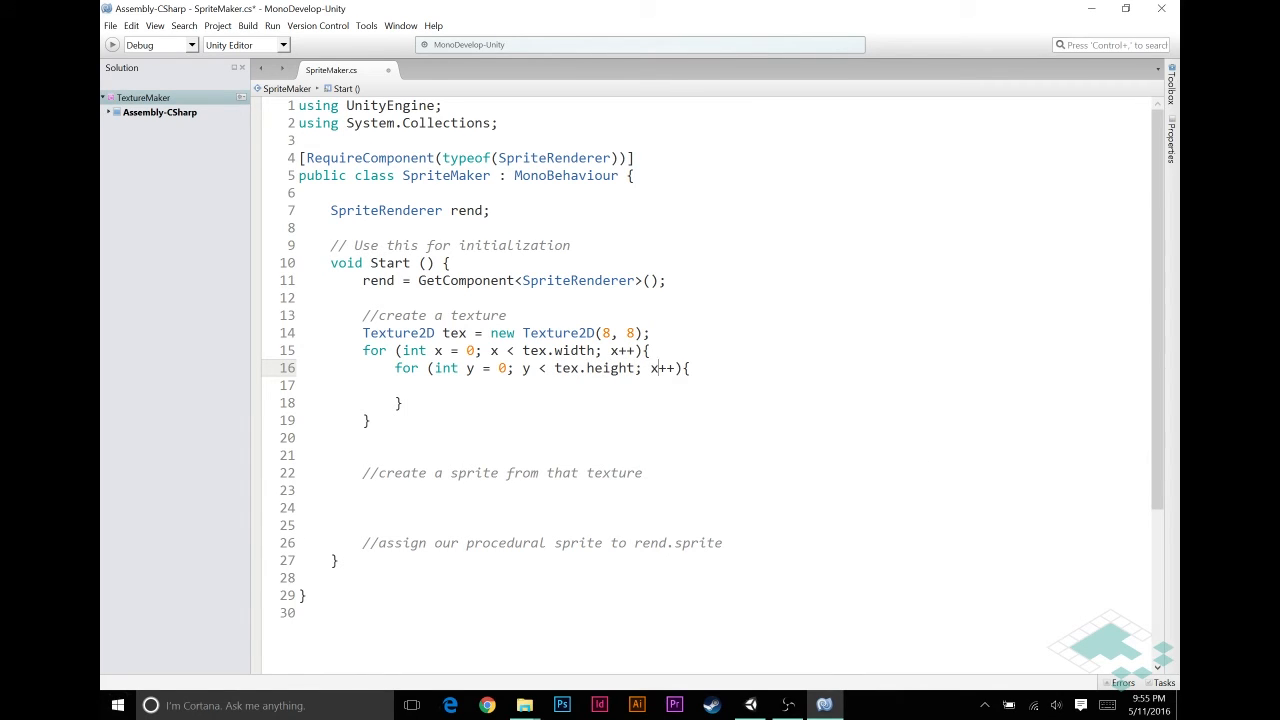
pyautogui.write('y')
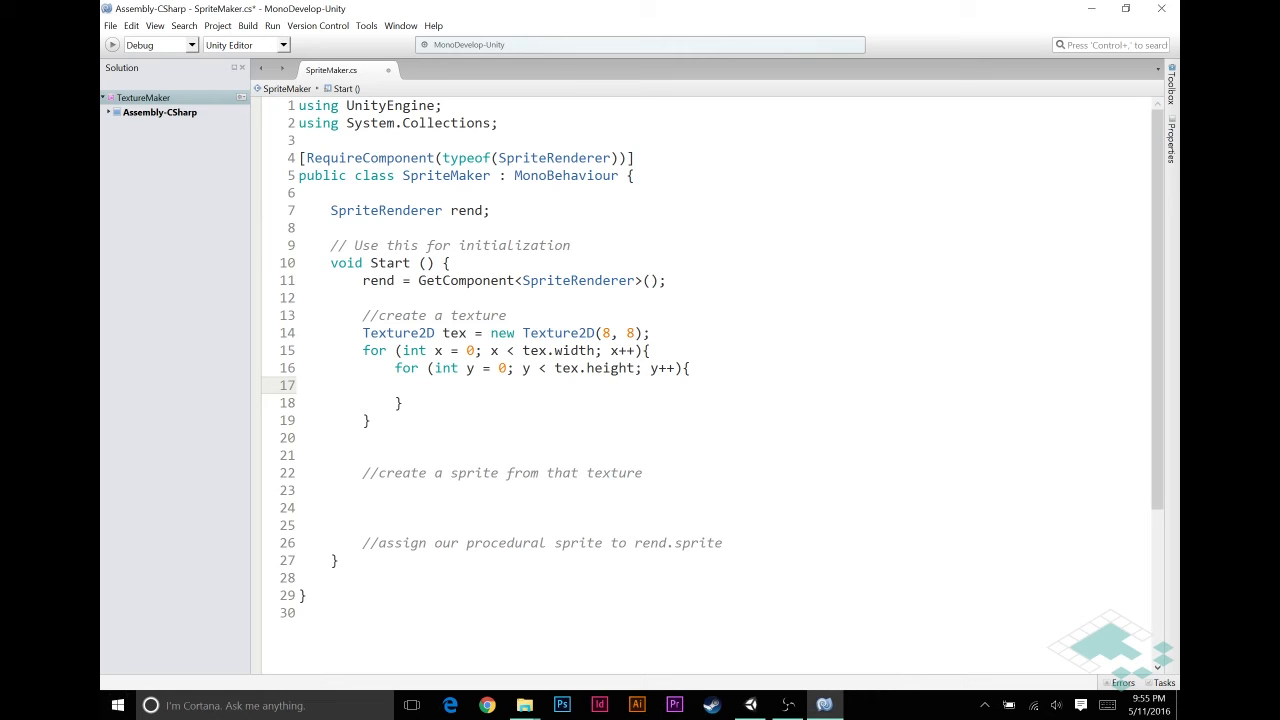
# Fill the inner loop body with tex.SetPixel(x, y, Color.red)
pyautogui.click(428, 385)
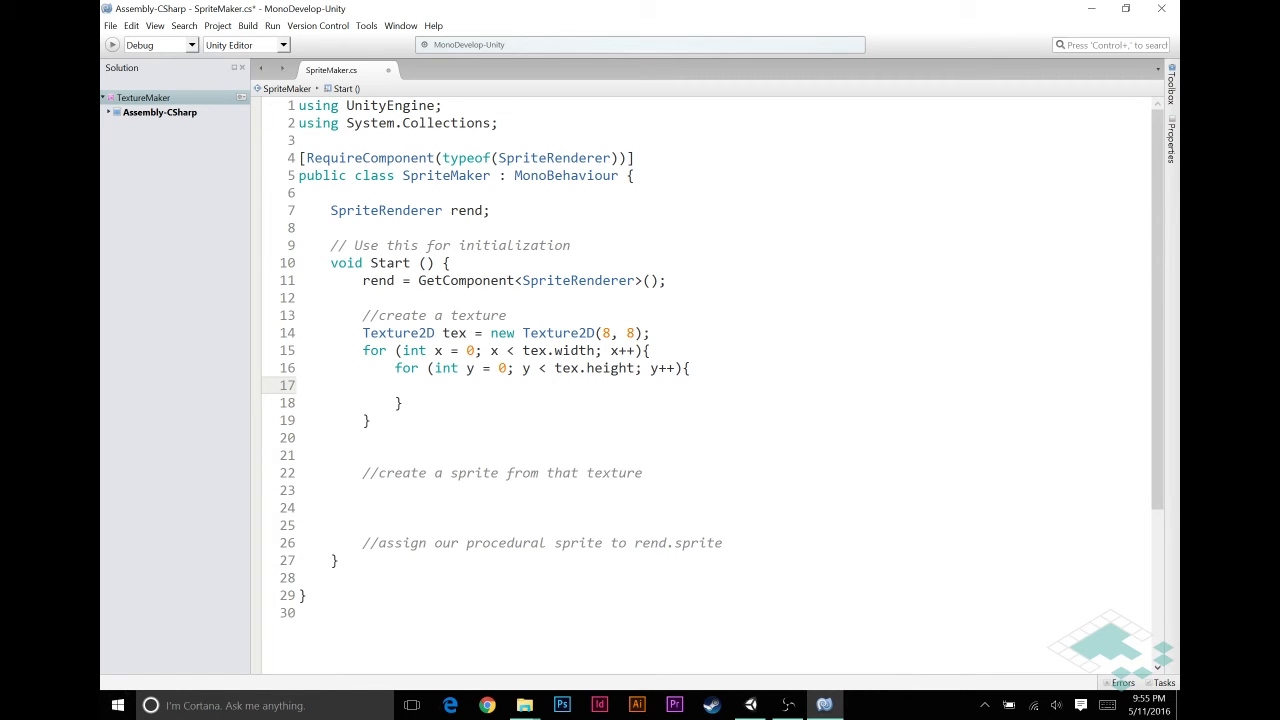
pyautogui.write('tex.')
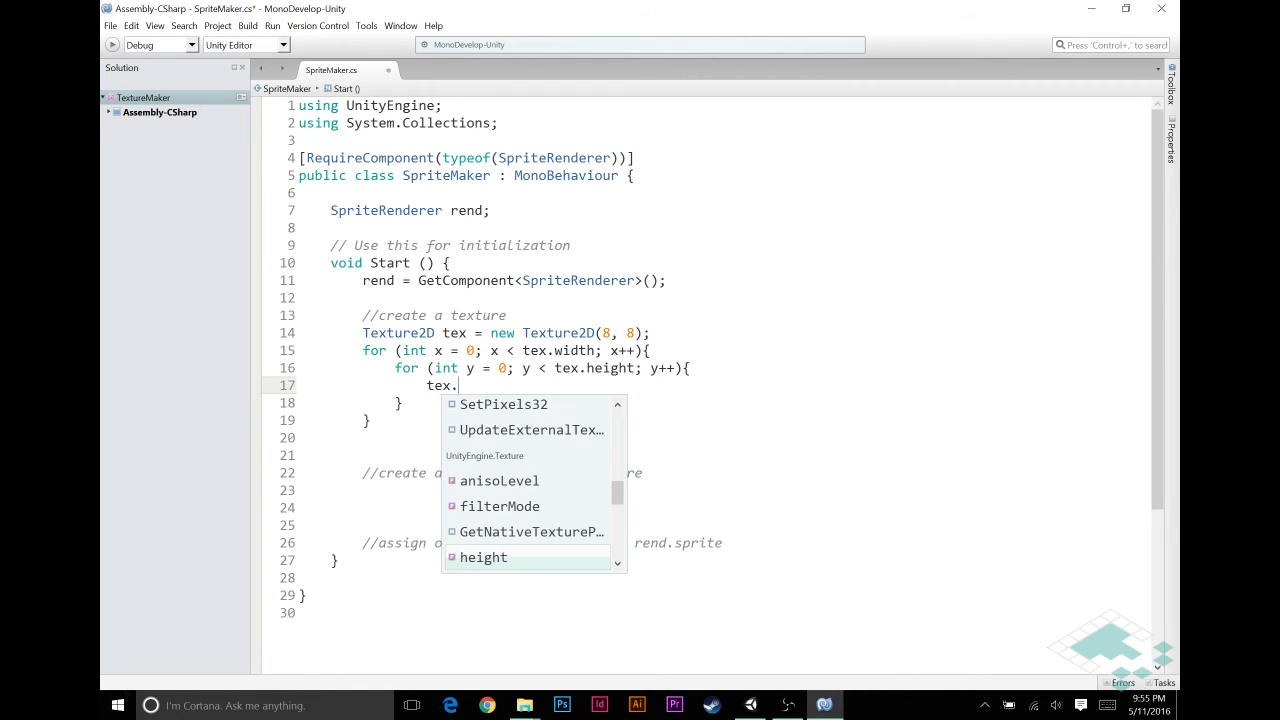
pyautogui.write('SetPixel(')
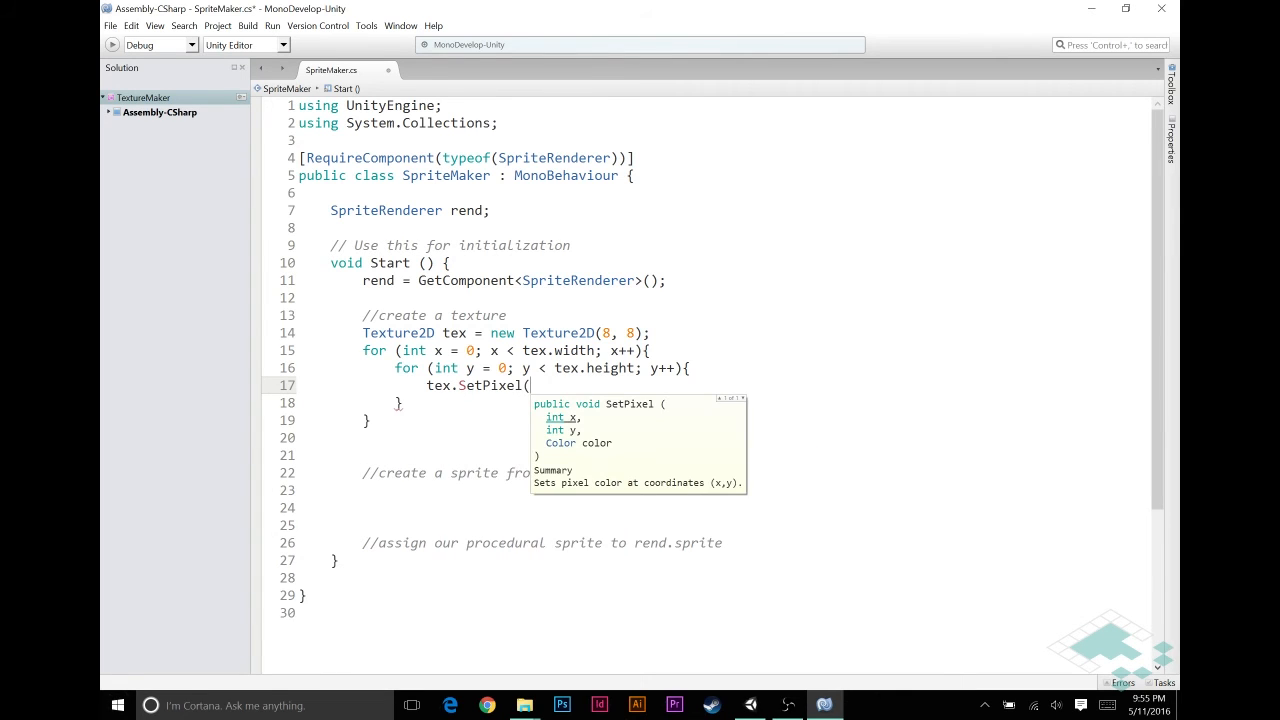
pyautogui.write('x, y,')
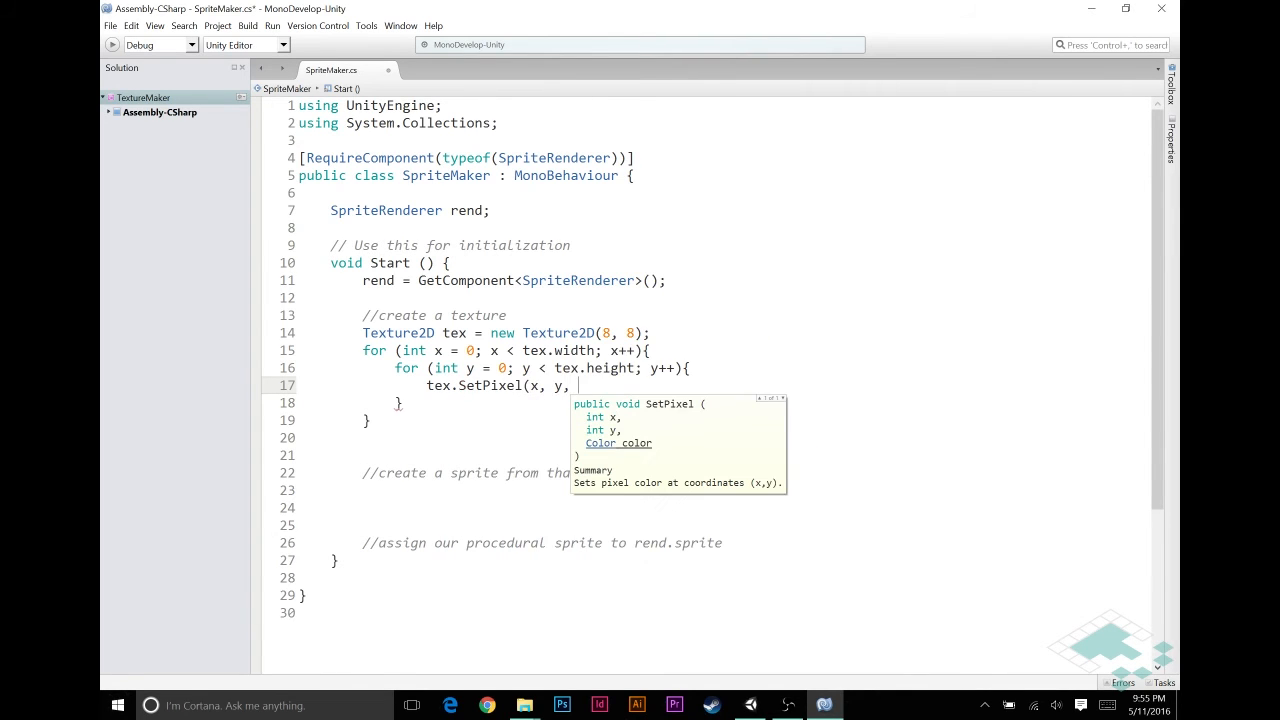
pyautogui.write('Color.red);')
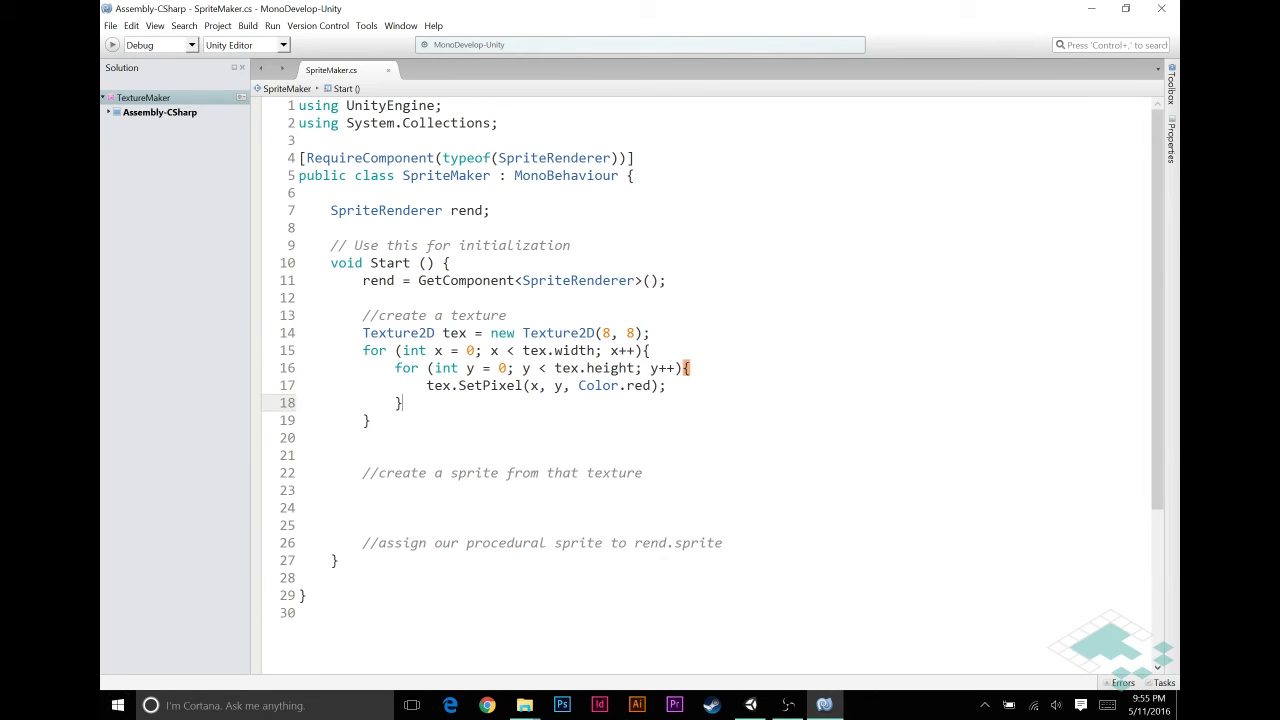
# Add a tex.Apply(); call on a new line after the loops
pyautogui.press('Return')
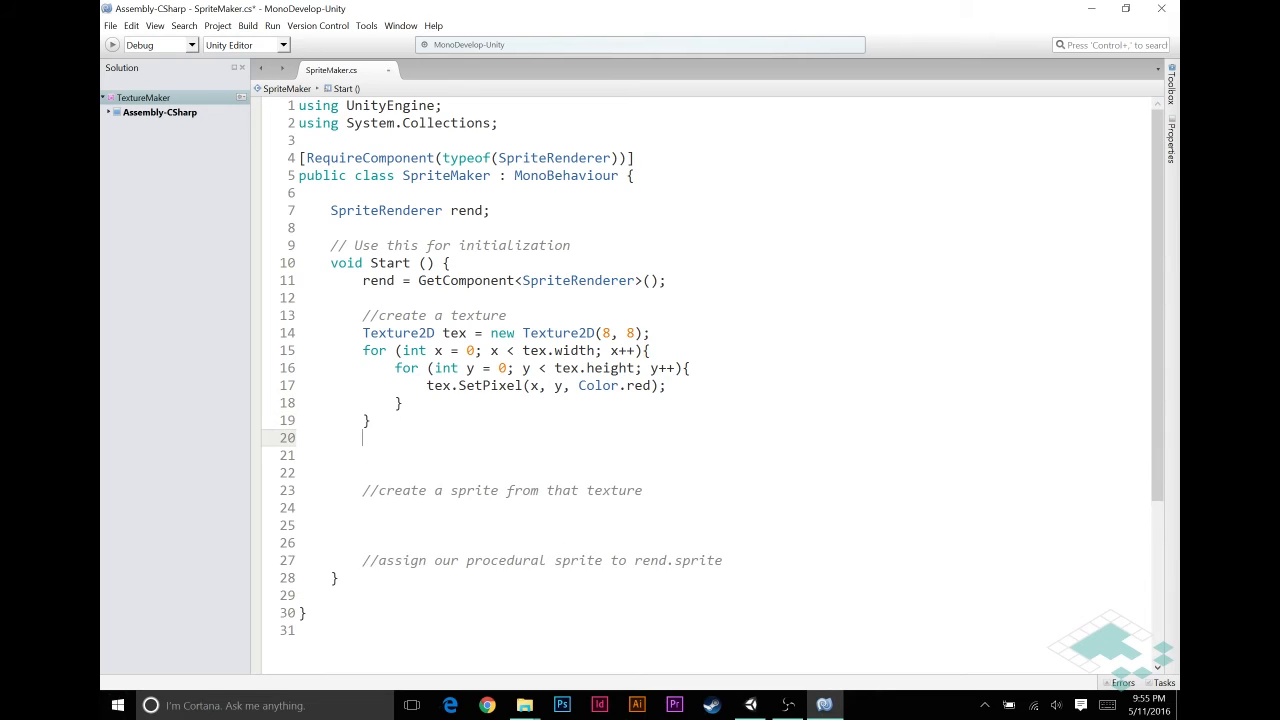
pyautogui.write('Apply')
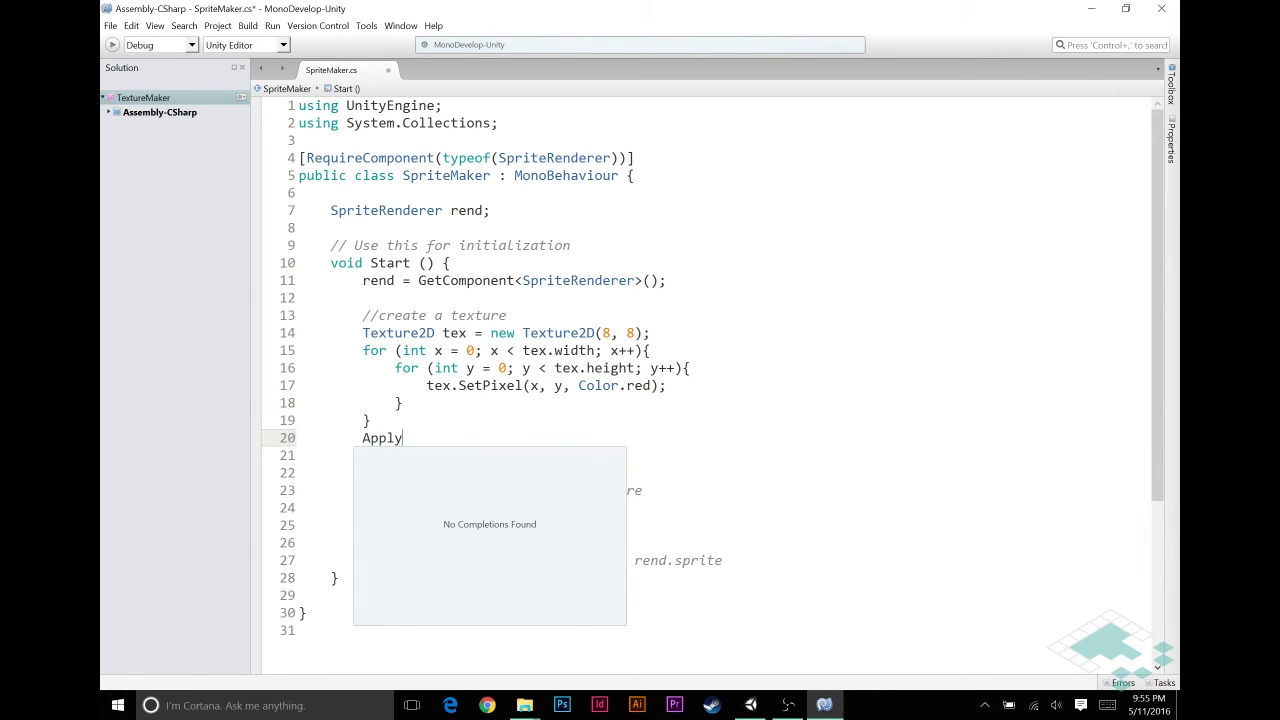
pyautogui.write('();')
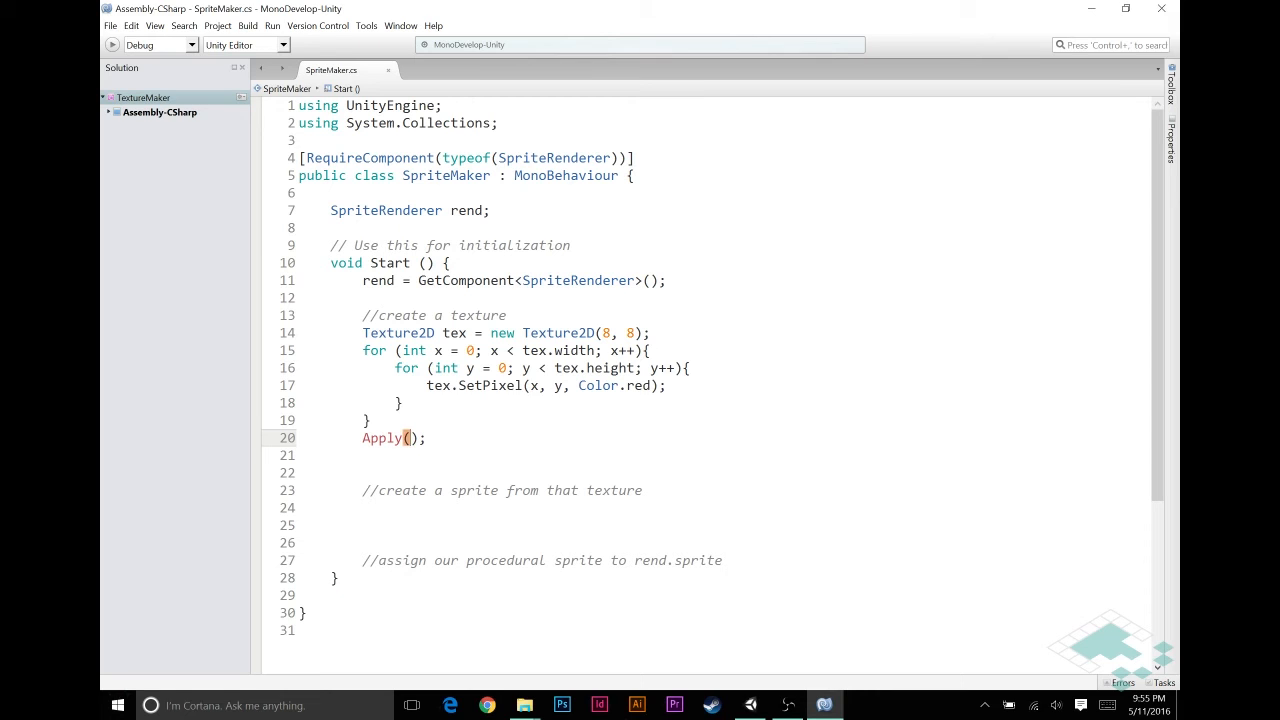
pyautogui.write('tex.')
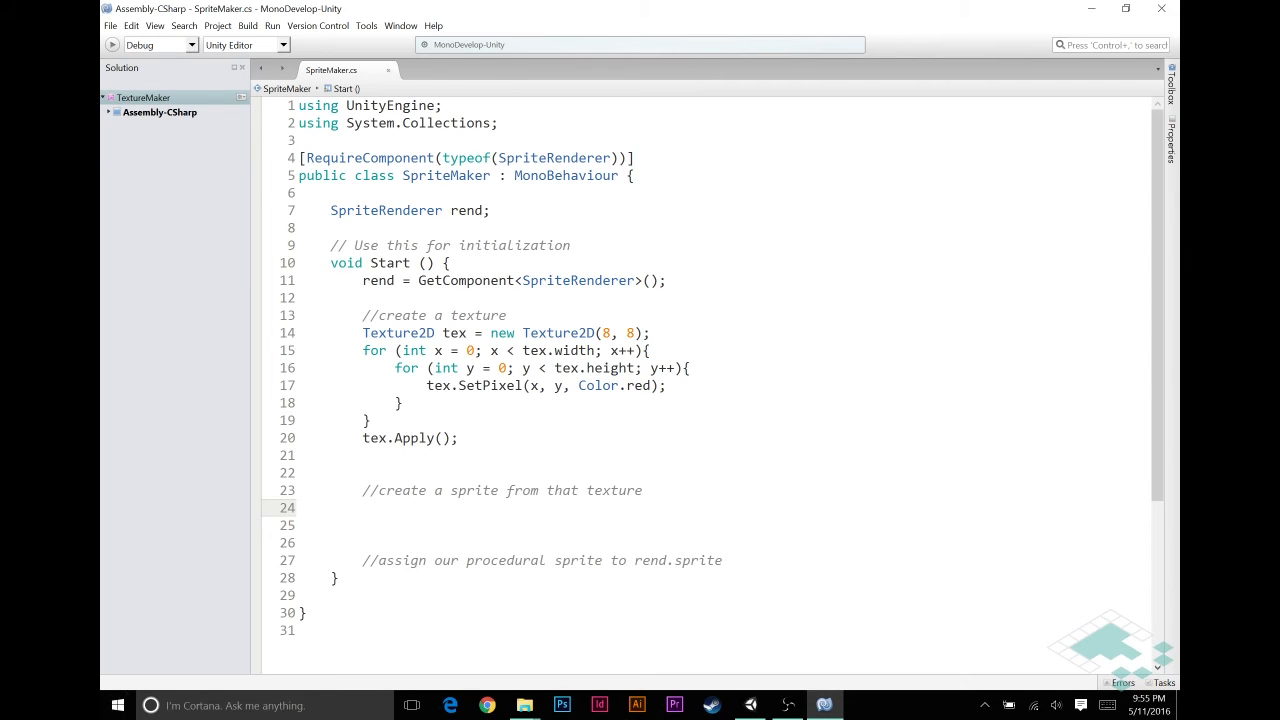
# Begin declaring Sprite newSprite = Sprite.Create under the create-a-sprite comment
pyautogui.write('Sprite')
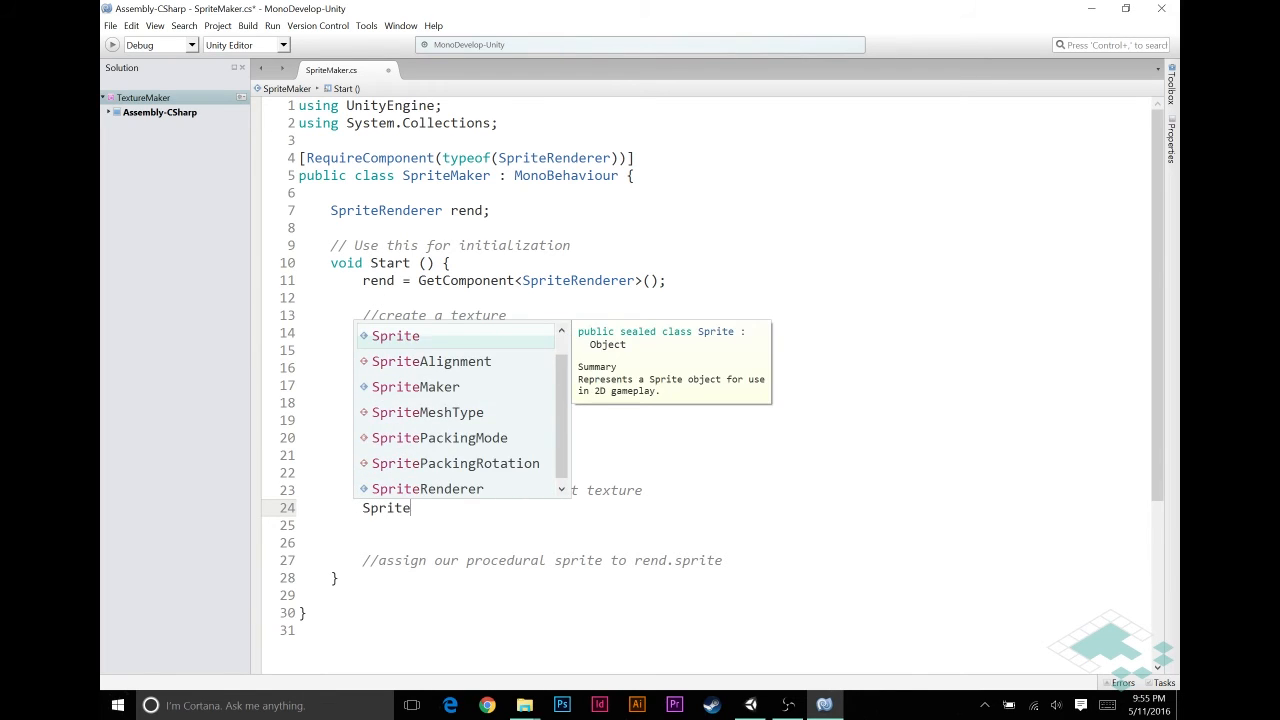
pyautogui.write('newSprite')
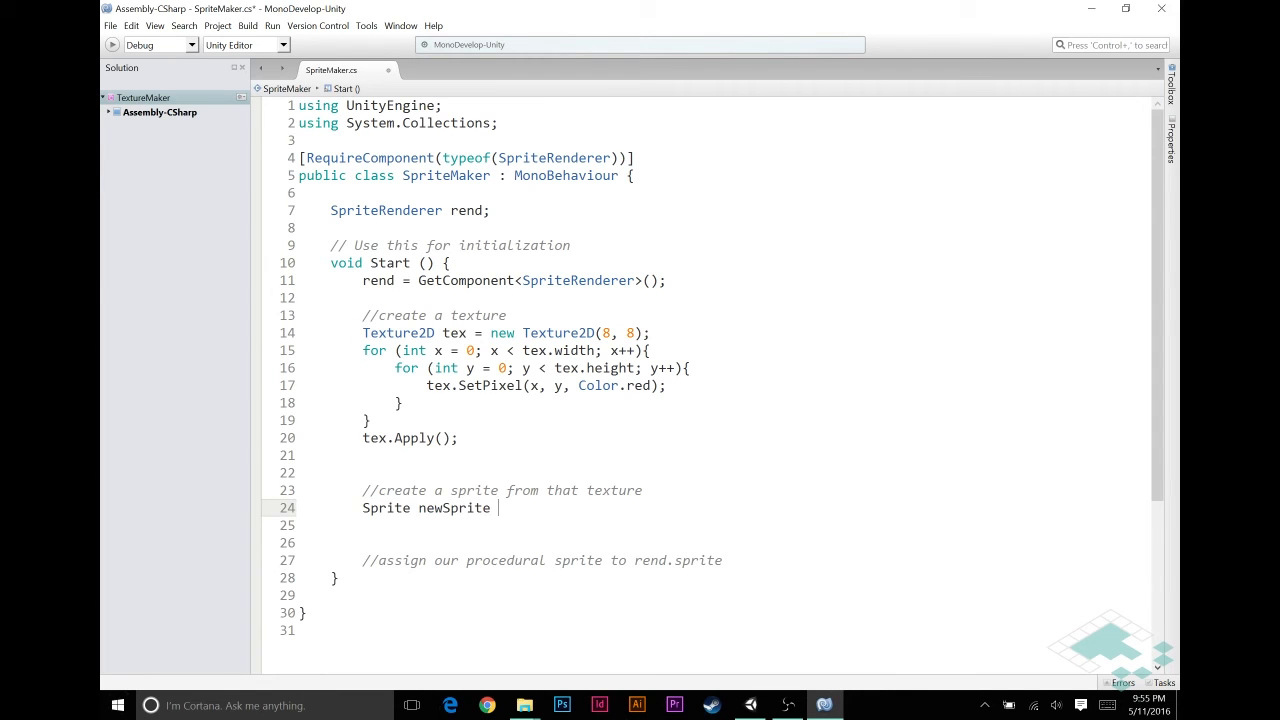
pyautogui.write('= Sprite.C')
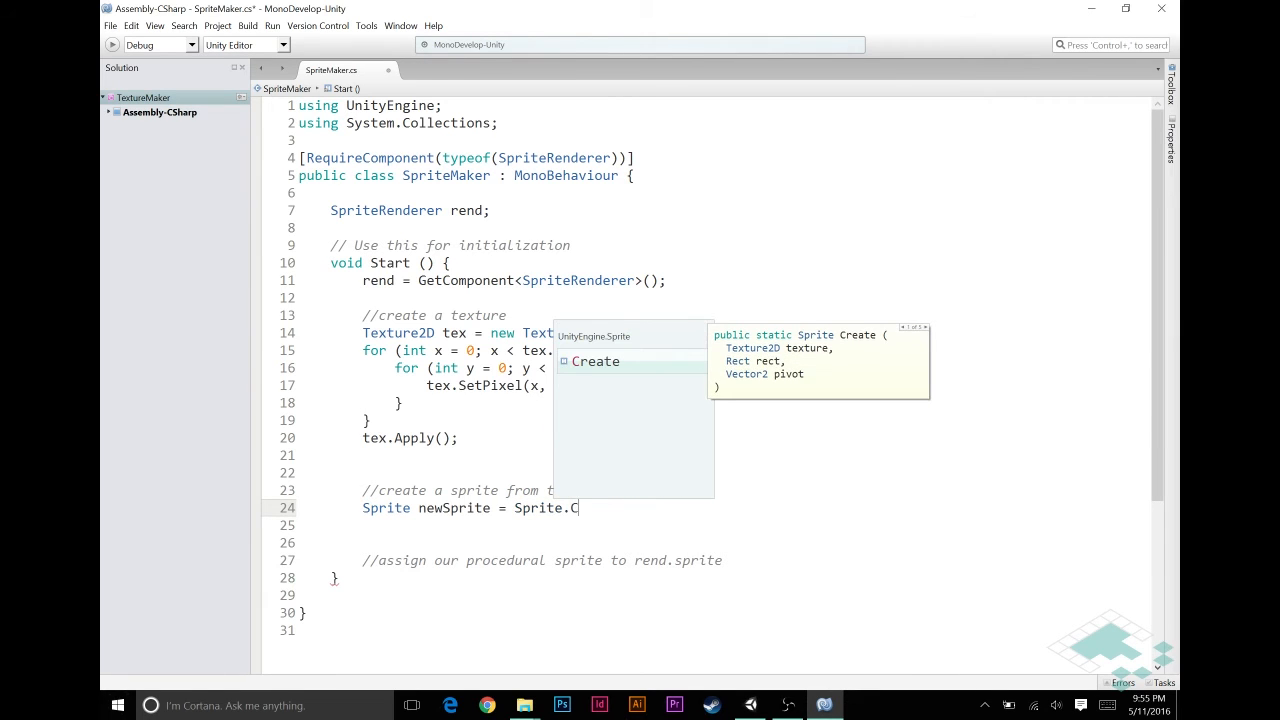
pyautogui.write('r')
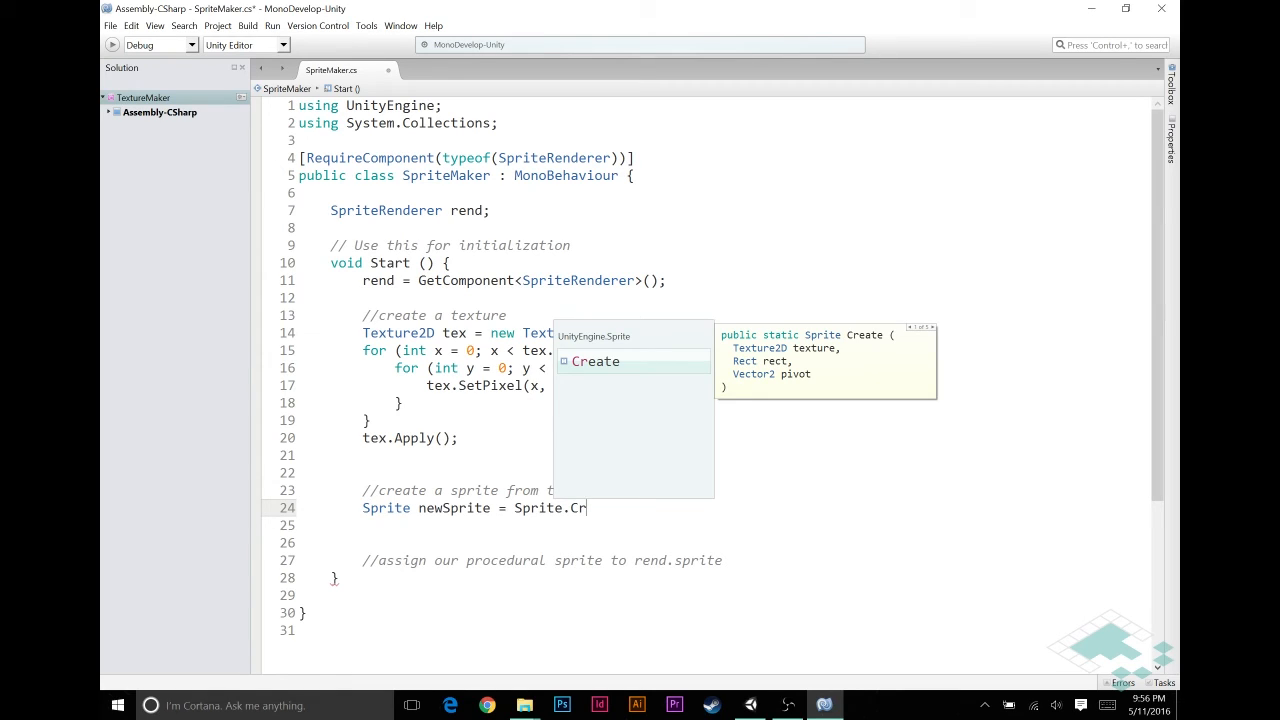
pyautogui.press('backspace')
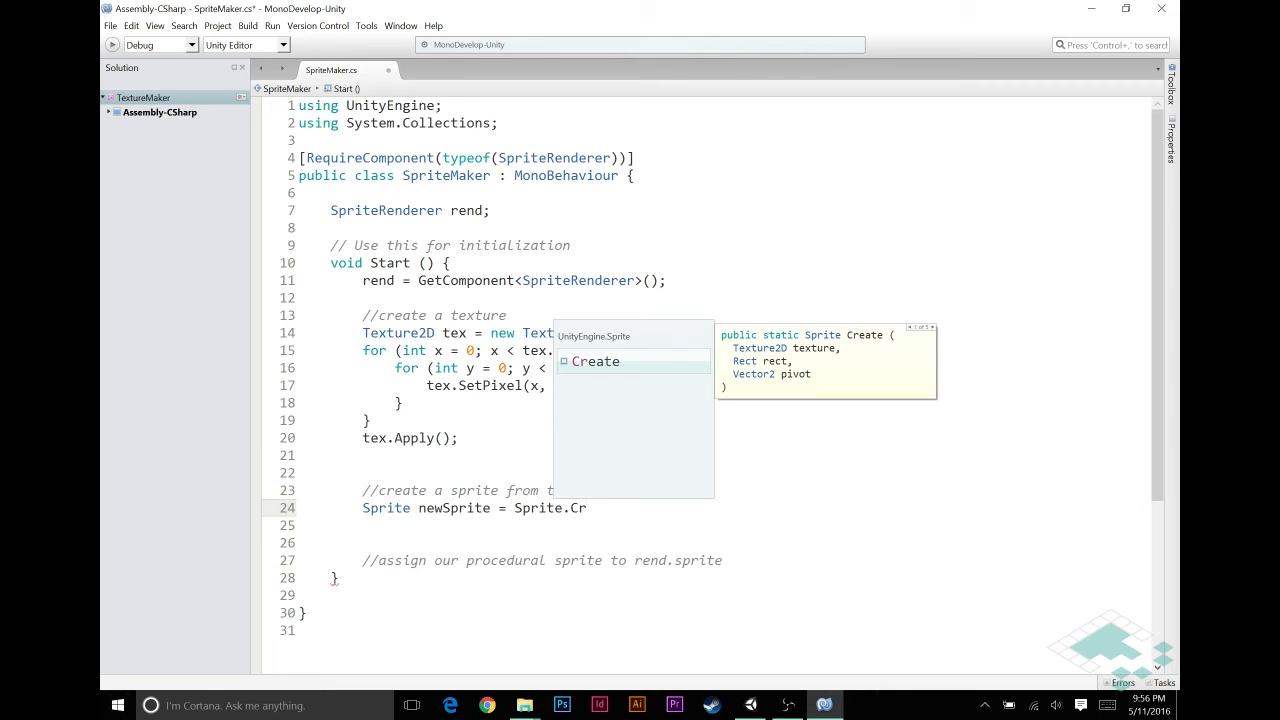
pyautogui.write('eate(')
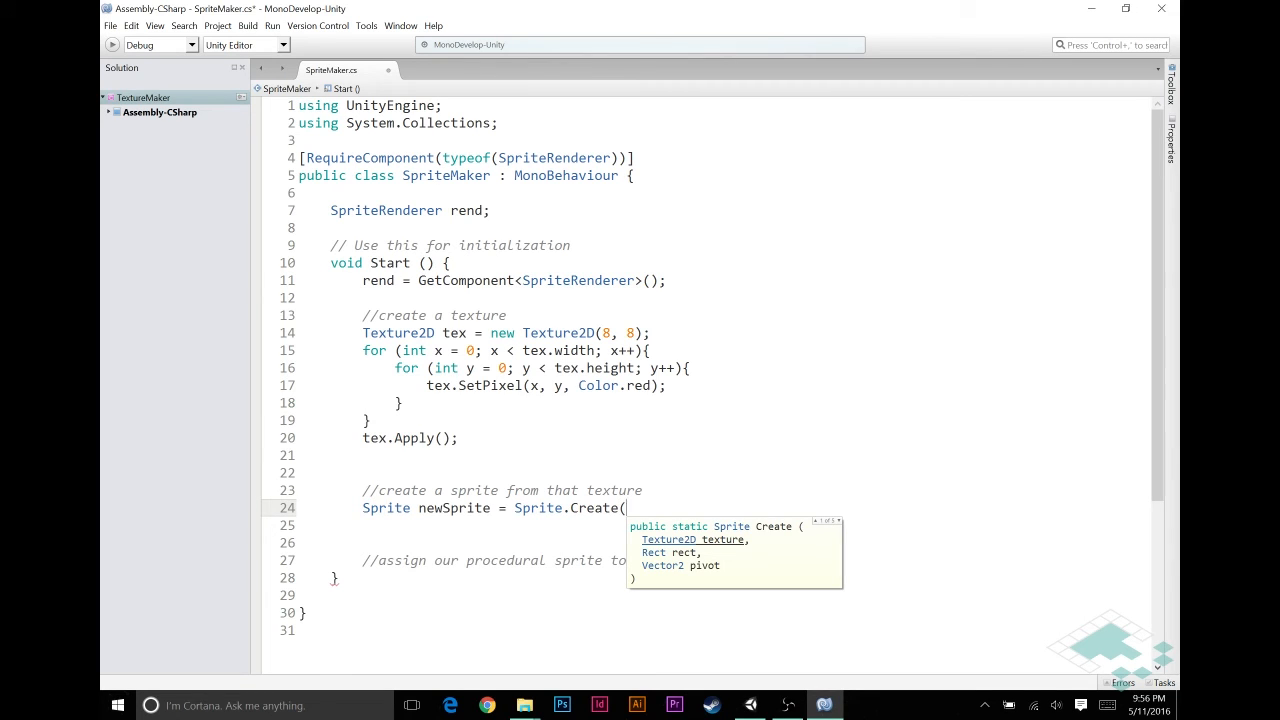
# Pass tex, new Rect(0, 0, tex.width, tex.height) and Vector2.one * 0.5f to Sprite.Create
pyautogui.write('tex, new')
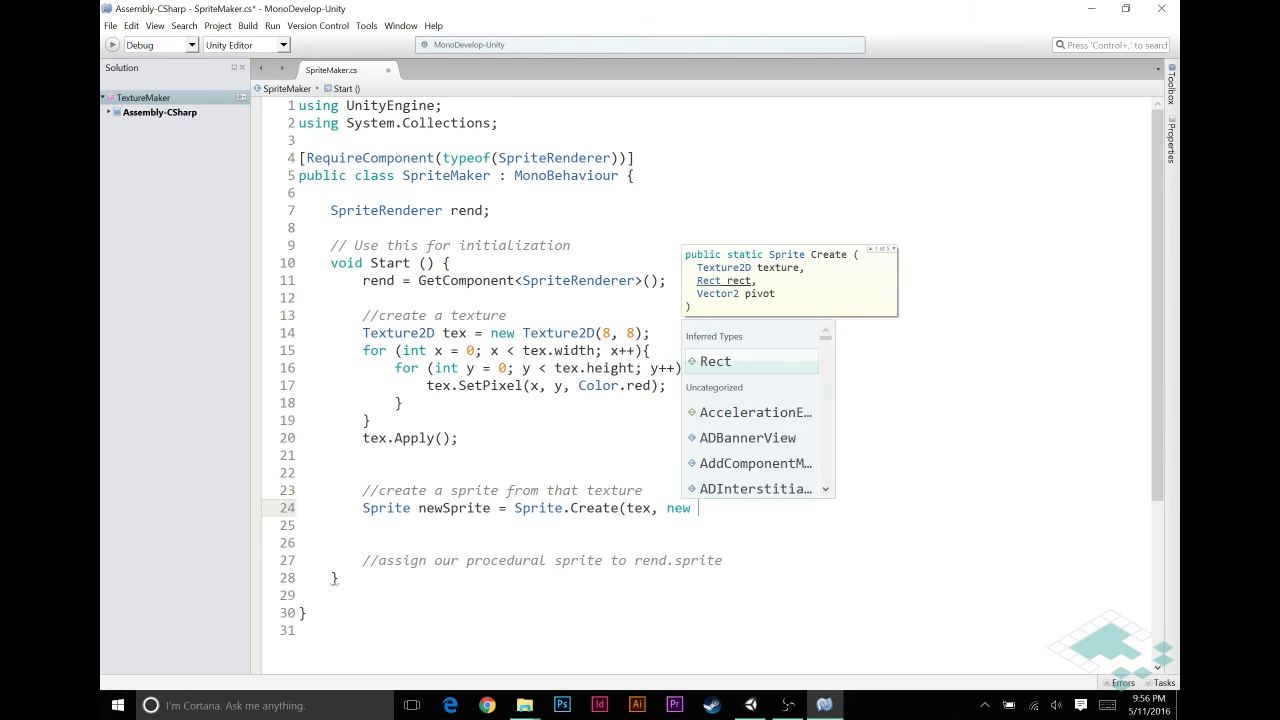
pyautogui.write('Rect (')
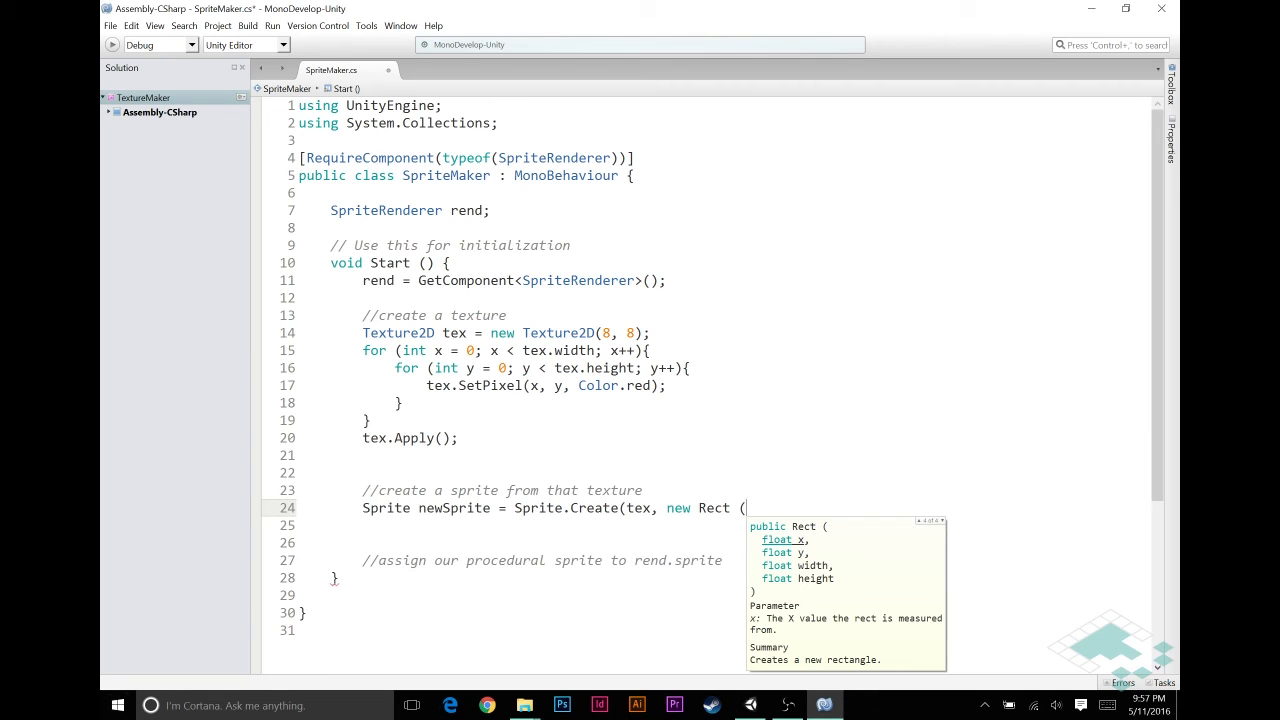
pyautogui.write('0,')
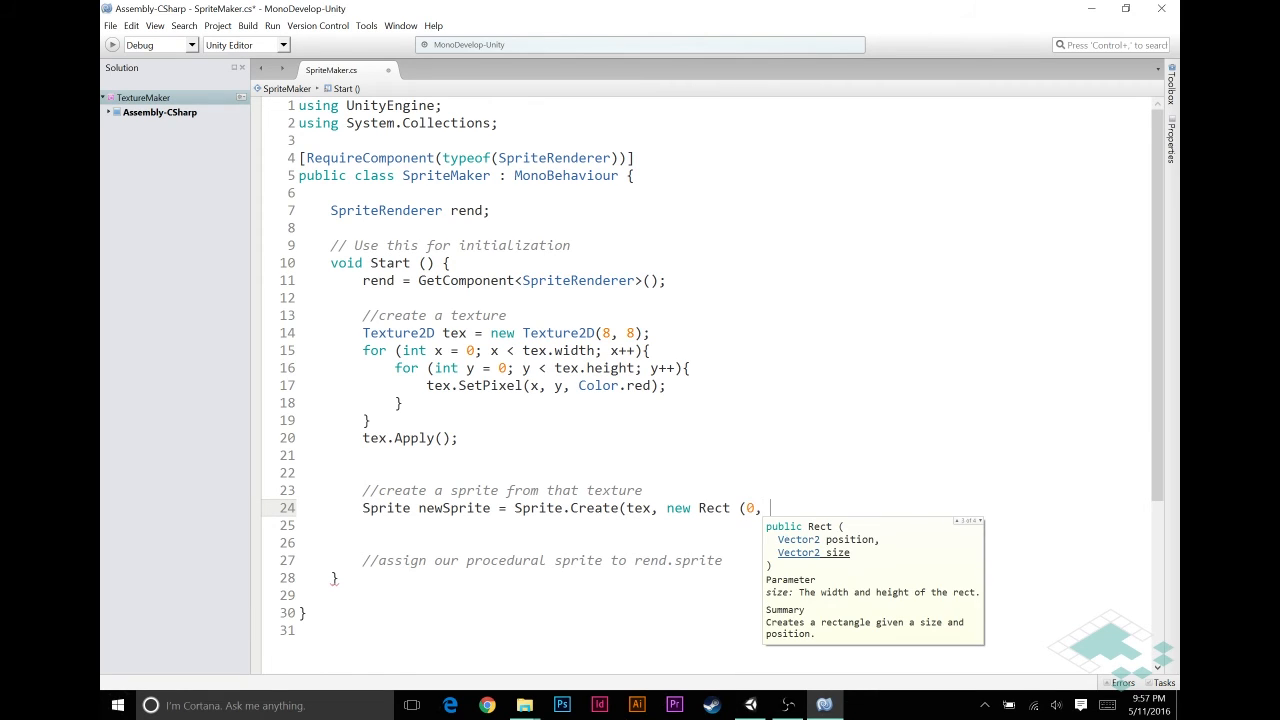
pyautogui.write('0,')
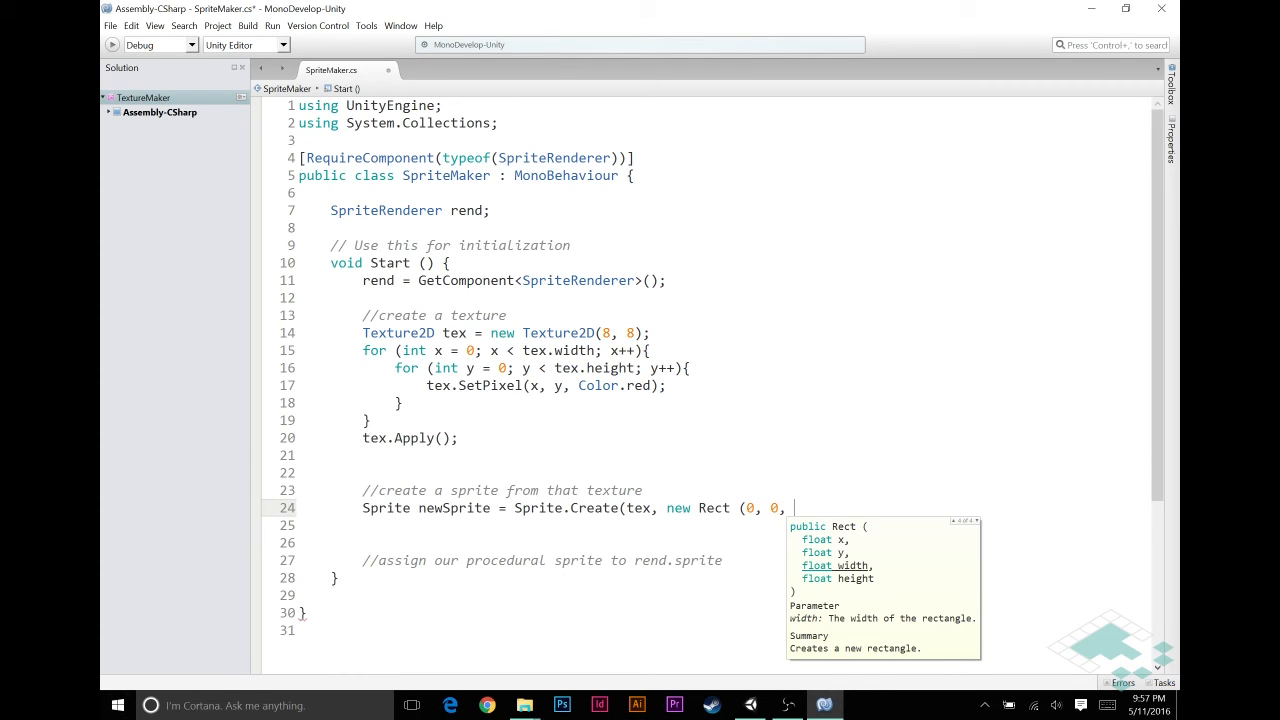
pyautogui.write('tex.width, tex.height')
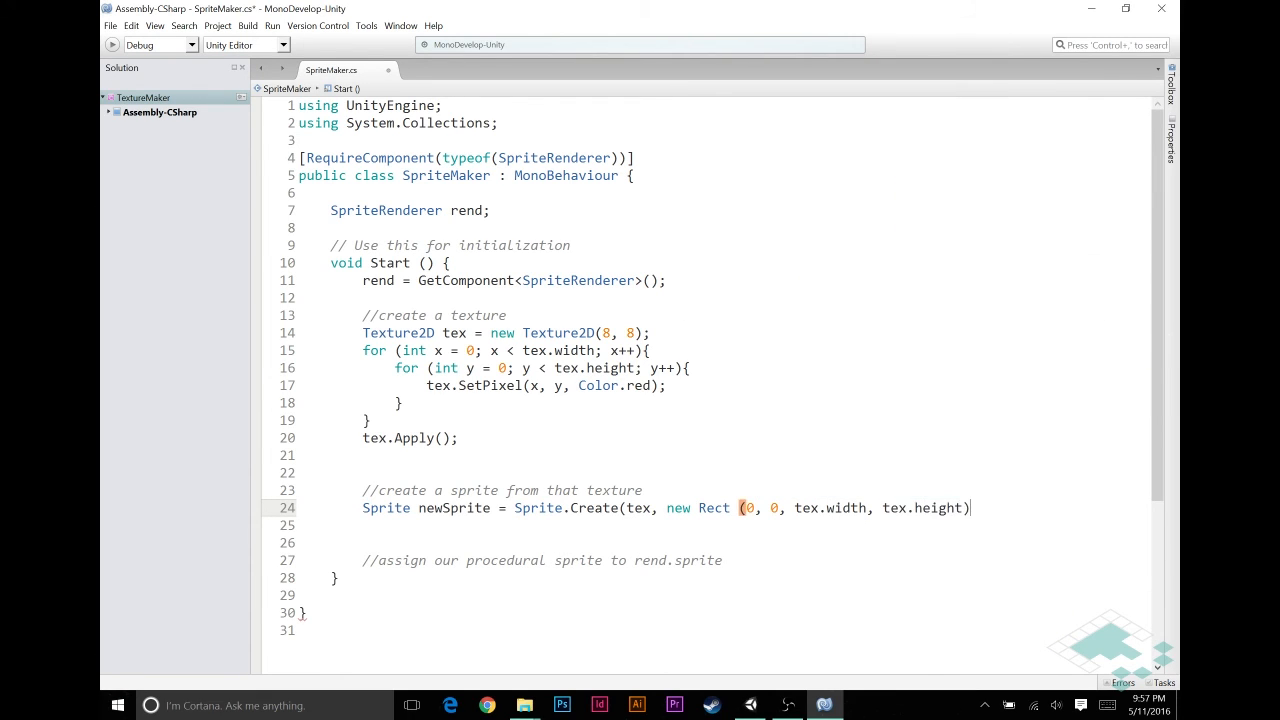
pyautogui.write(',')
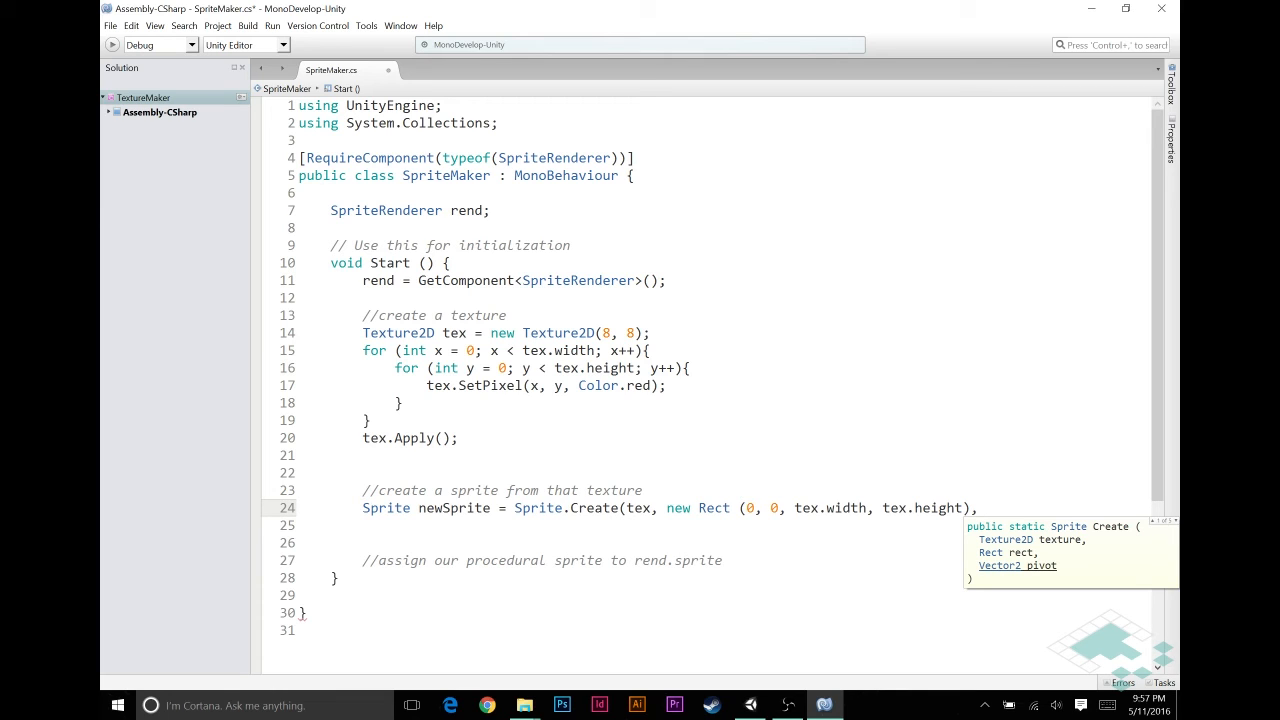
pyautogui.write('V')
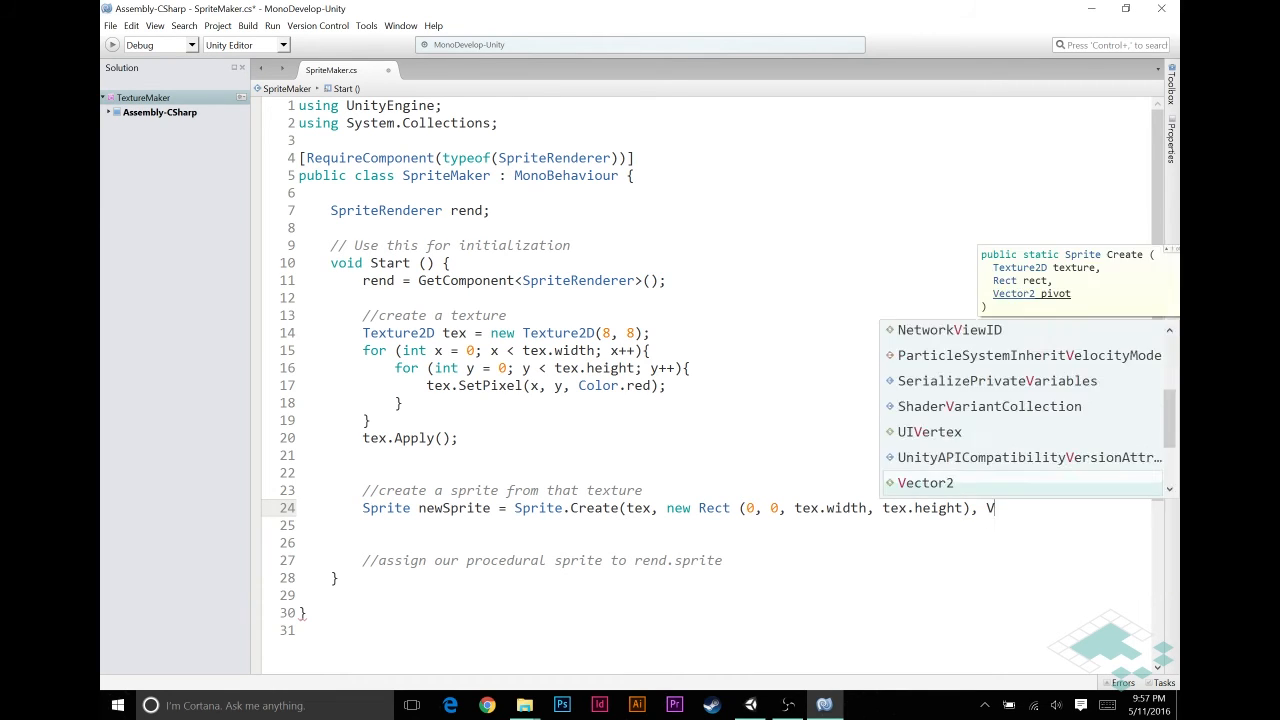
pyautogui.write('ector2.')
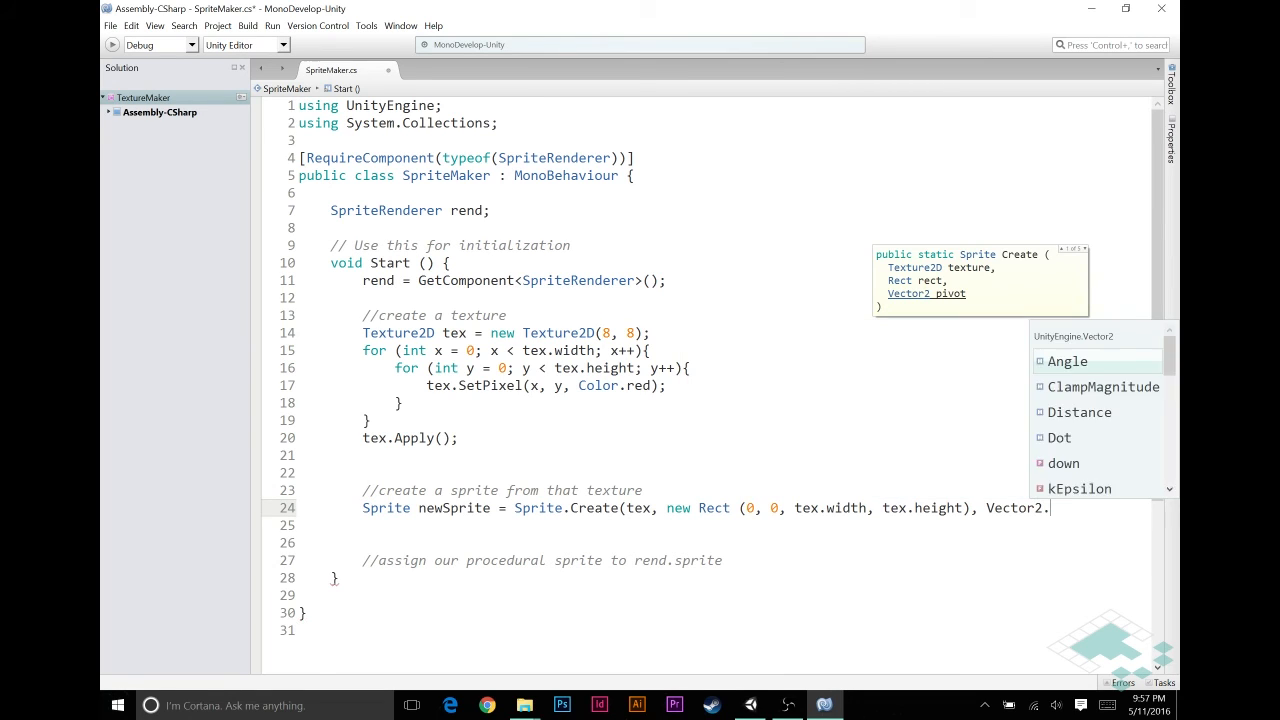
pyautogui.write('one * 0')
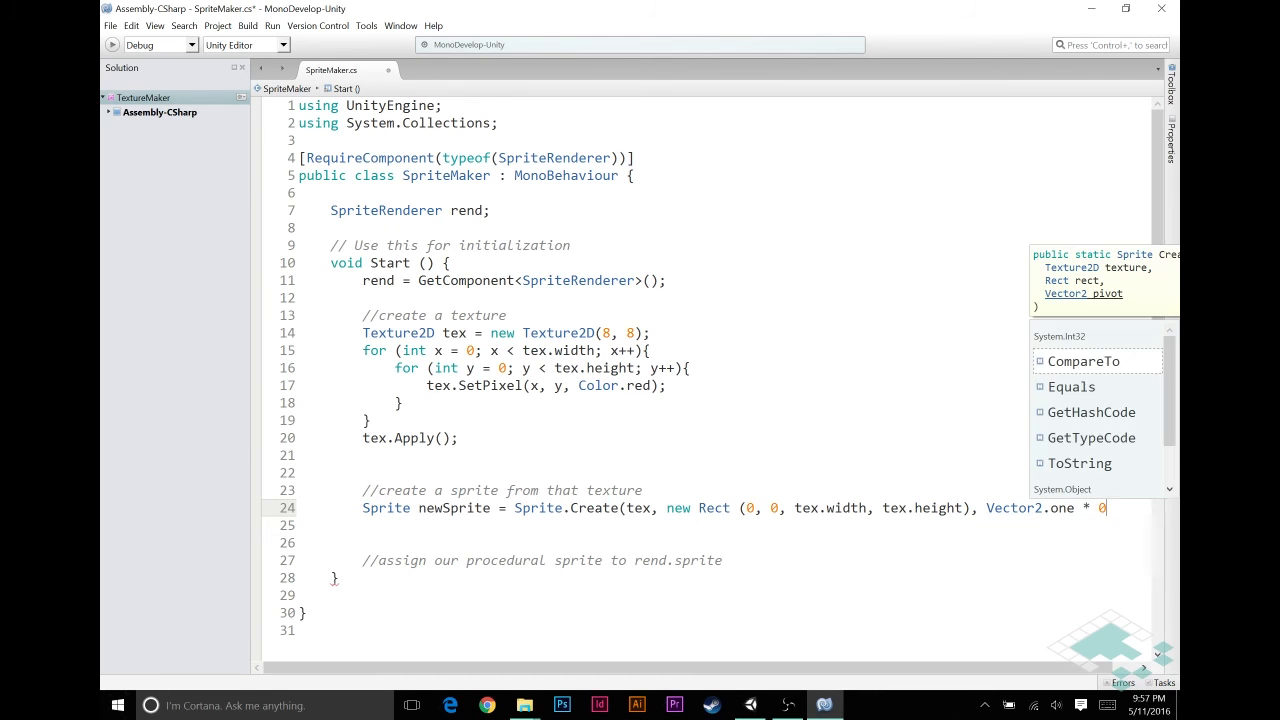
pyautogui.write('.5f)')
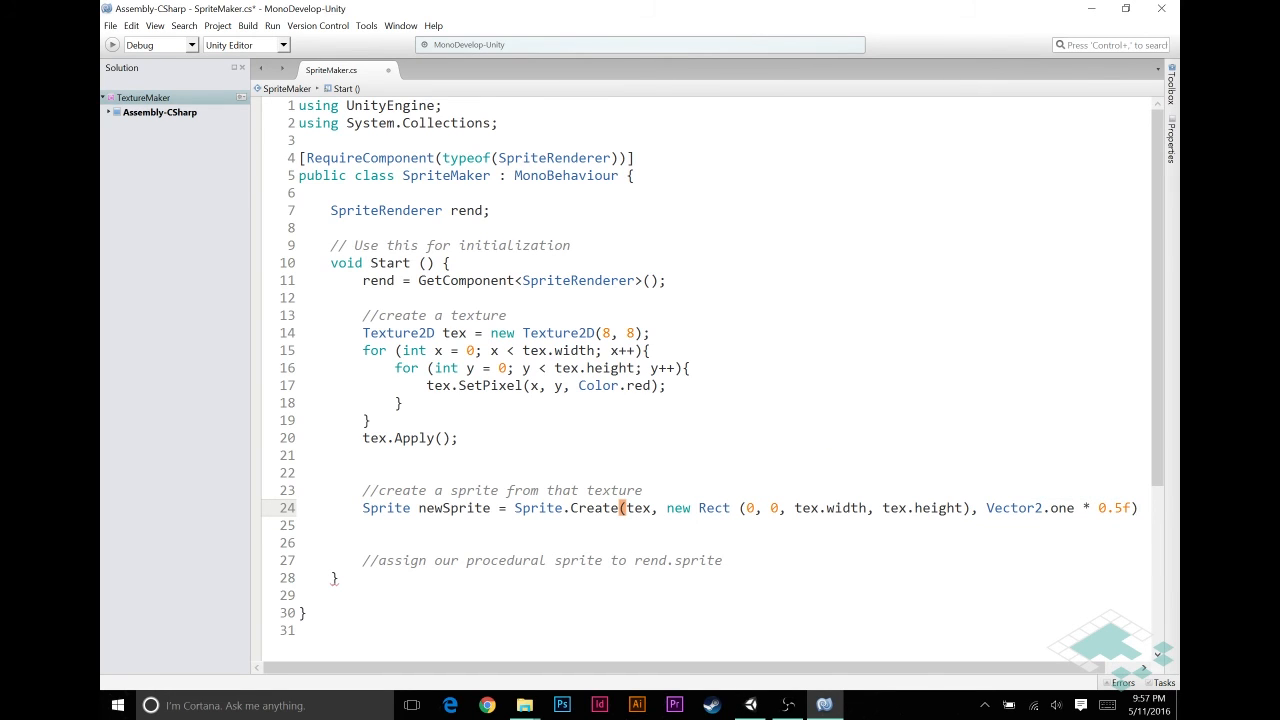
# End the Sprite.Create line with a semicolon and start rend.sprite on the next line
pyautogui.click(1135, 507)
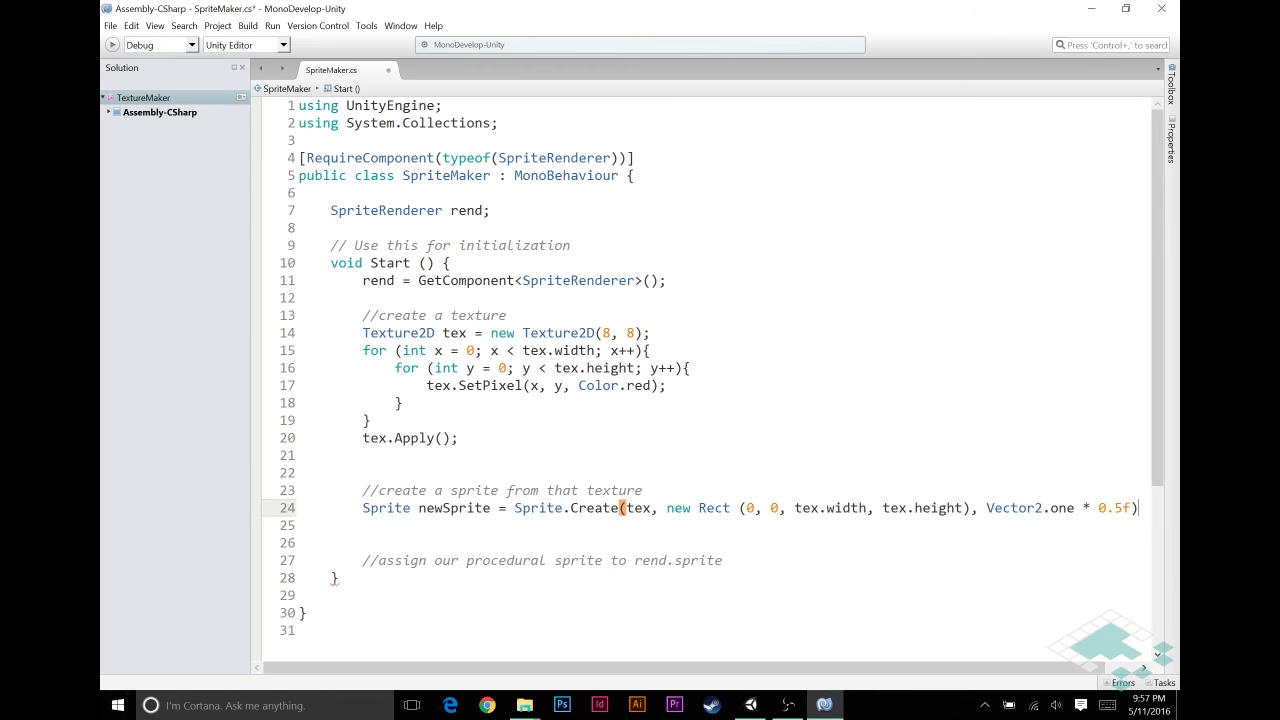
pyautogui.write(';')
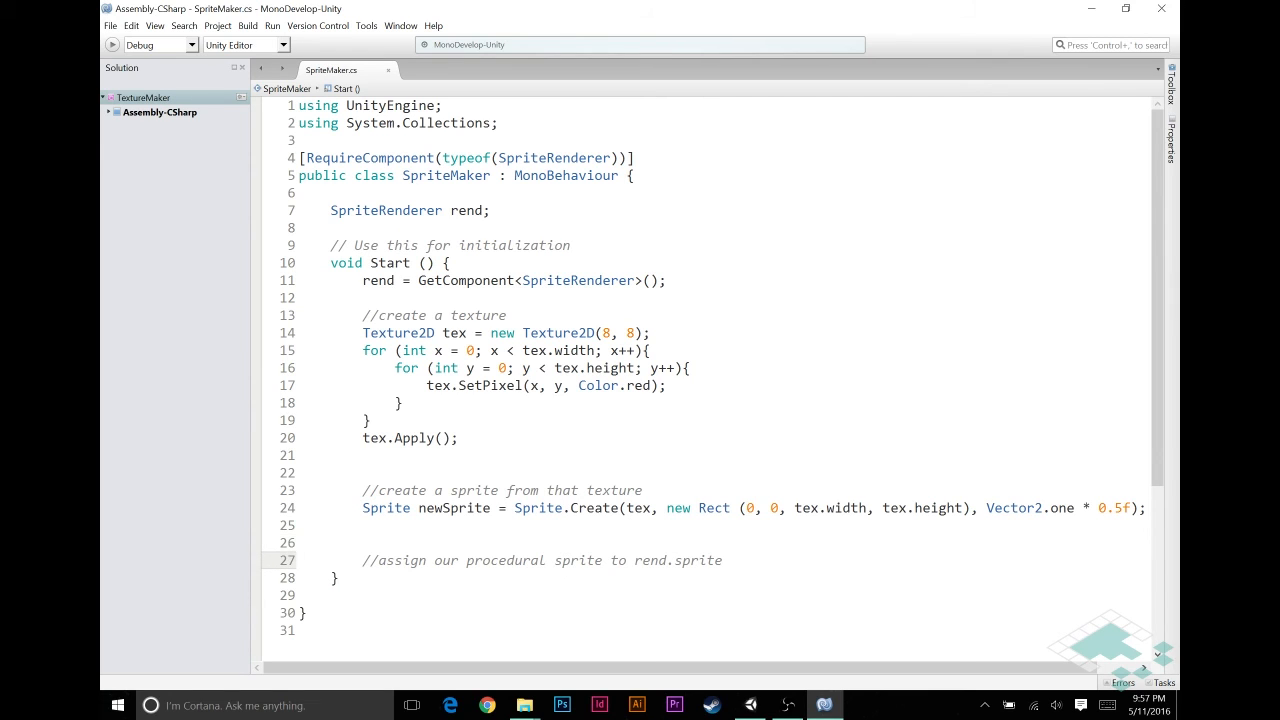
pyautogui.press('Return')
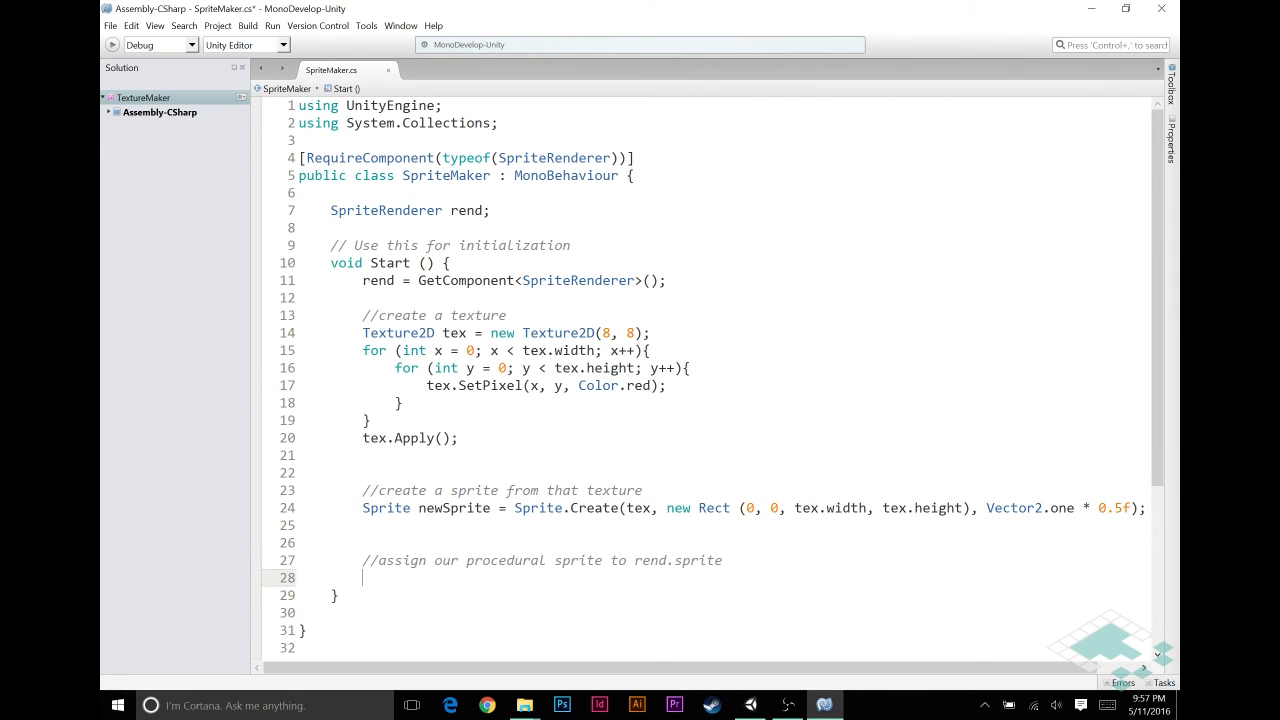
pyautogui.write('rend.sprit')
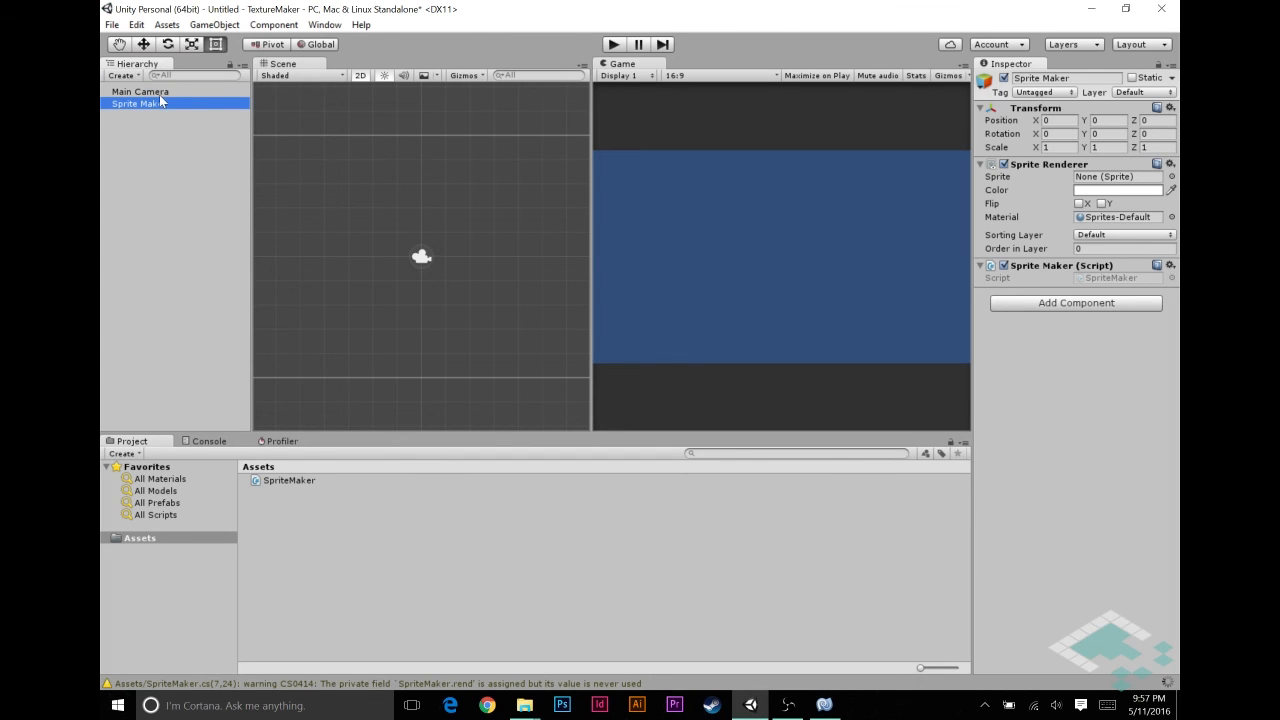
pyautogui.moveTo(338, 240)
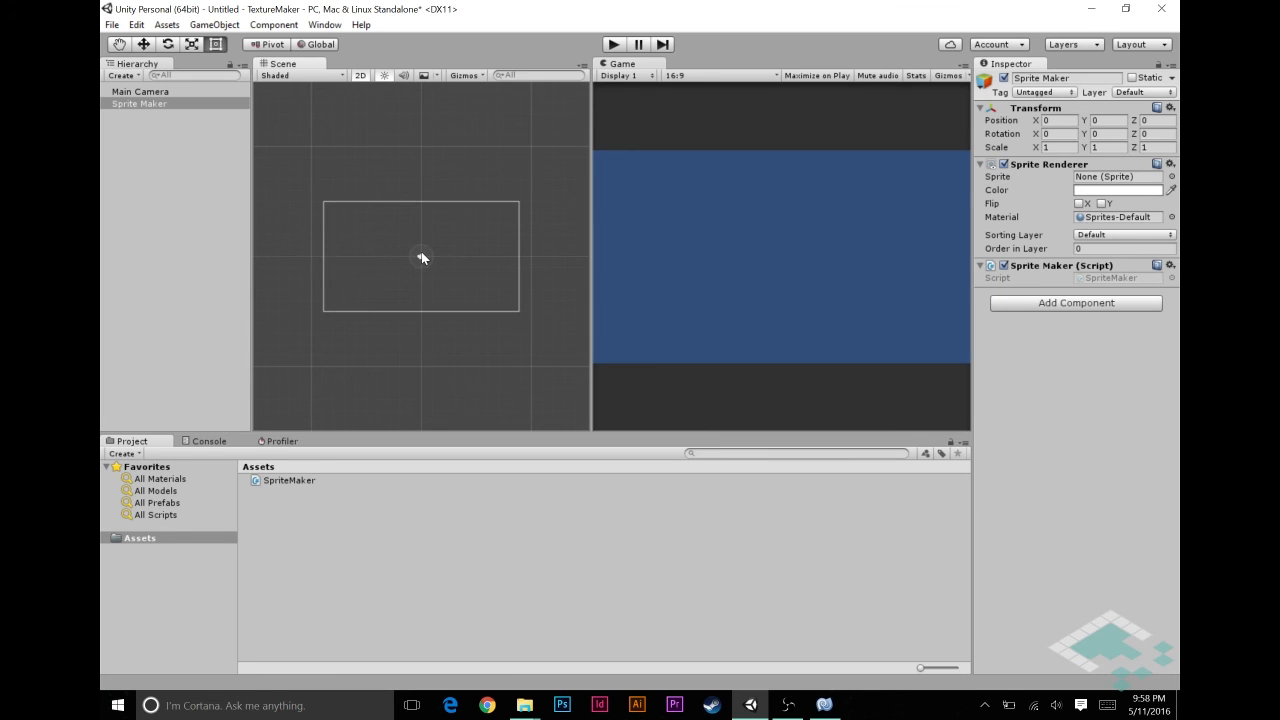
pyautogui.moveTo(462, 259)
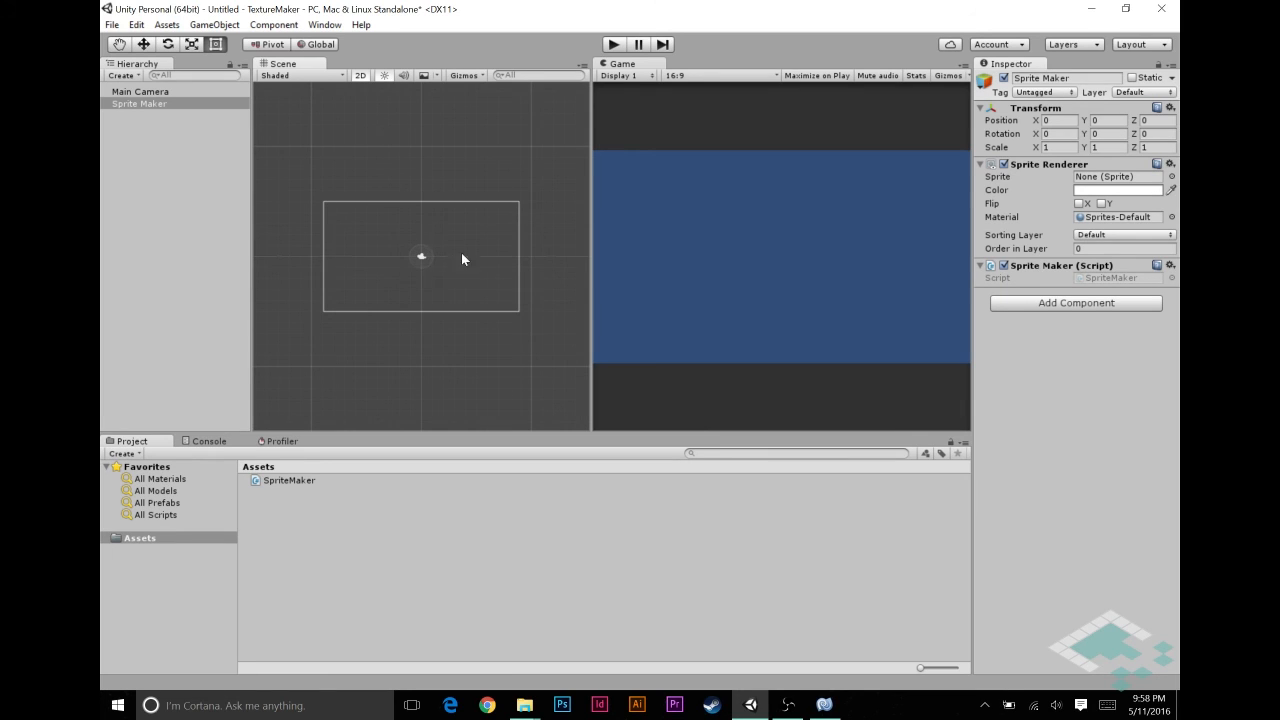
pyautogui.moveTo(399, 260)
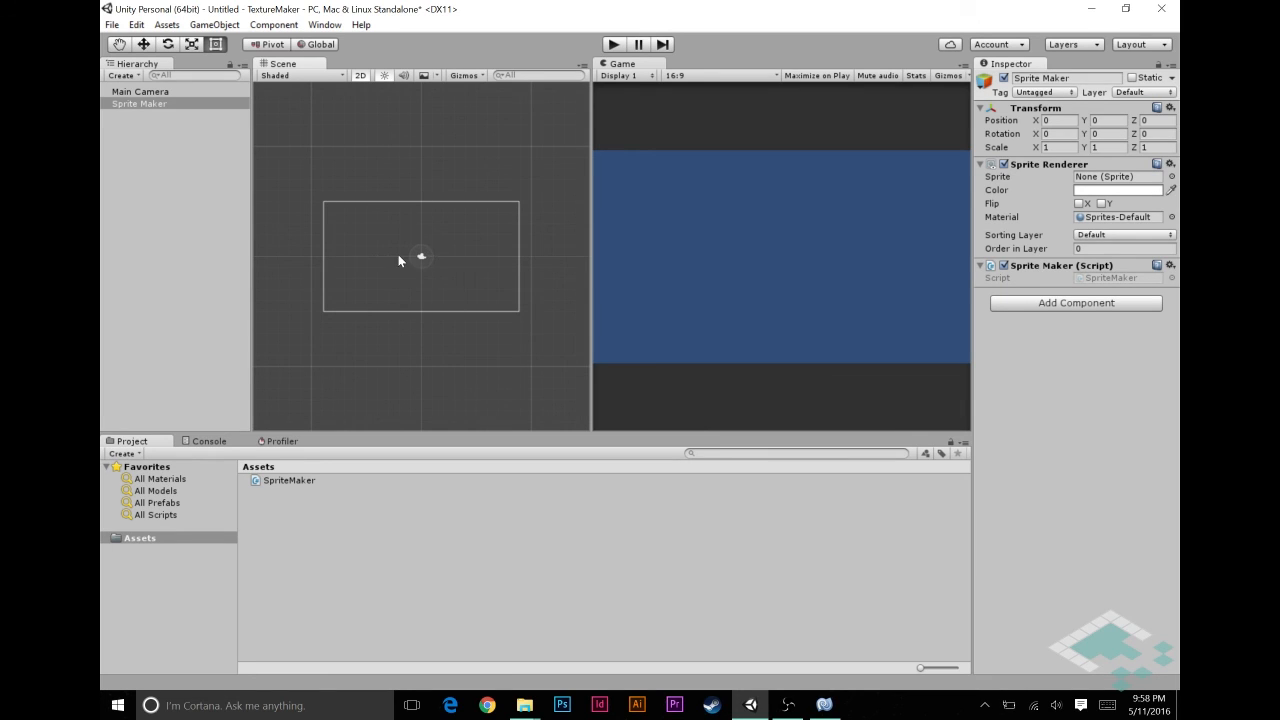
pyautogui.moveTo(728, 104)
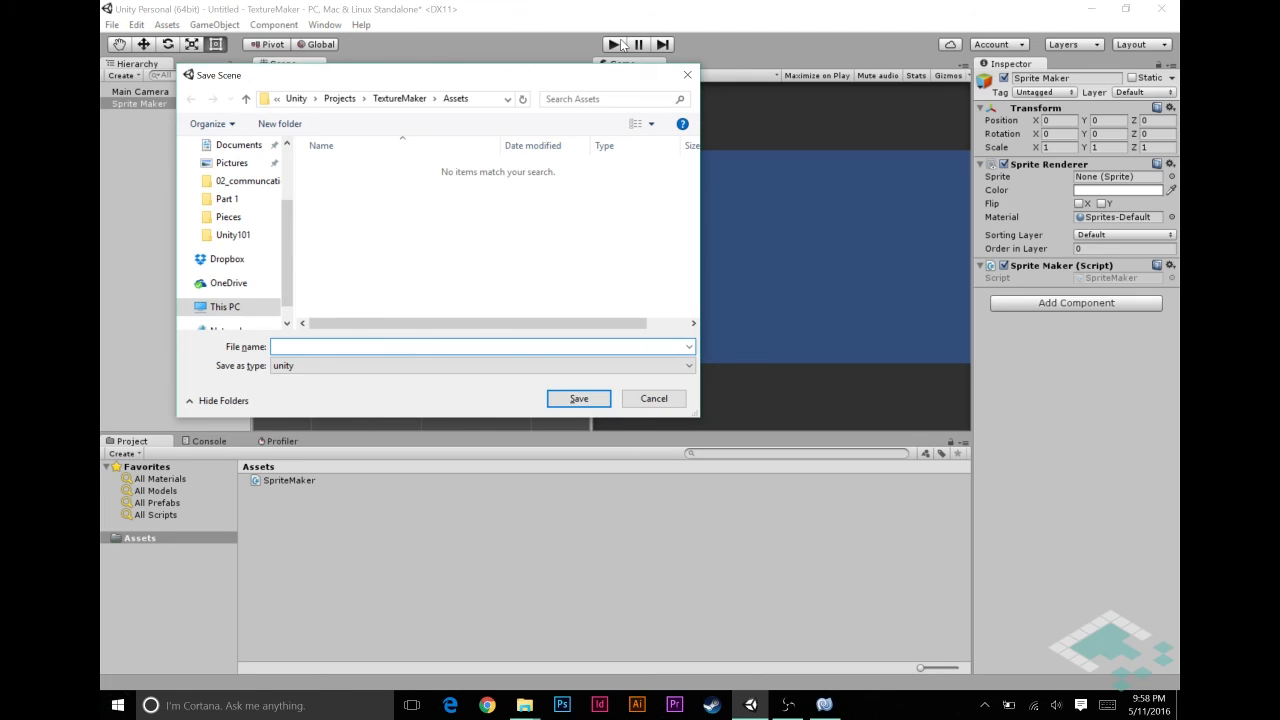
# Save the scene as texture_example in the Assets folder
pyautogui.write('texture_e')
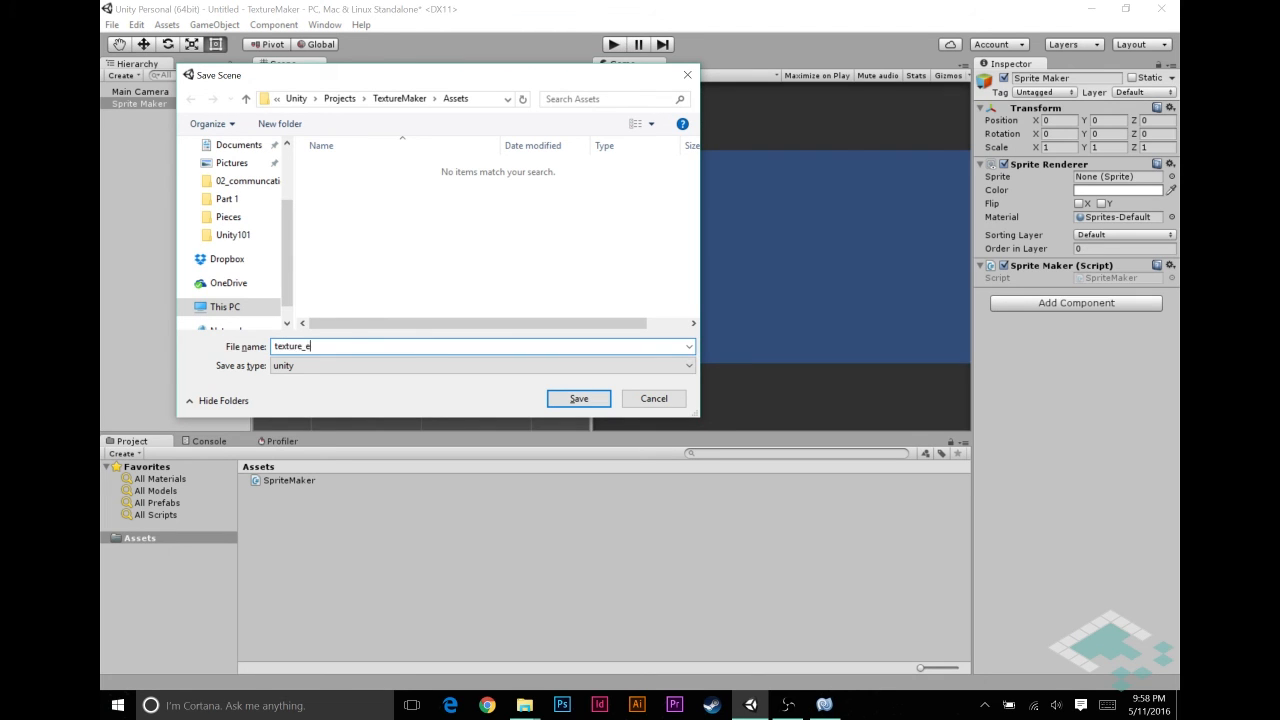
pyautogui.click(578, 398)
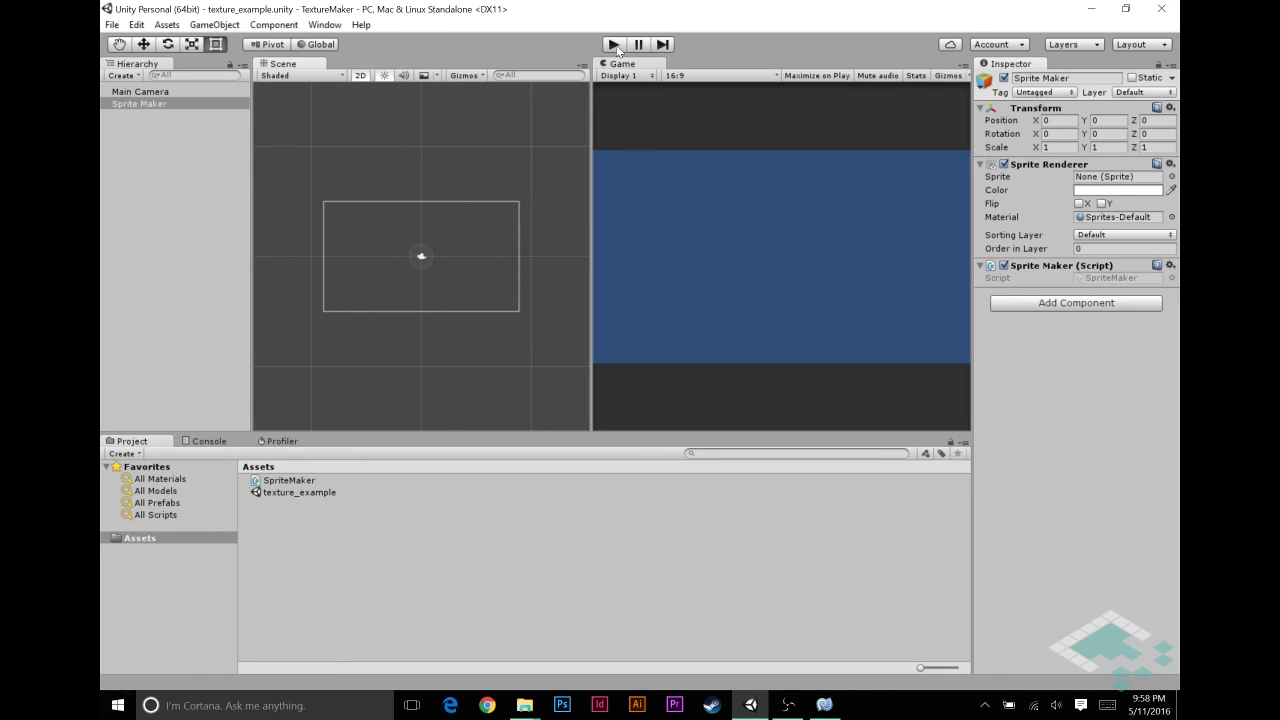
# Enter Play mode and refresh the Scene view to show the red sprite
pyautogui.click(613, 43)
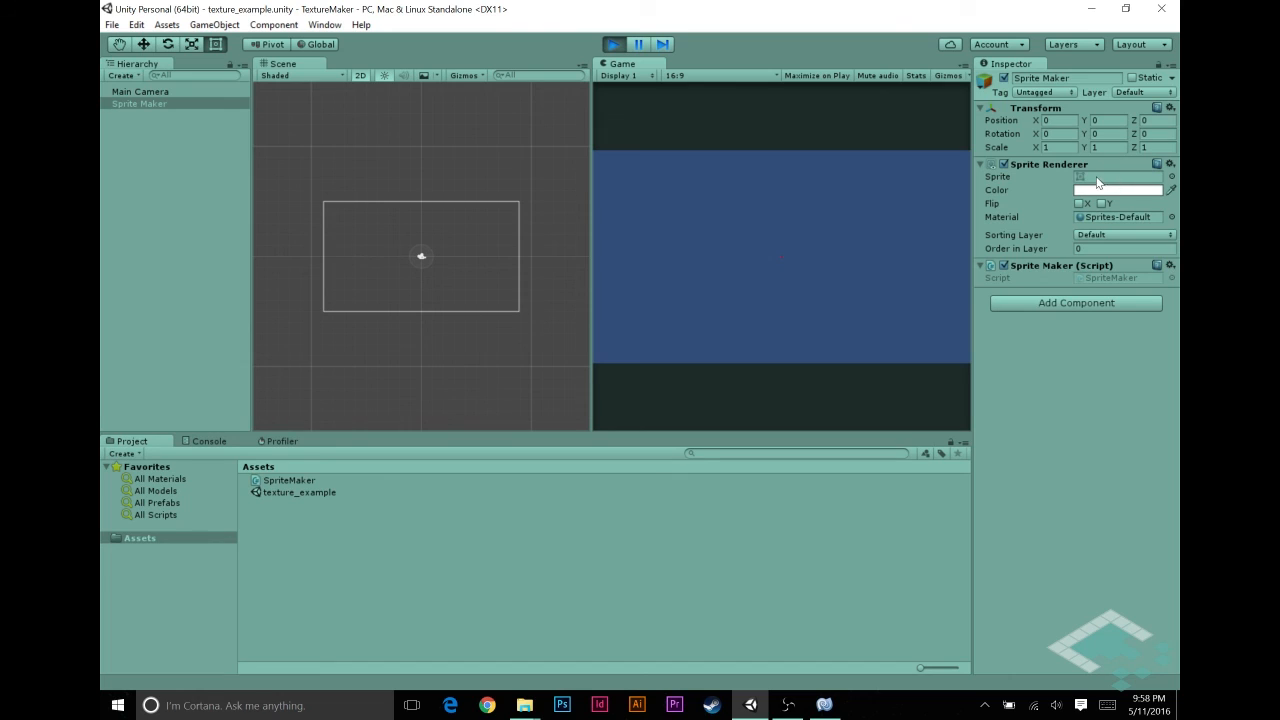
pyautogui.moveTo(778, 269)
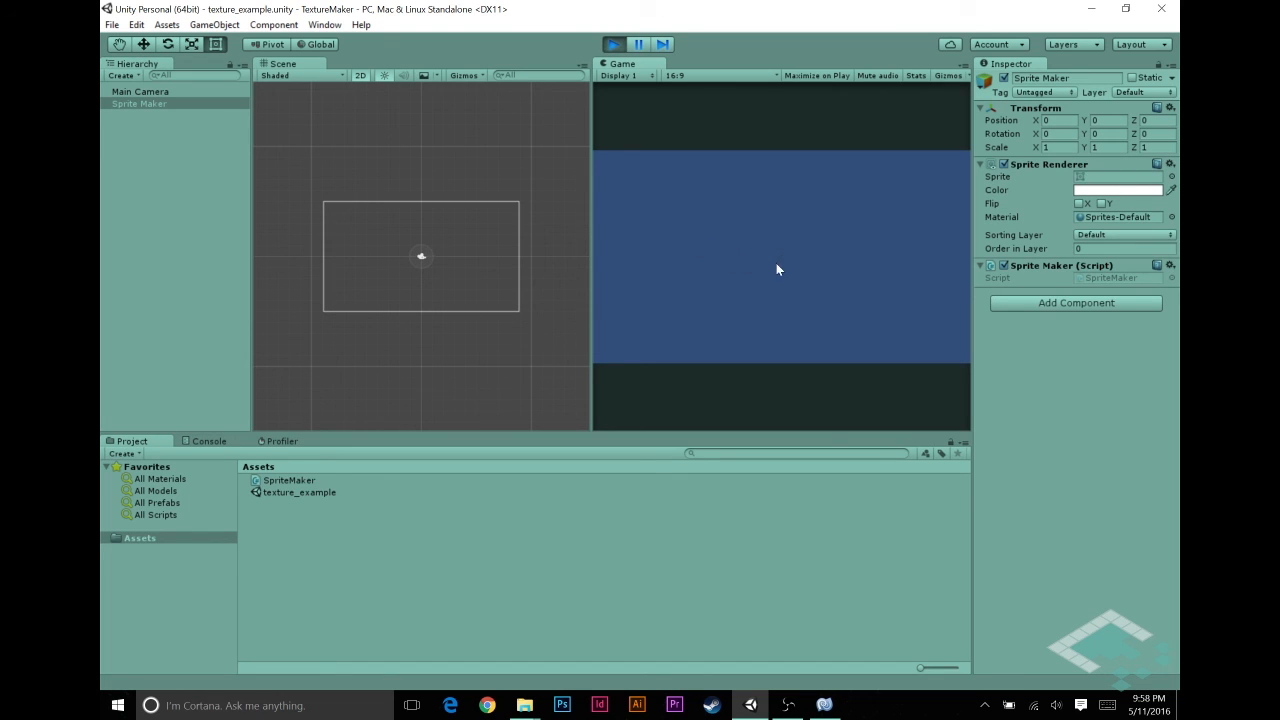
pyautogui.moveTo(782, 247)
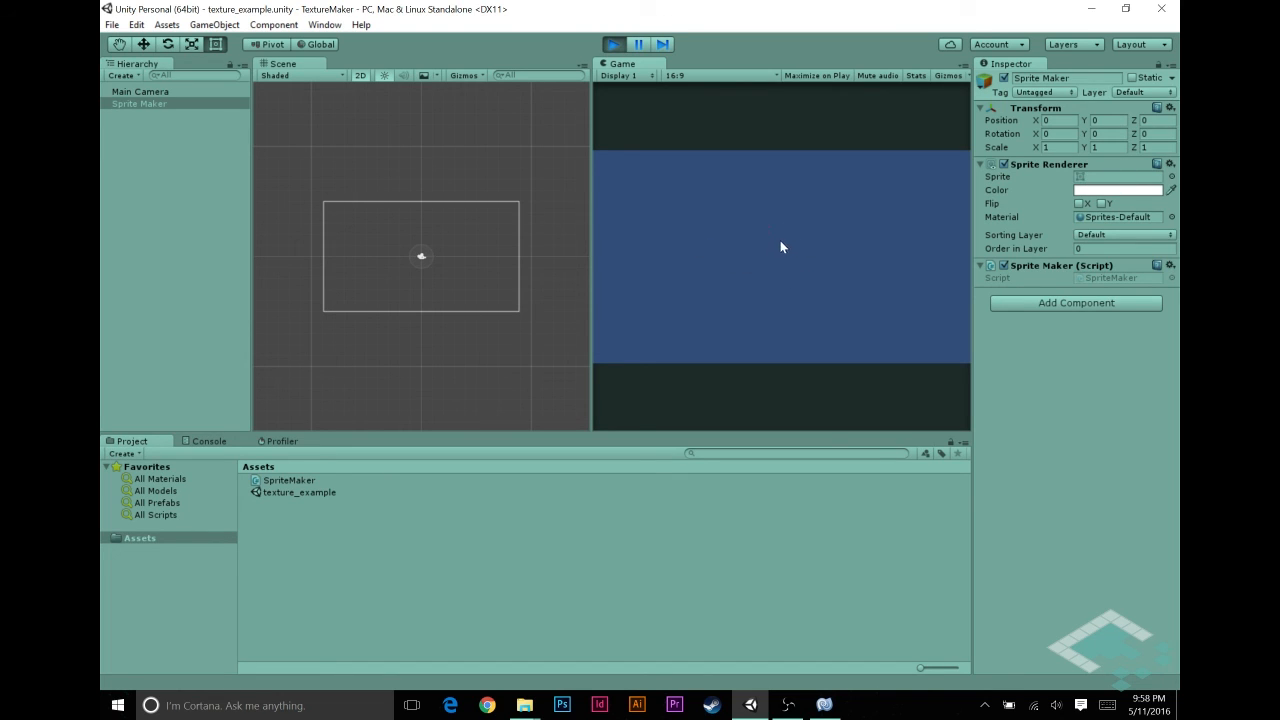
pyautogui.moveTo(436, 267)
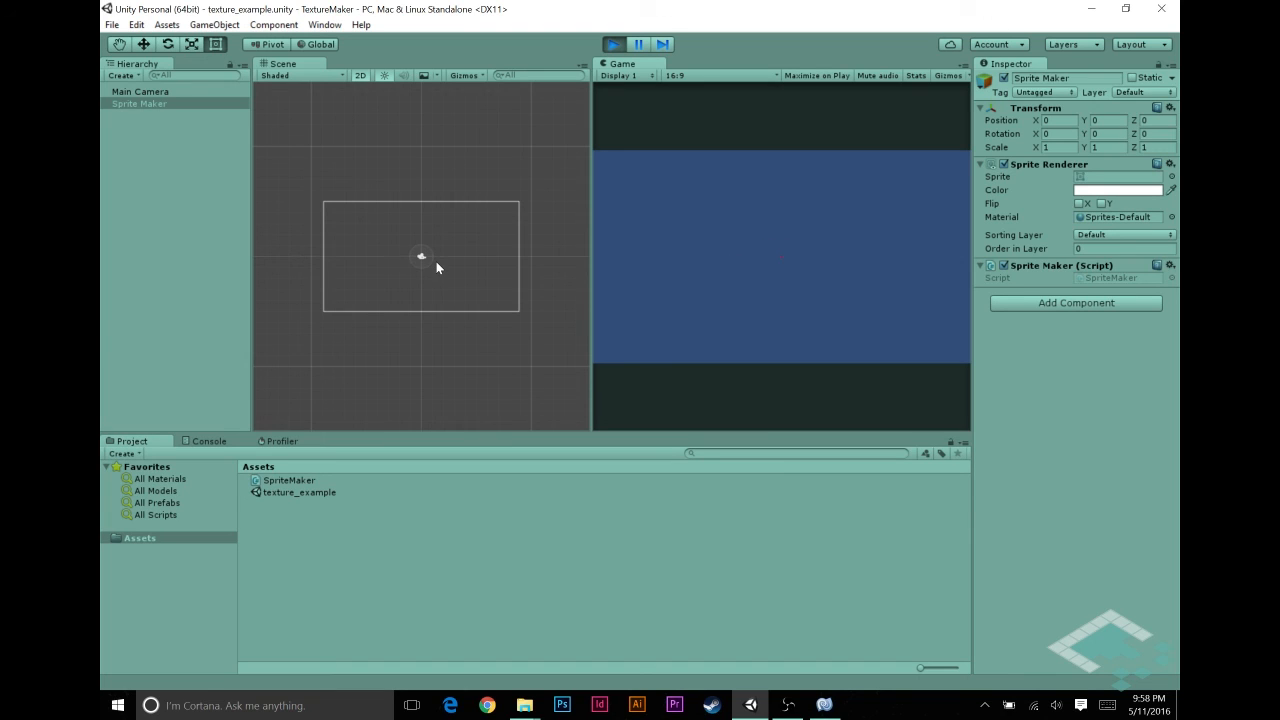
pyautogui.click(138, 104)
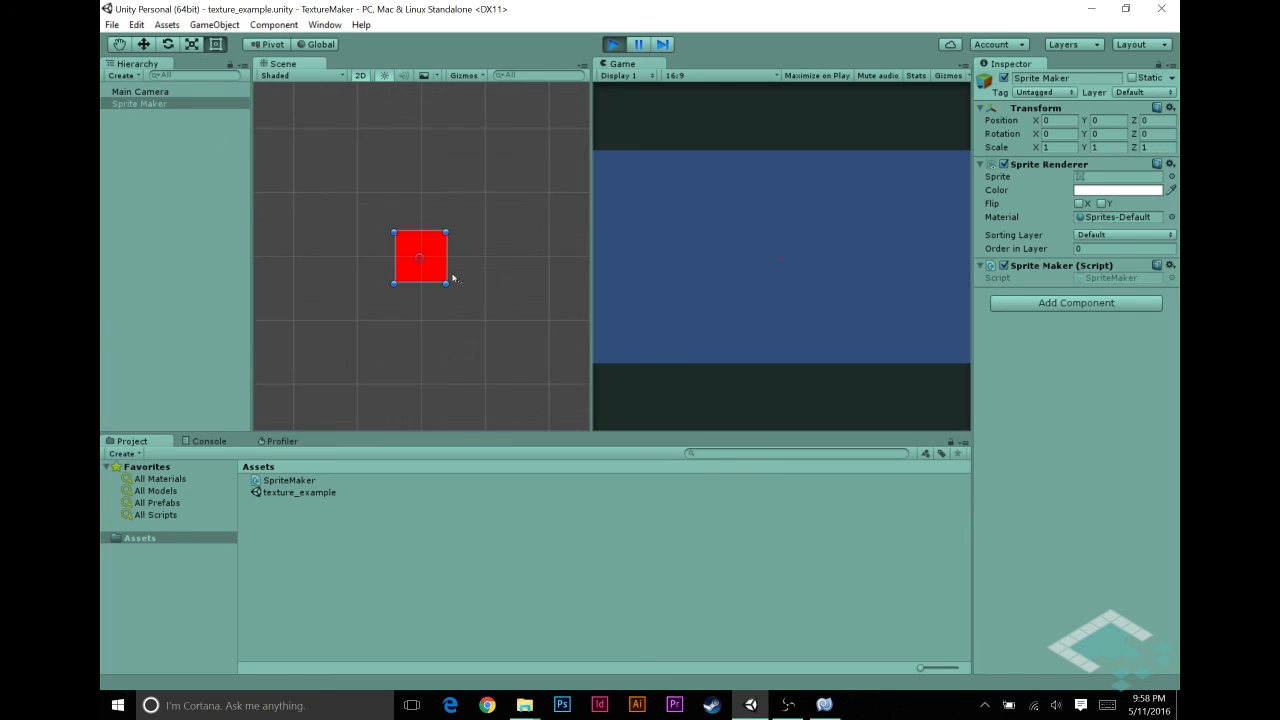
pyautogui.moveTo(408, 221)
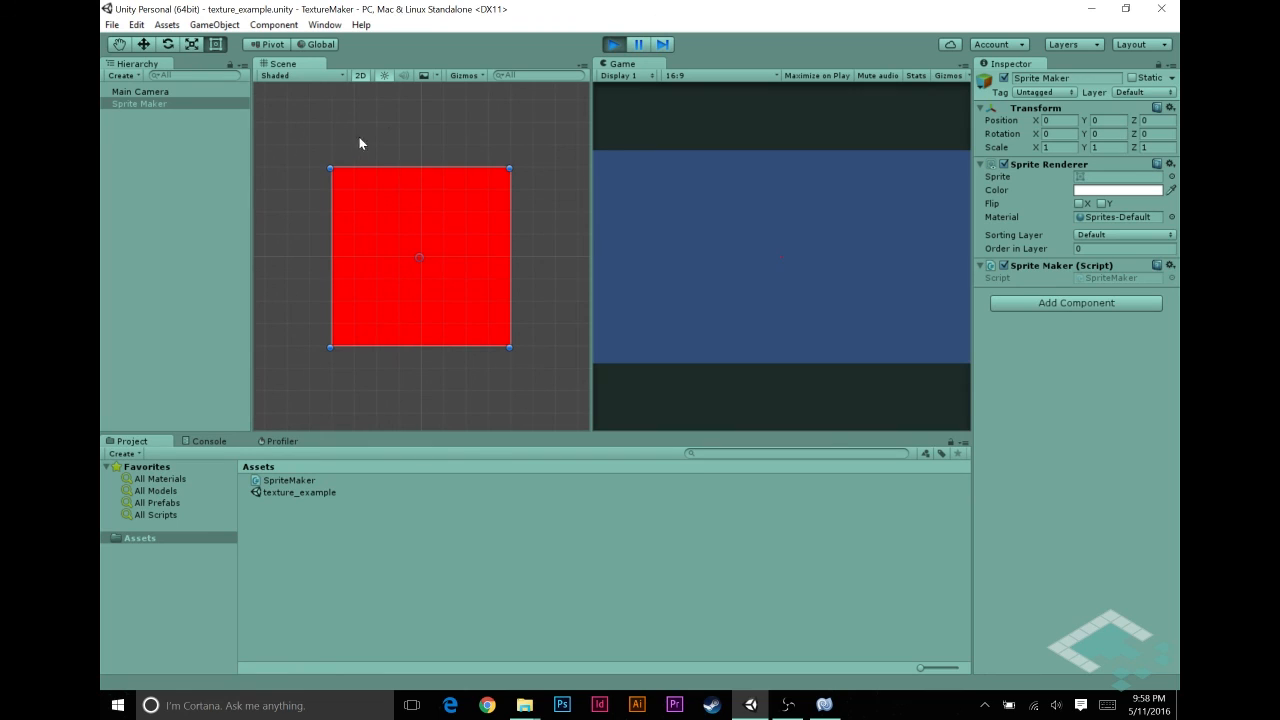
pyautogui.moveTo(459, 160)
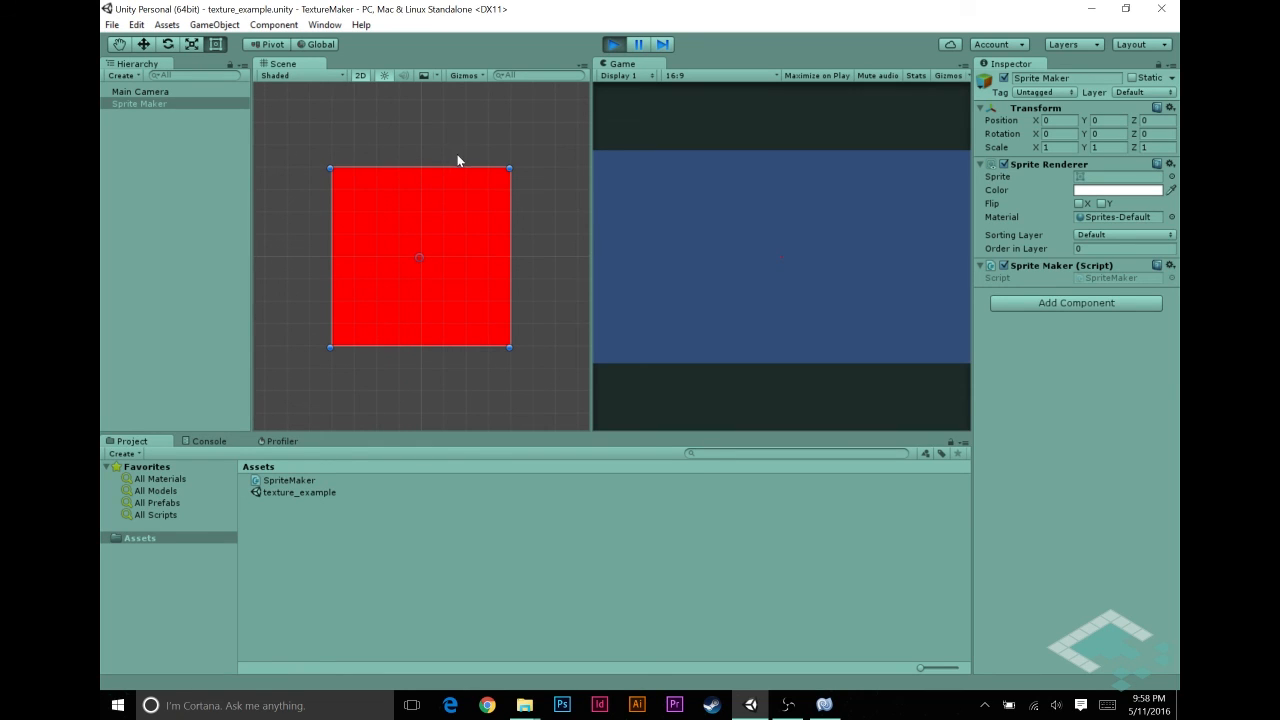
pyautogui.moveTo(503, 343)
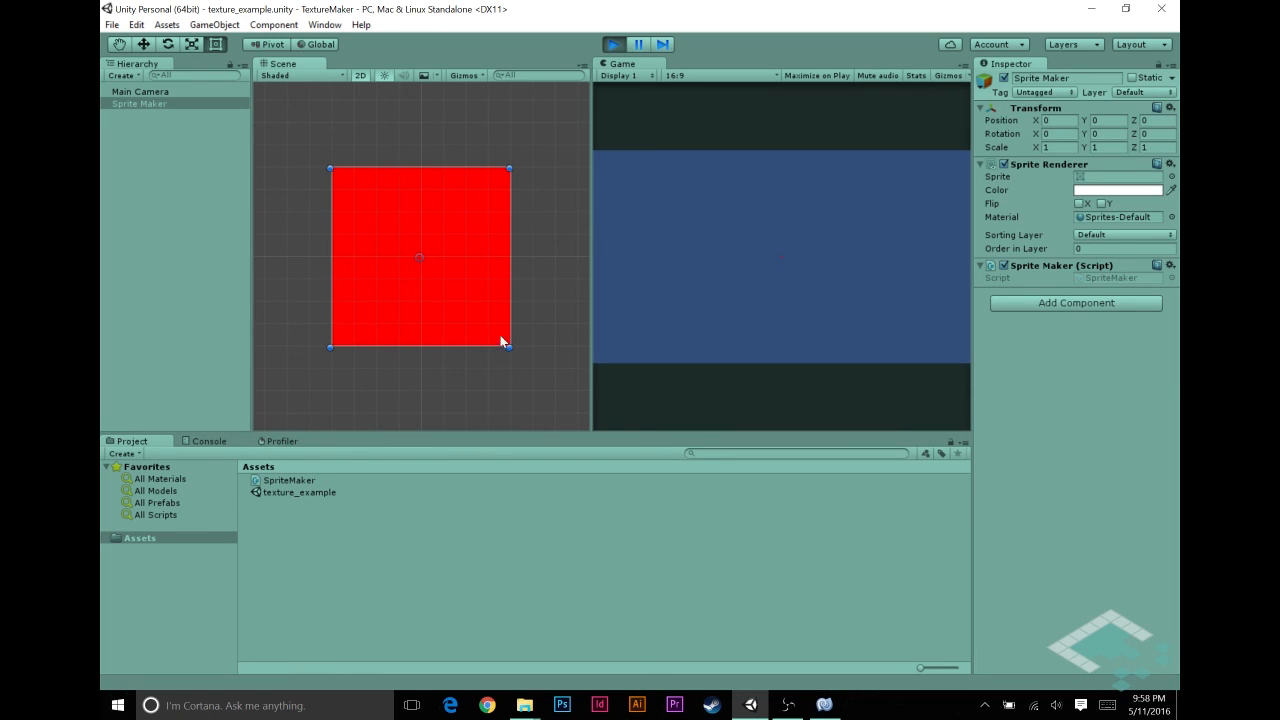